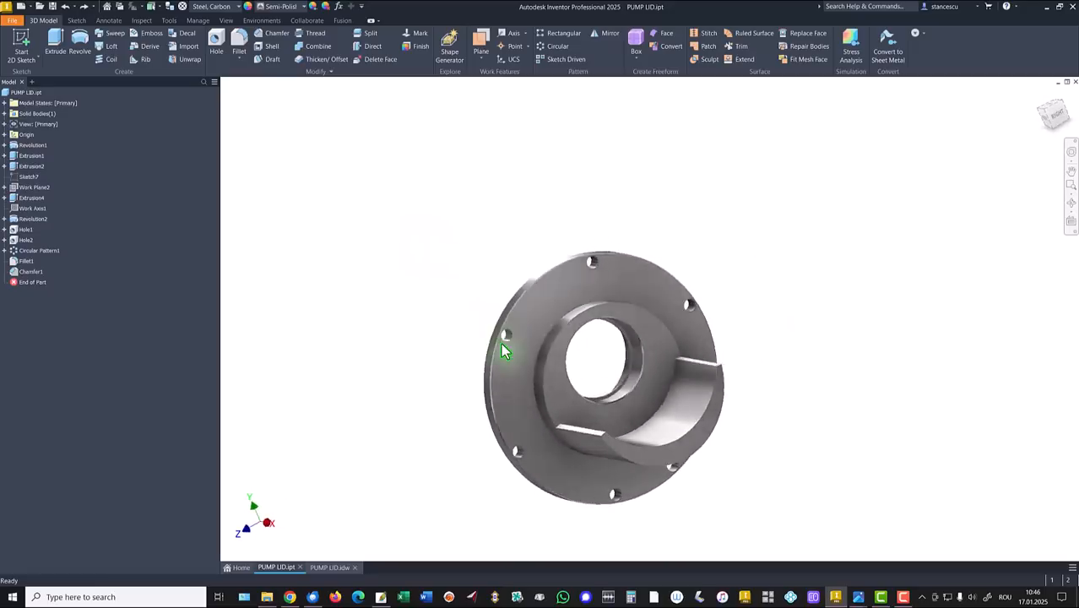
Orbit PUMP LID.ipt to view both sides, then switch to the PUMP LID.idw drawing.
left_click_drag(504, 350, 679, 460)
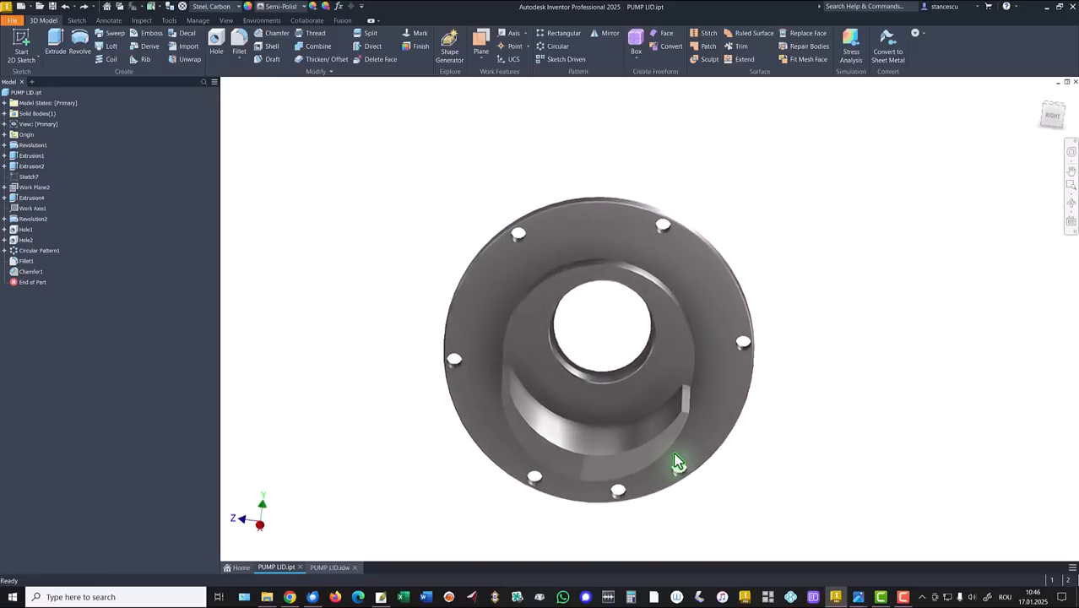
left_click_drag(679, 463, 776, 253)
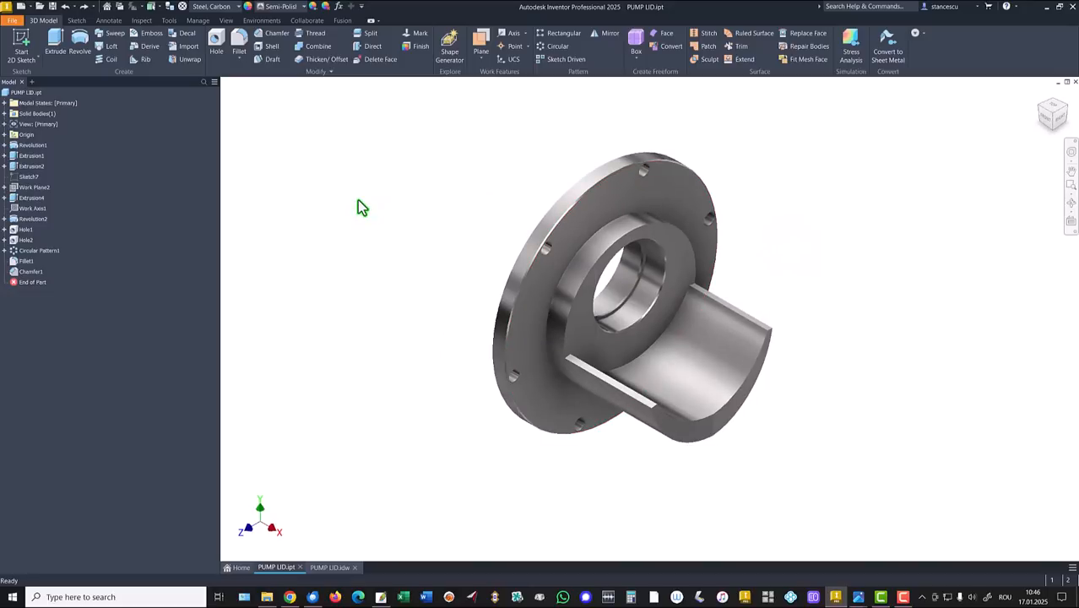
mouse_move(335, 538)
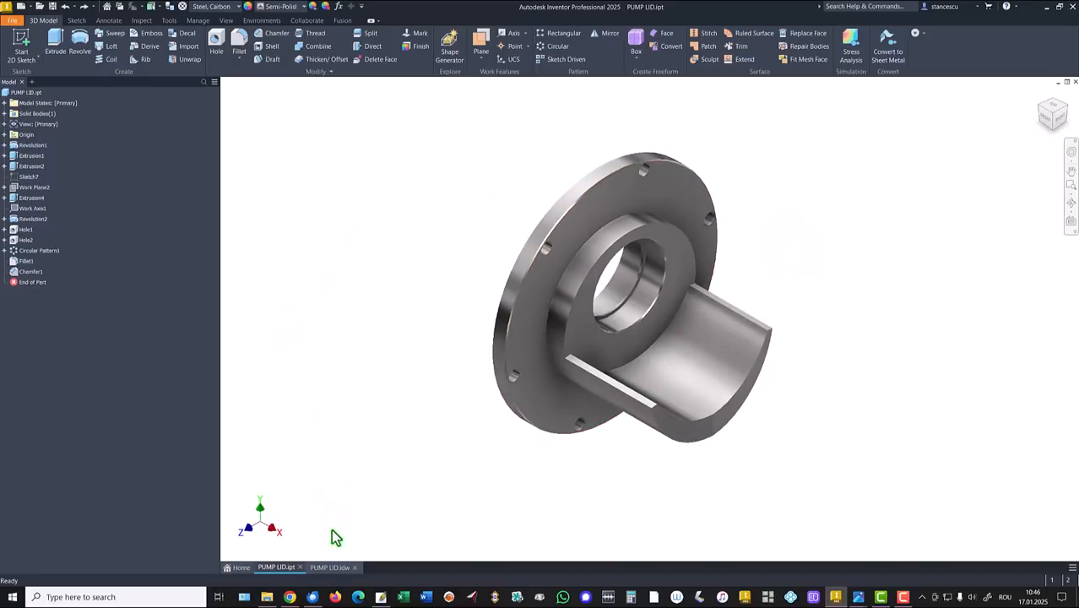
left_click(329, 567)
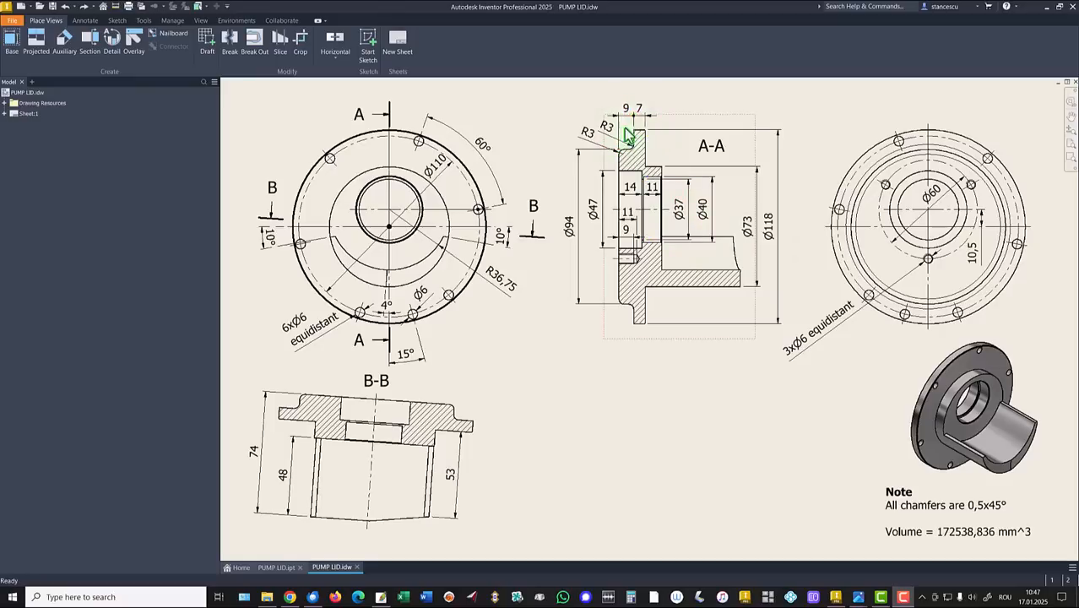
Start a new file with the Metric Standard (mm).ipt template selected.
left_click(577, 226)
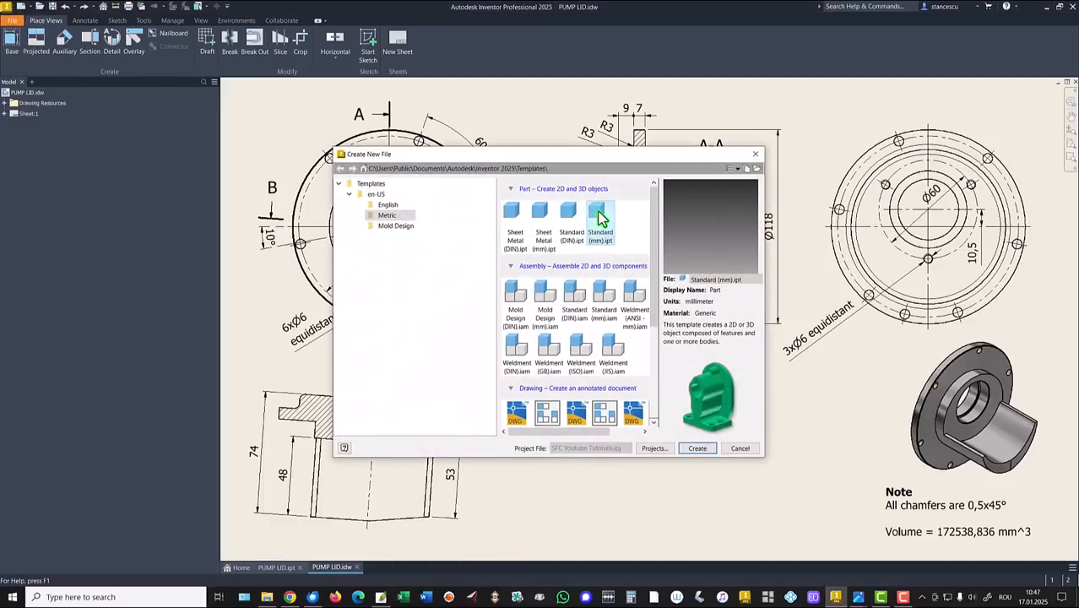
Create the metric part and sketch the closed stepped lid profile on XY with Line.
left_click(695, 449)
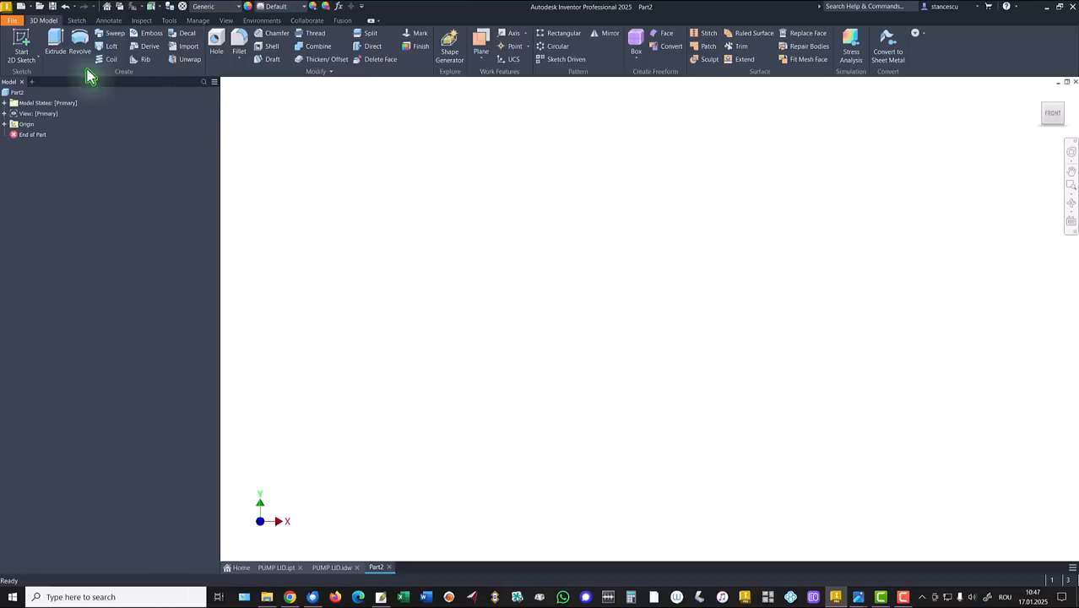
left_click(20, 47)
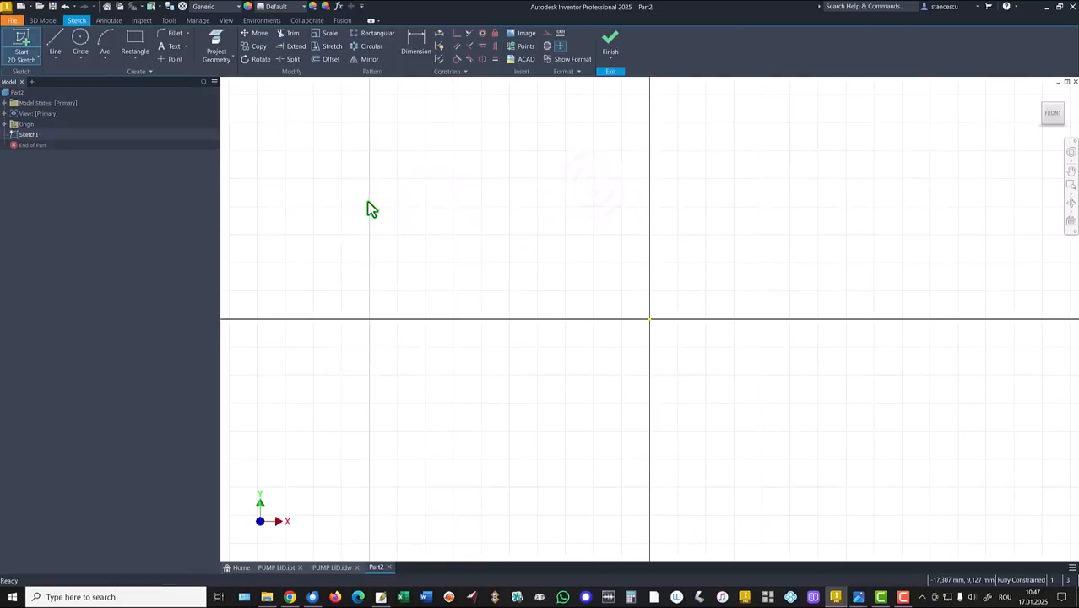
left_click(54, 47)
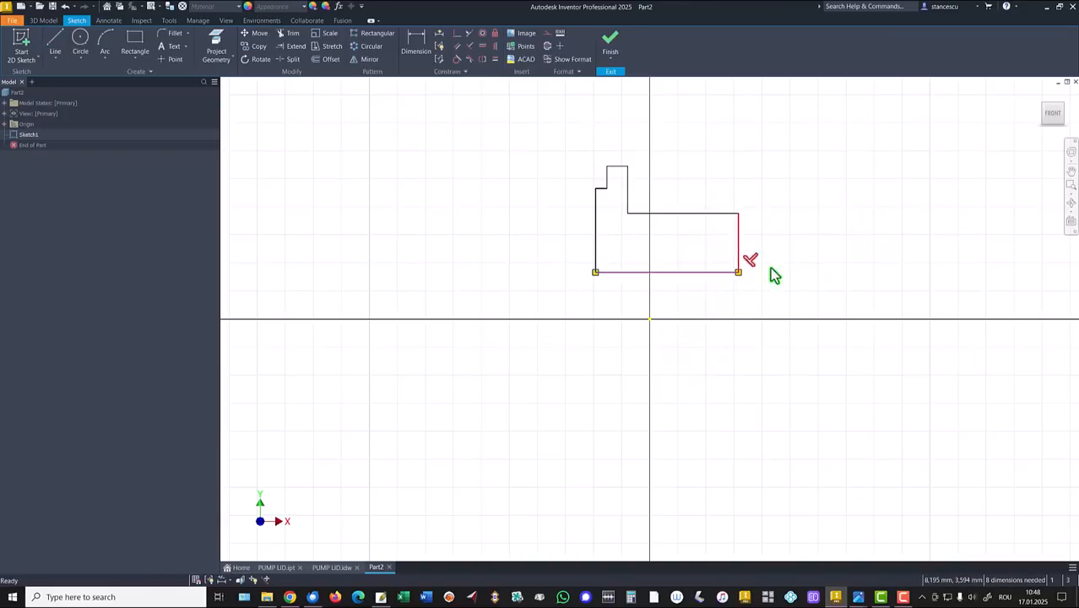
right_click(750, 272)
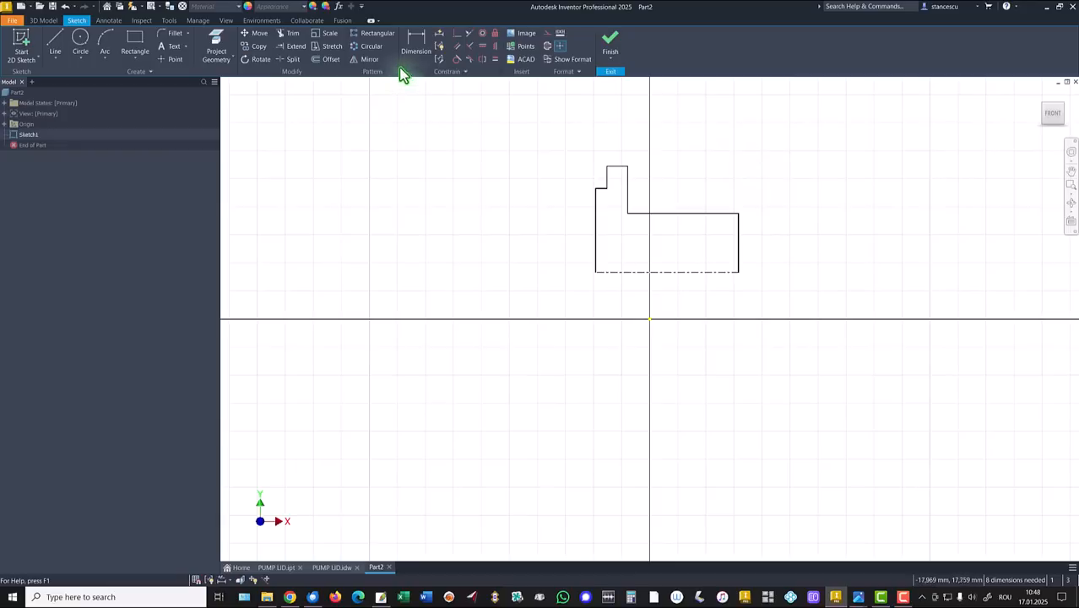
Dimension the profile length 74 from the bottom centerline.
left_click(415, 42)
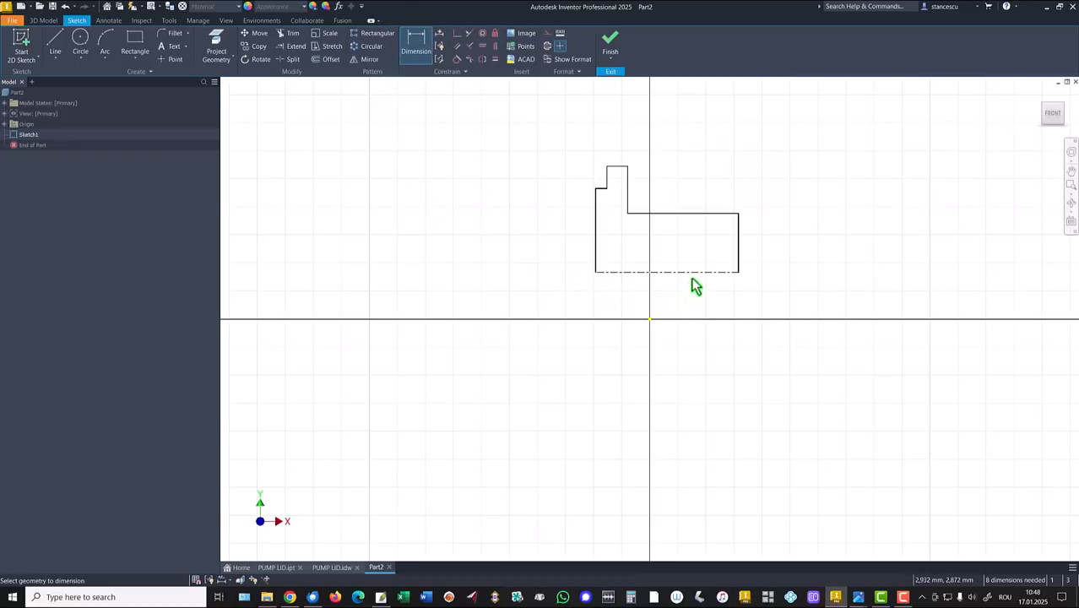
left_click(665, 272)
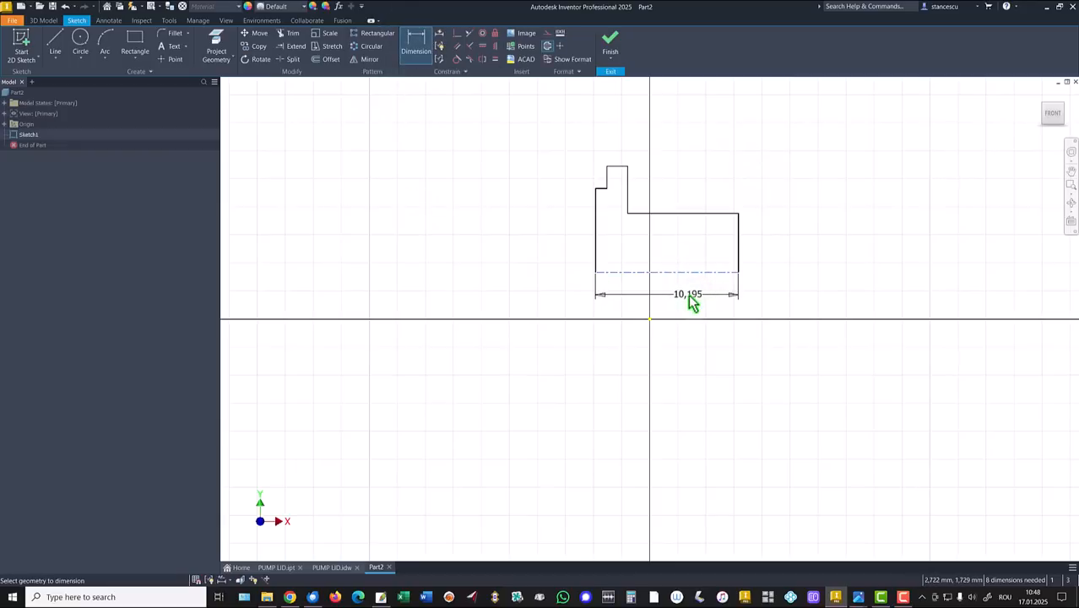
double_click(688, 294)
type("74")
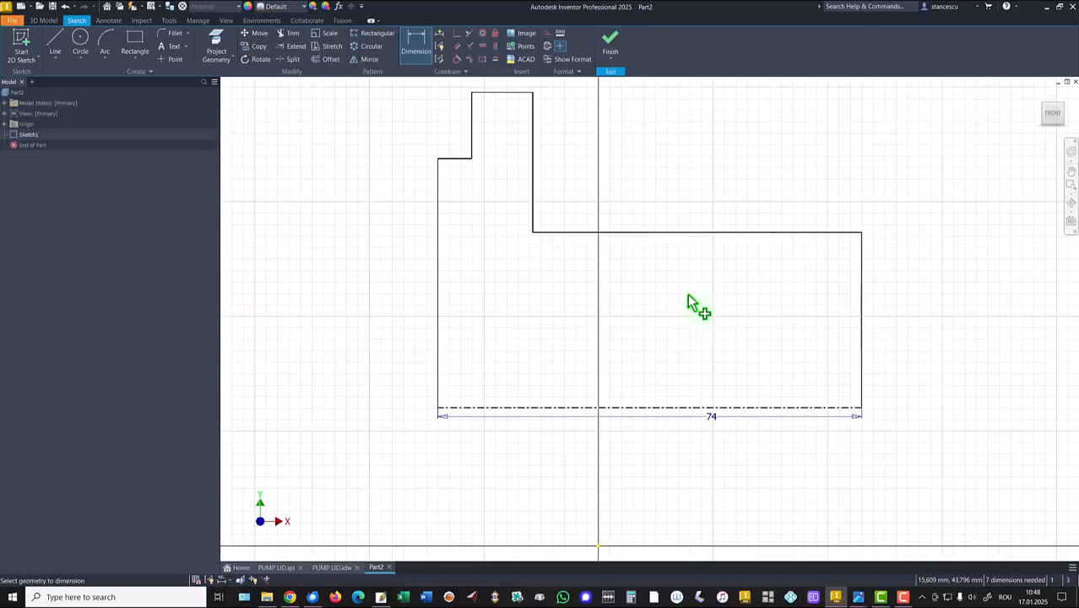
mouse_move(416, 159)
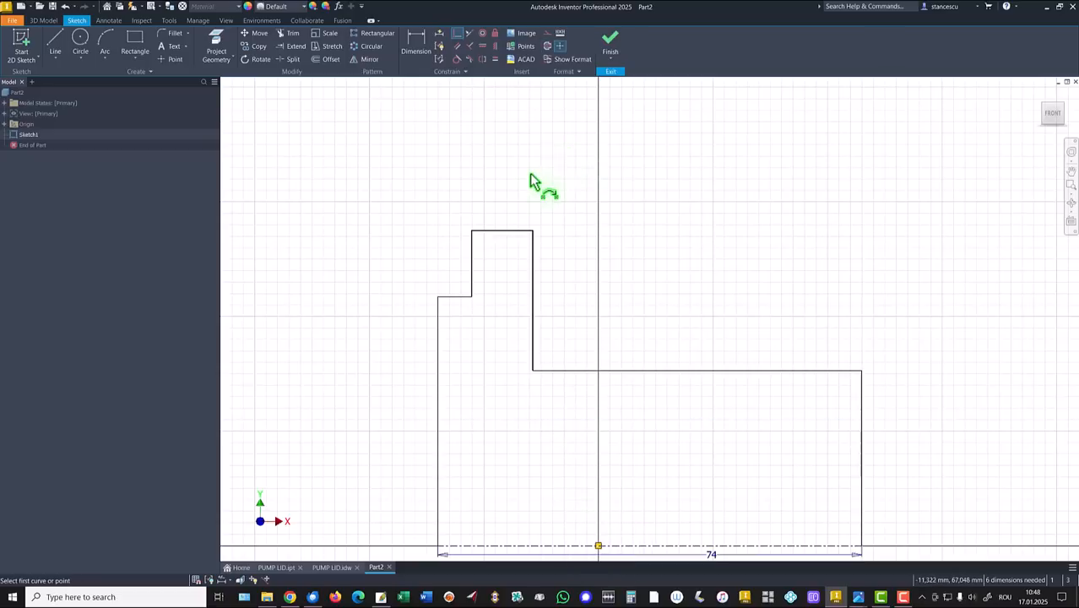
left_click(532, 245)
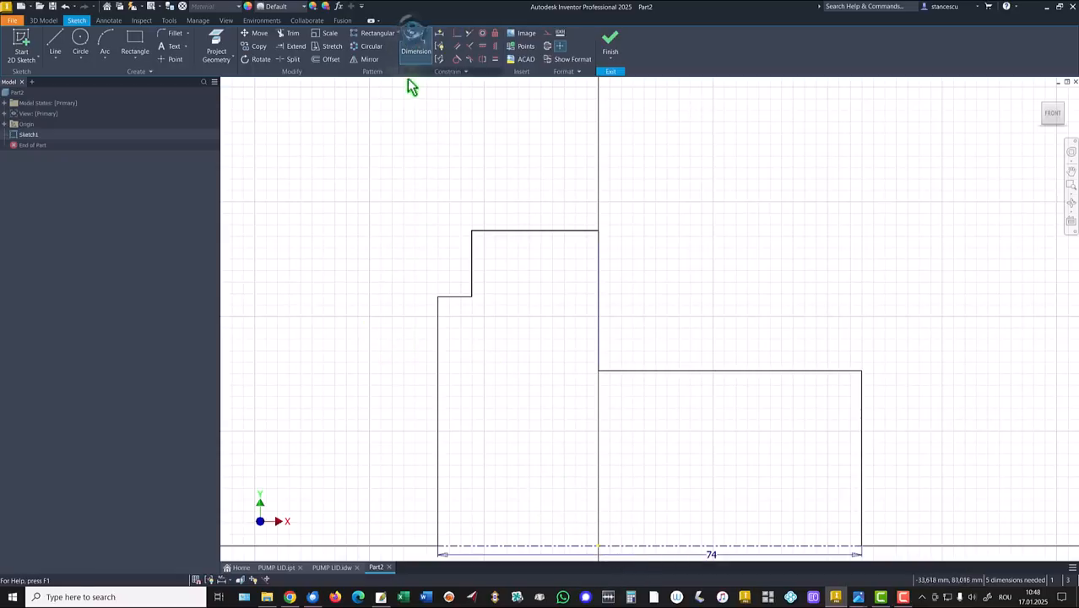
Dimension the diameters 118, 94, 73 and step widths 9 and 7 until Fully Constrained.
left_click(416, 44)
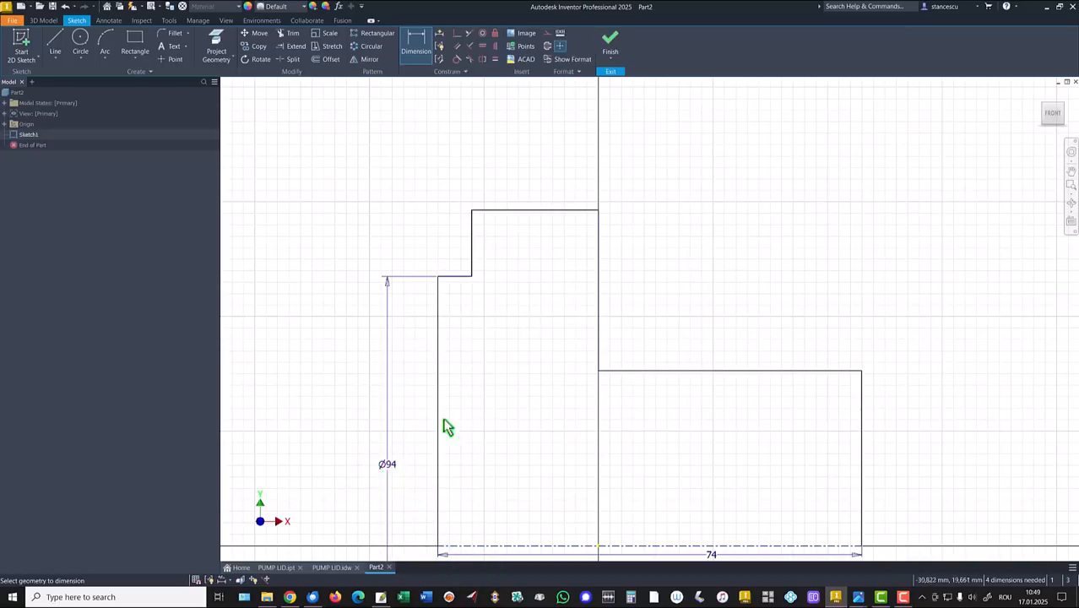
mouse_move(510, 218)
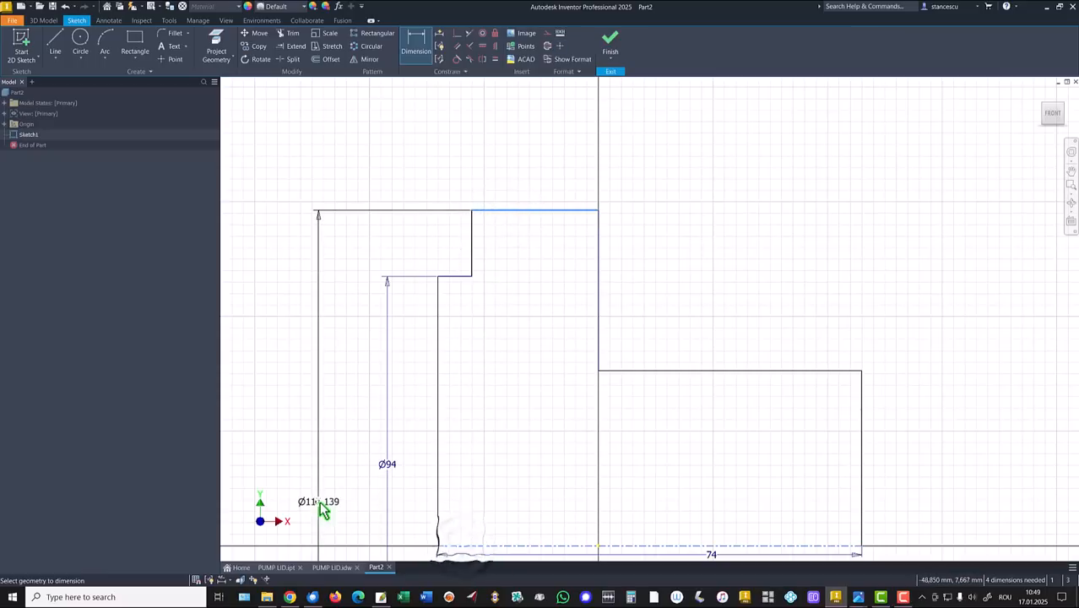
double_click(318, 502)
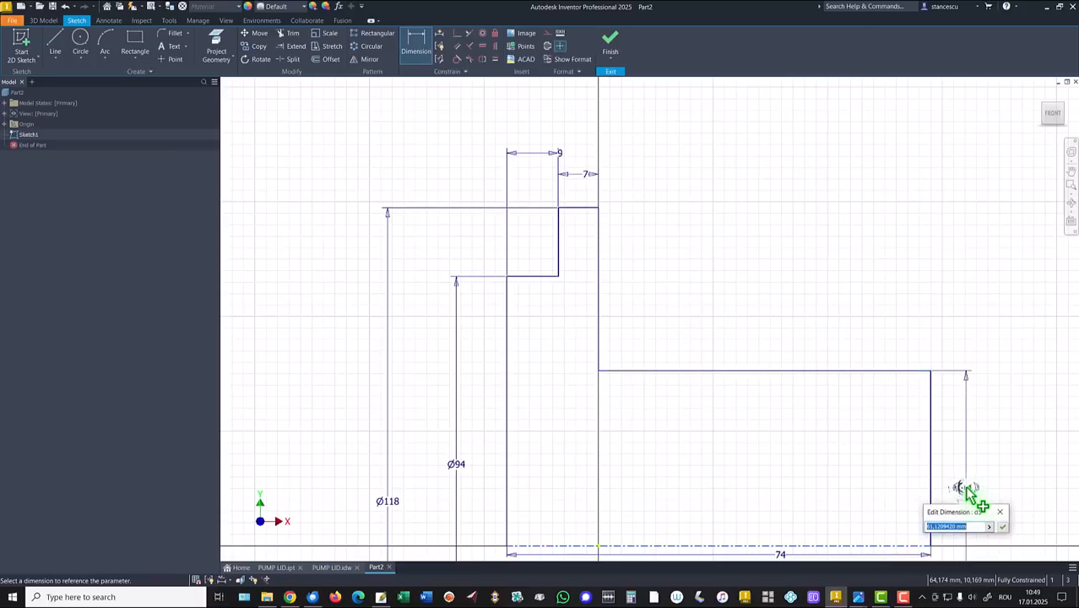
type("73")
key("Enter")
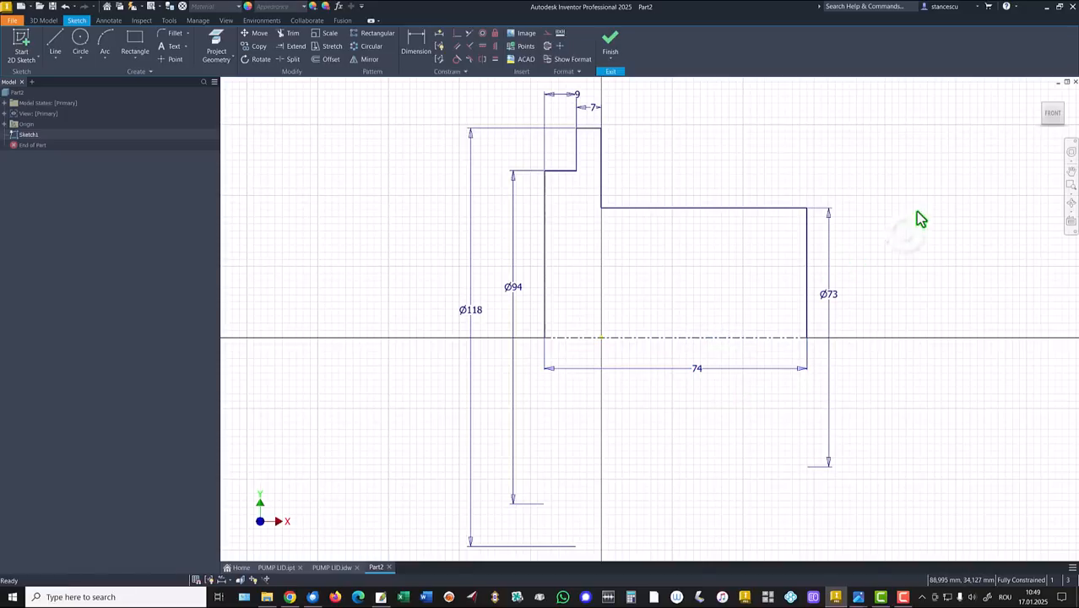
mouse_move(338, 220)
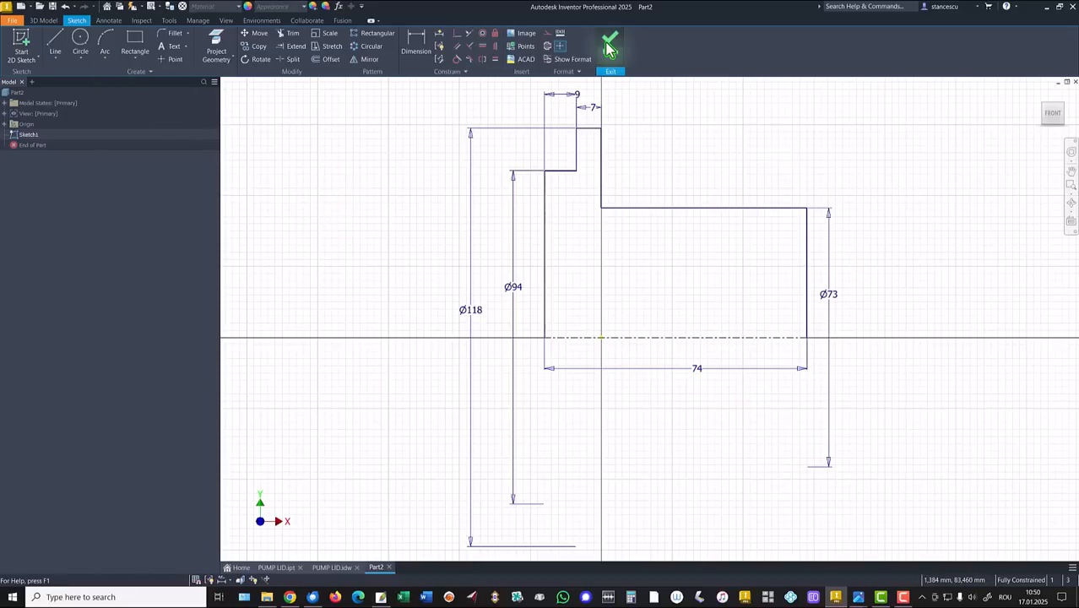
Finish the sketch and revolve the profile about the centerline into a flanged solid.
left_click(610, 40)
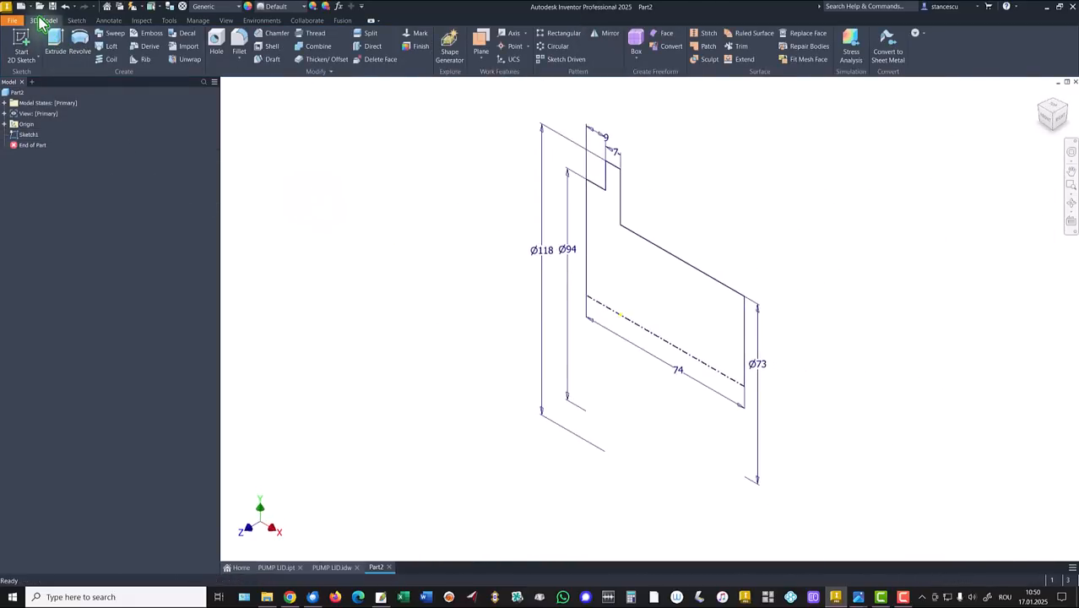
left_click(54, 43)
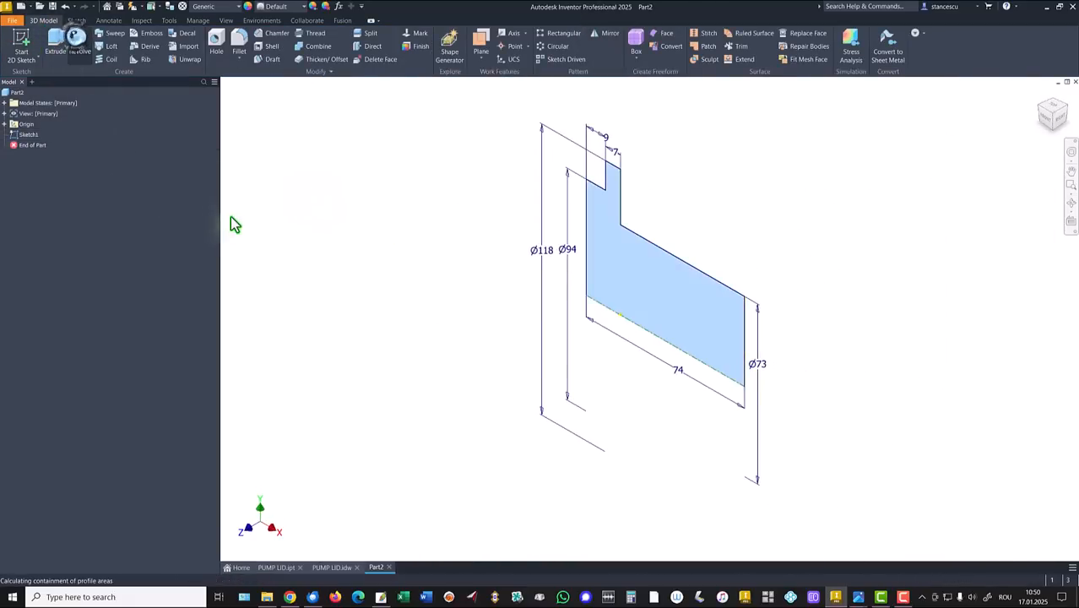
left_click(80, 46)
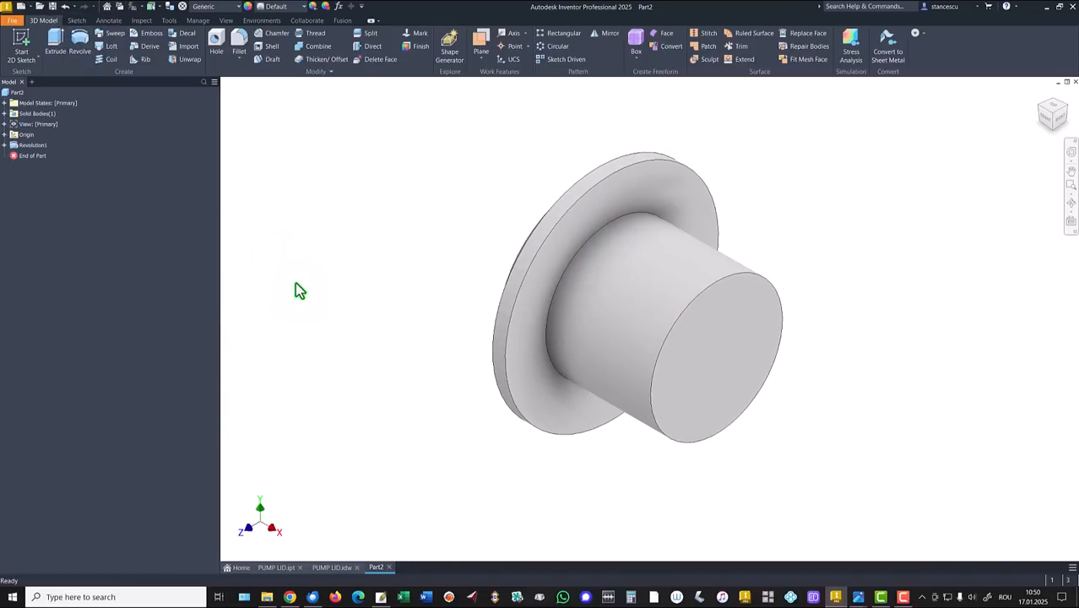
mouse_move(354, 530)
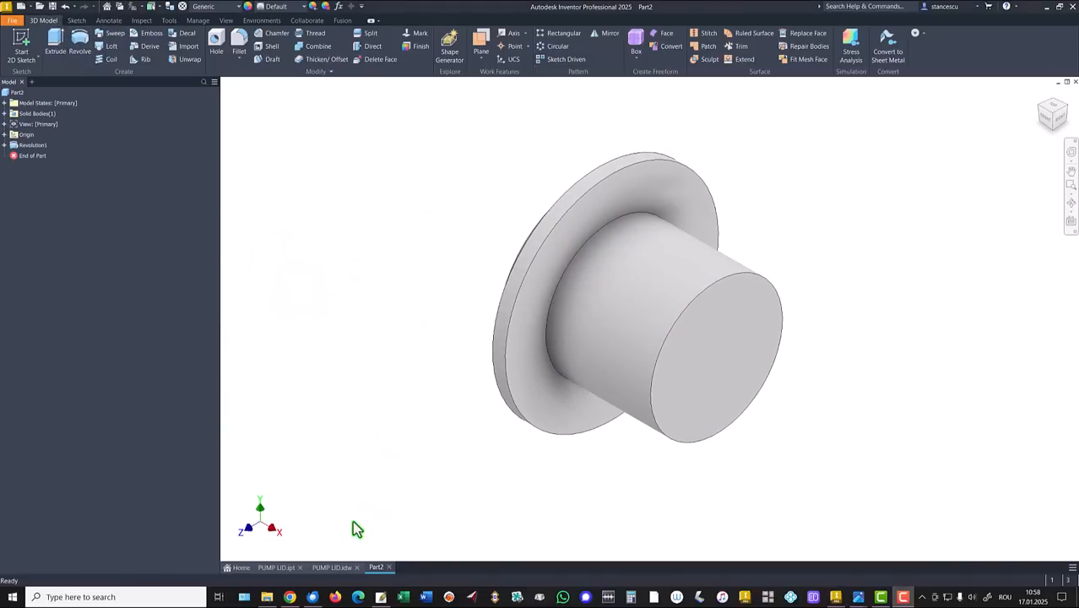
left_click(331, 567)
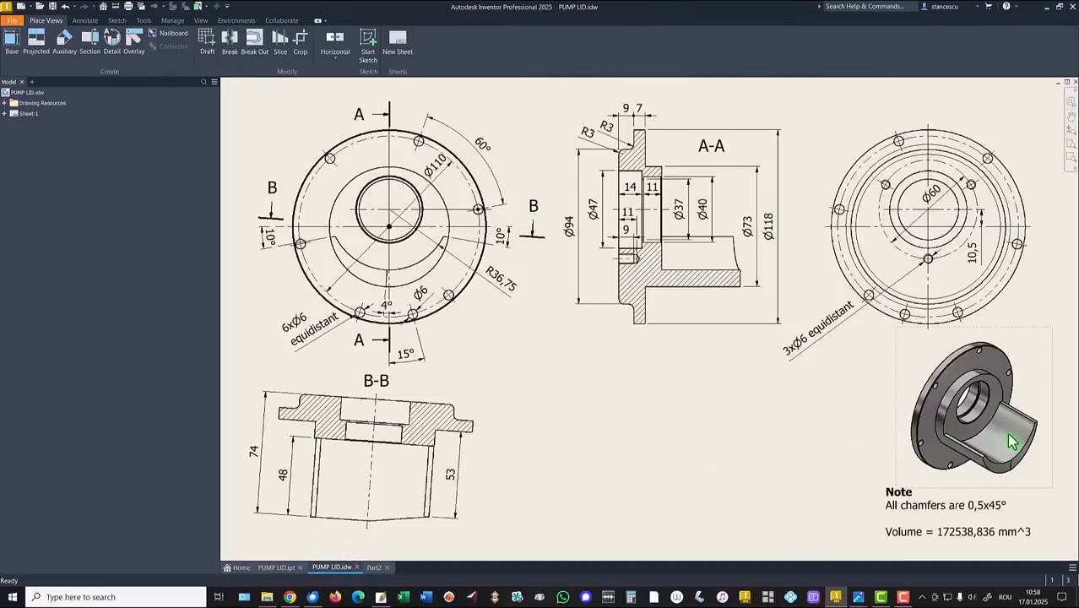
mouse_move(1017, 431)
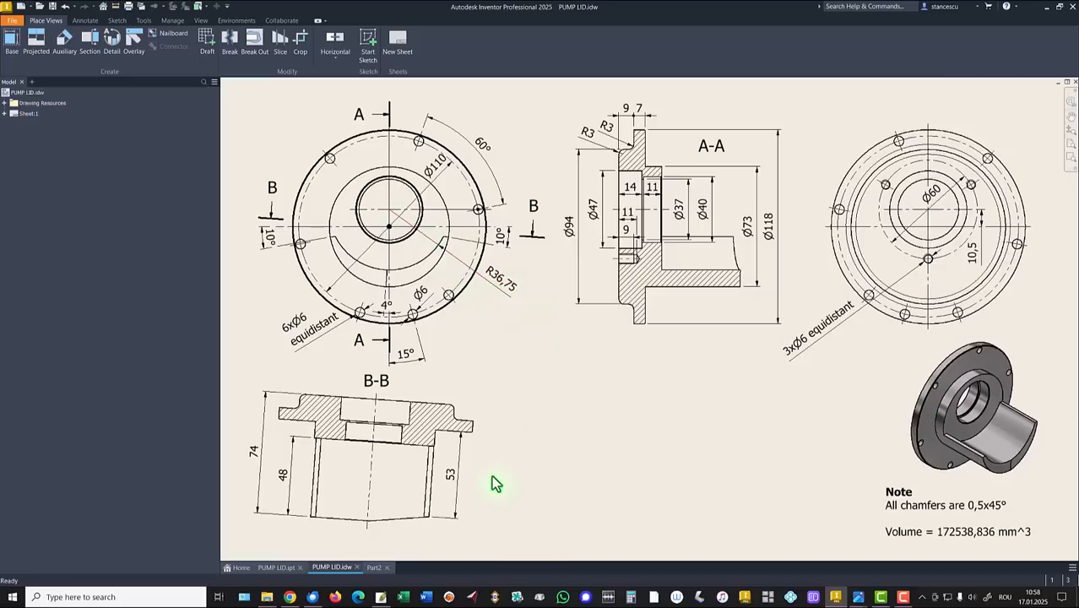
Return from the drawing to the Part2 model.
left_click(374, 568)
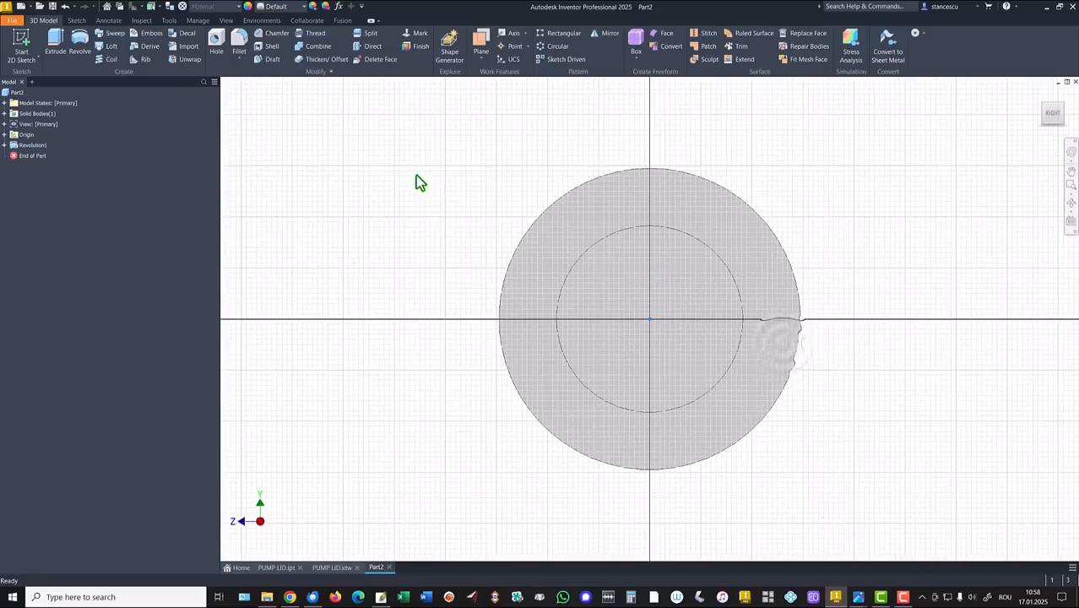
Sketch a radius 36.75 circle on the boss end face, centre offset 10.5 from origin.
left_click(20, 47)
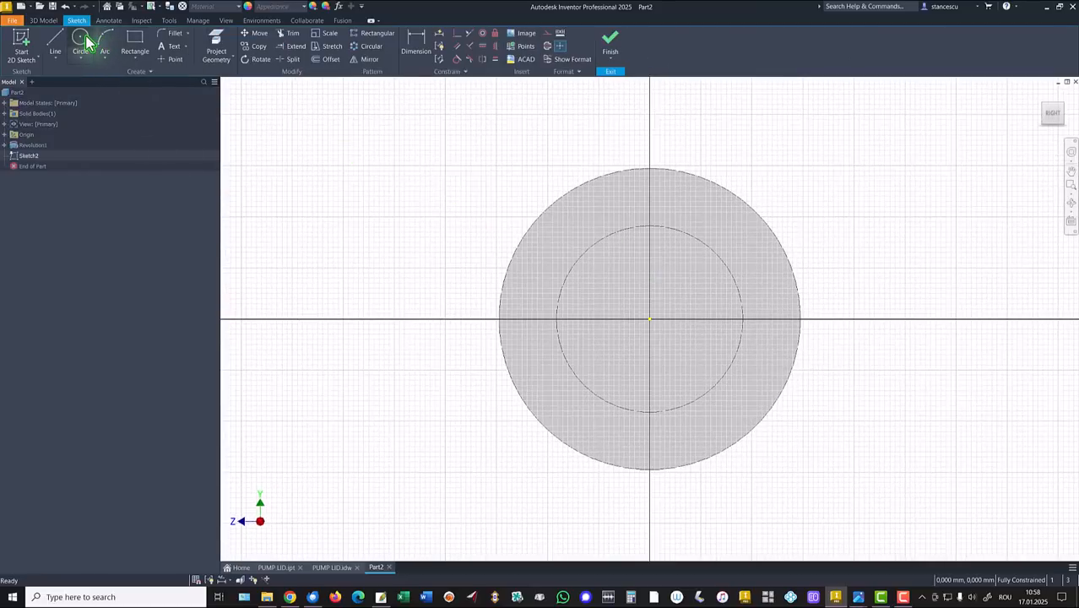
left_click(81, 40)
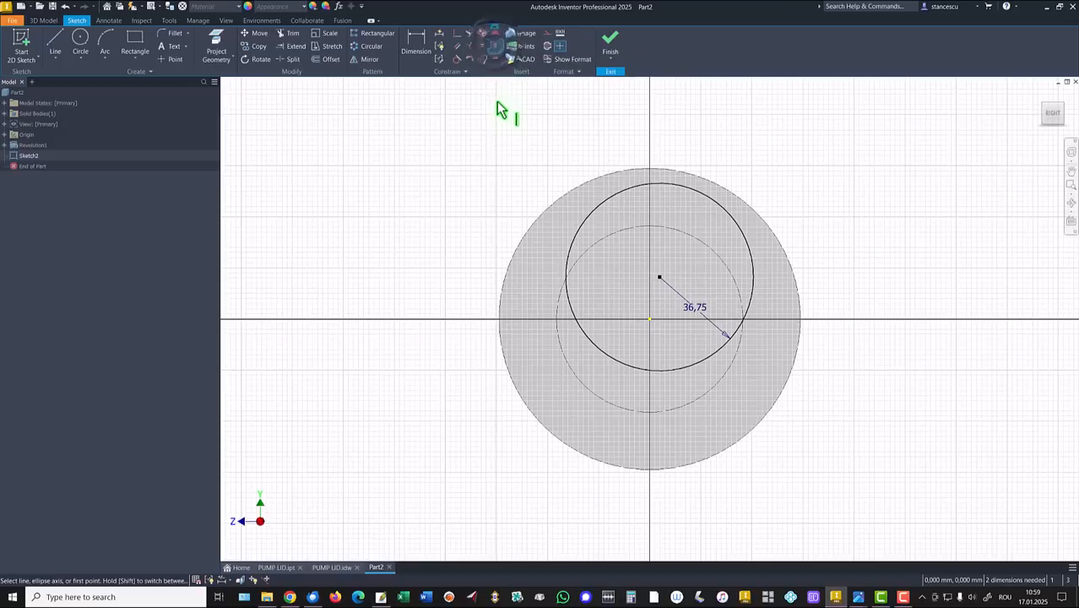
mouse_move(666, 284)
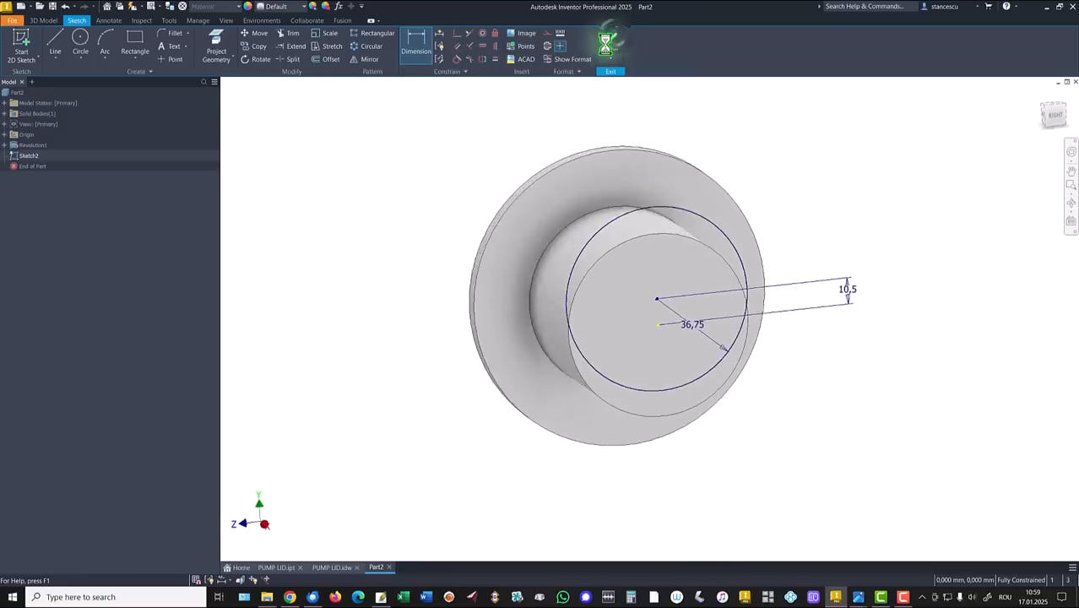
Finish the circle sketch and check dimensions on the PUMP LID.idw drawing.
left_click(328, 568)
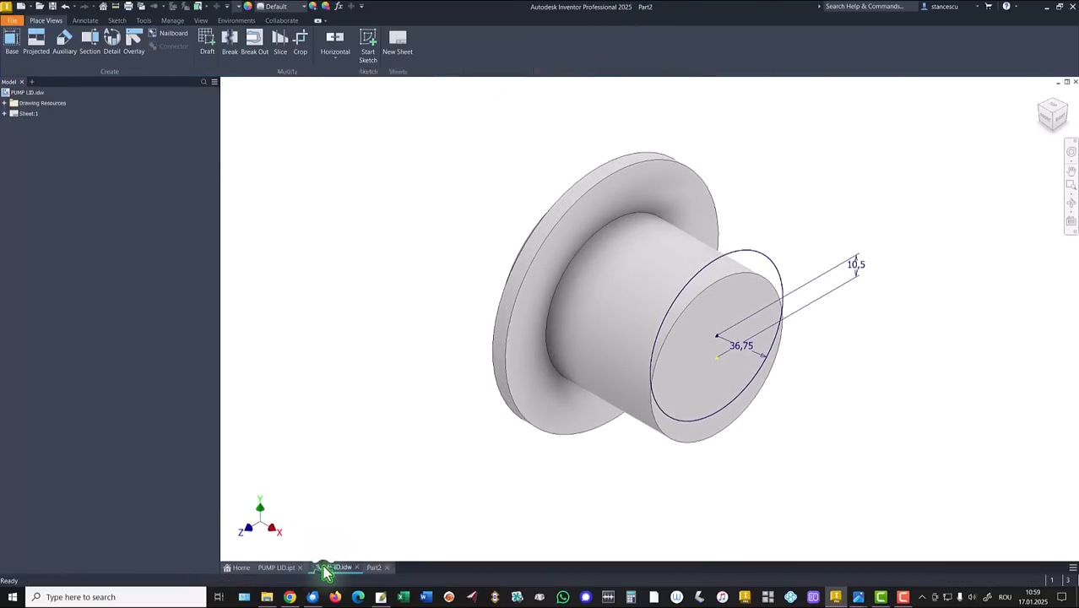
left_click(331, 567)
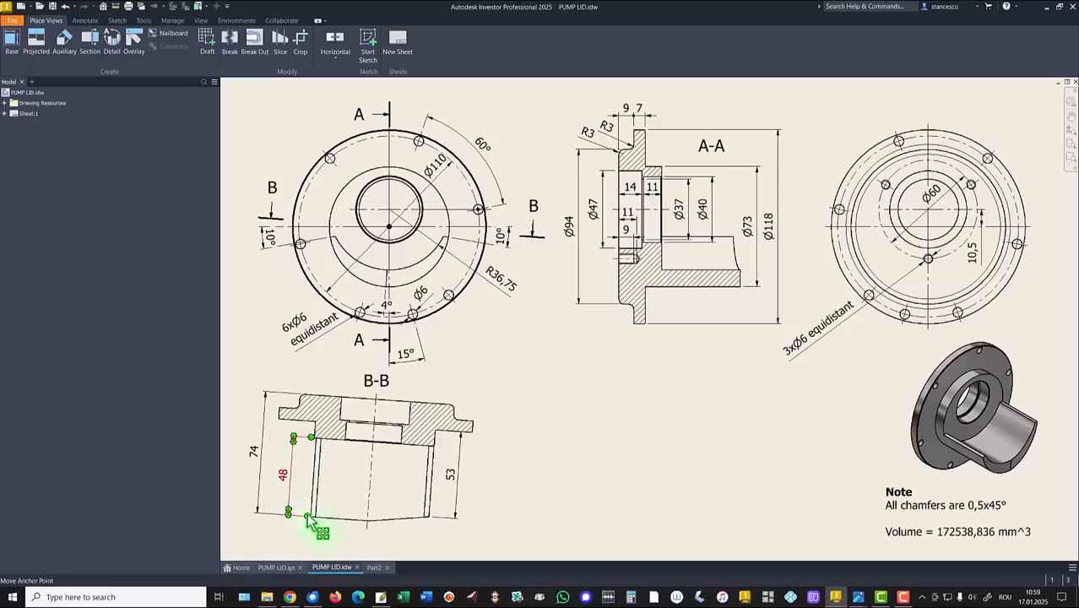
left_click_drag(313, 527, 256, 460)
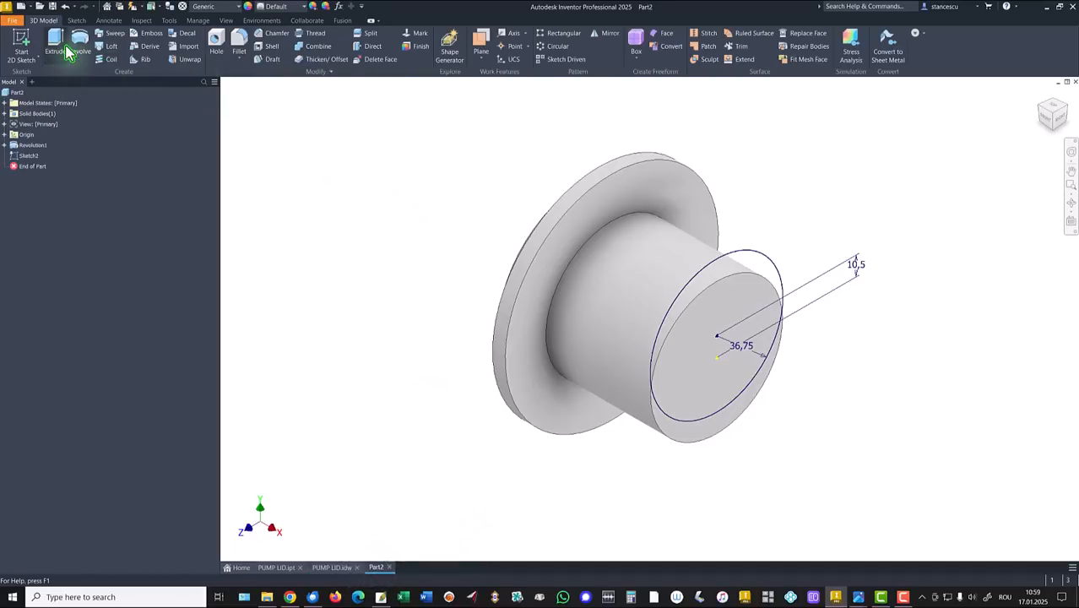
Extrude the offset circle as a 48 mm cut into the boss.
left_click(54, 48)
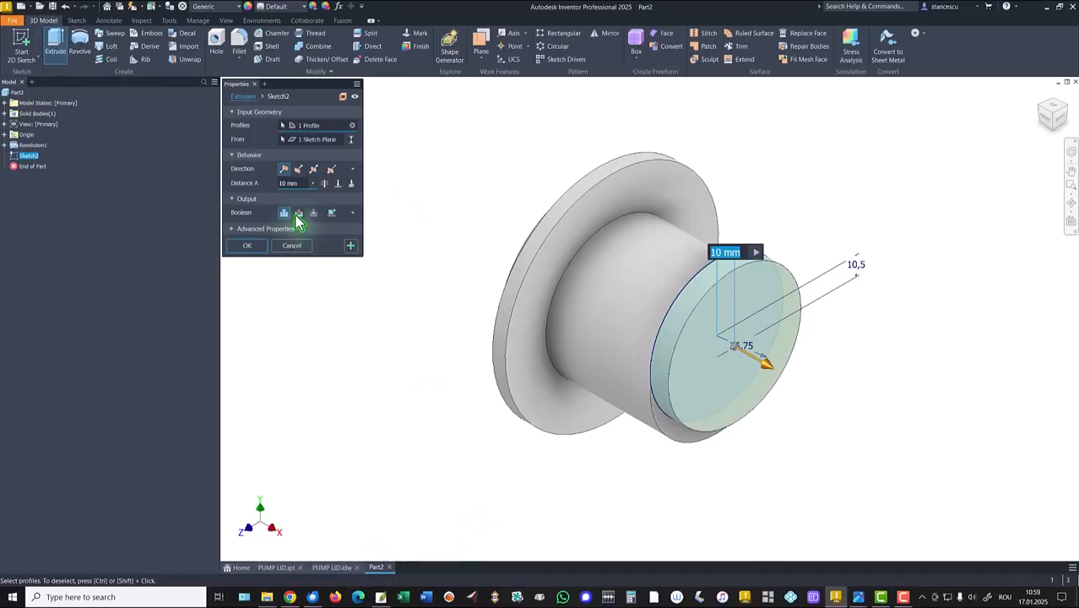
left_click(297, 213)
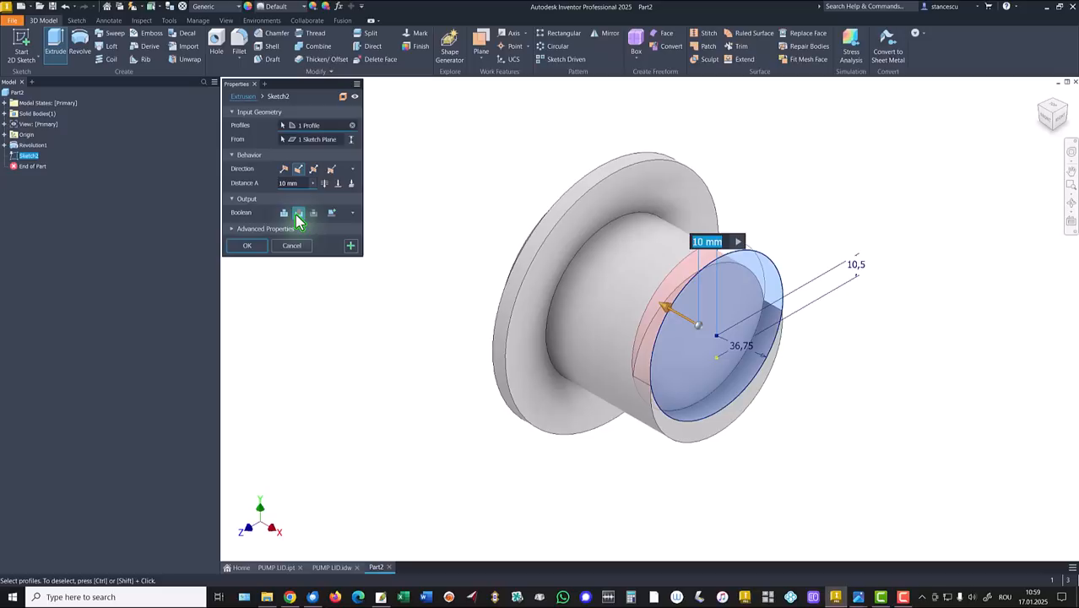
type("4")
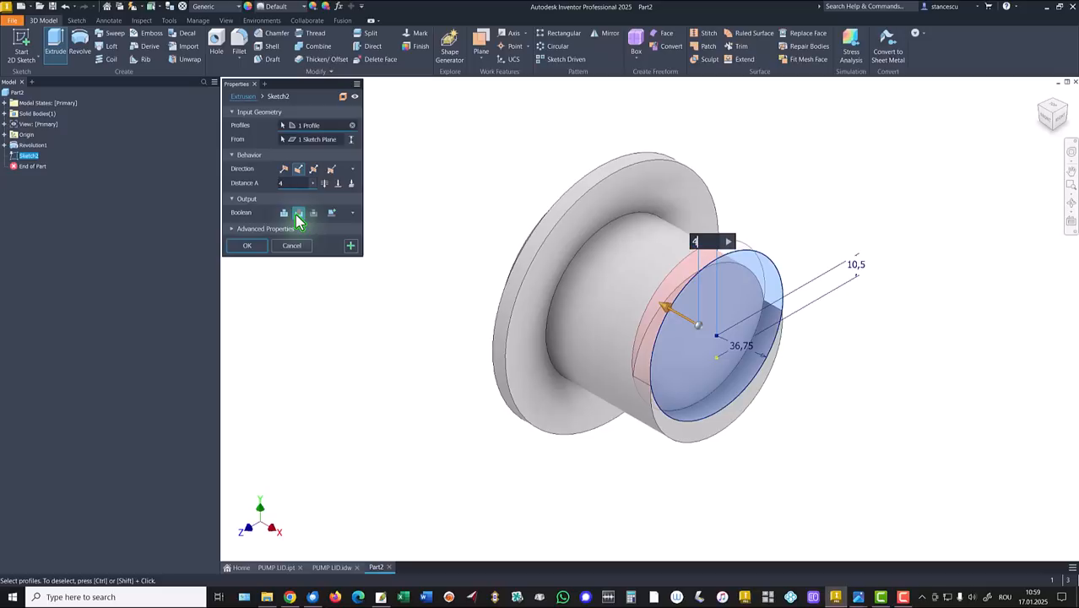
type("48")
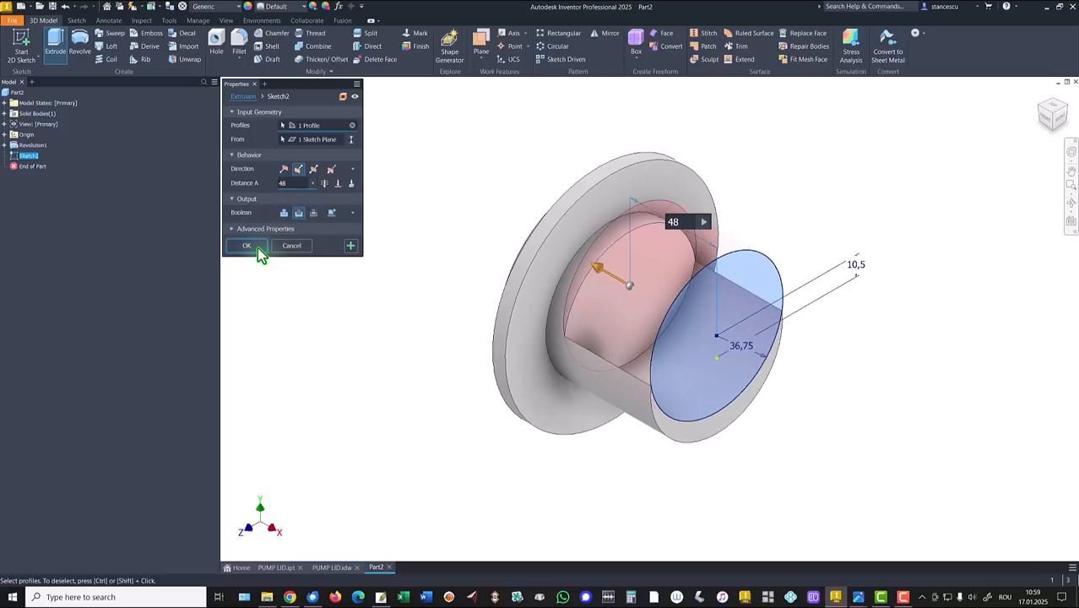
left_click(247, 245)
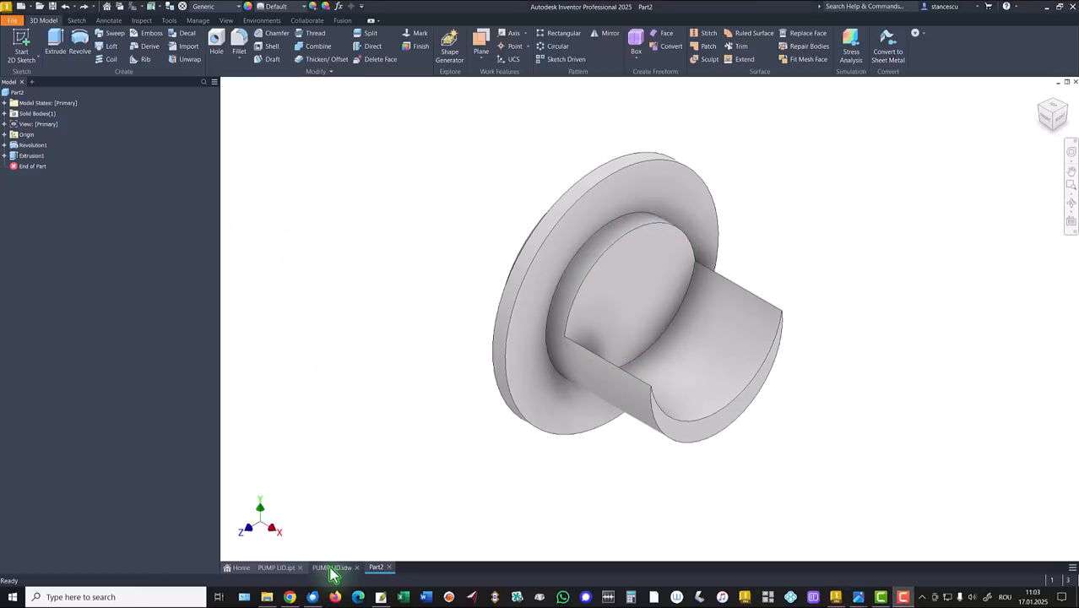
Consult the drawing, return to Part2 and start a sketch on the cut boss face.
left_click(331, 568)
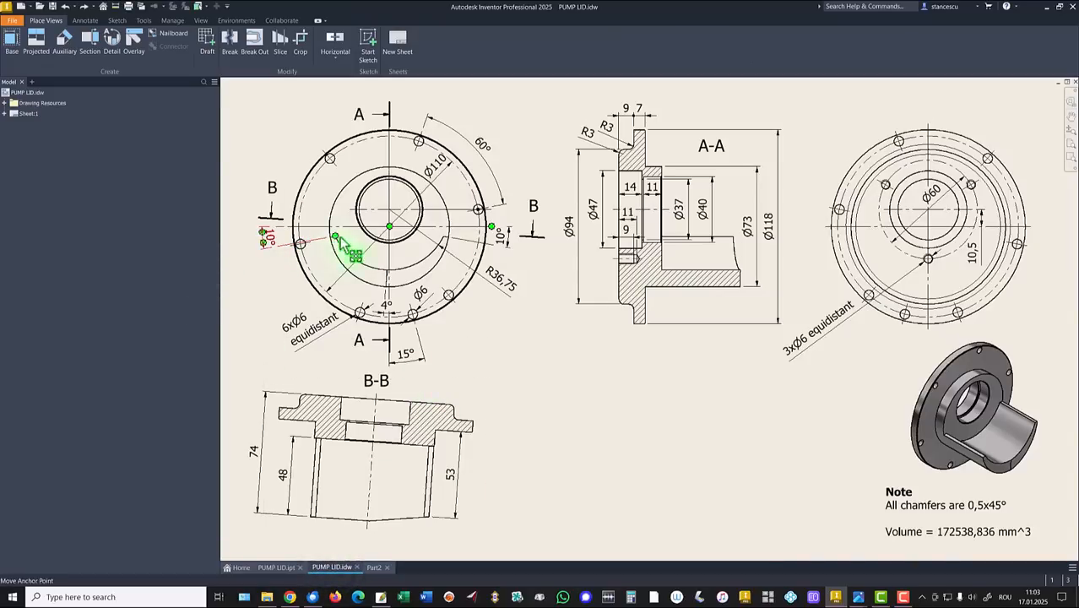
left_click_drag(352, 245, 507, 250)
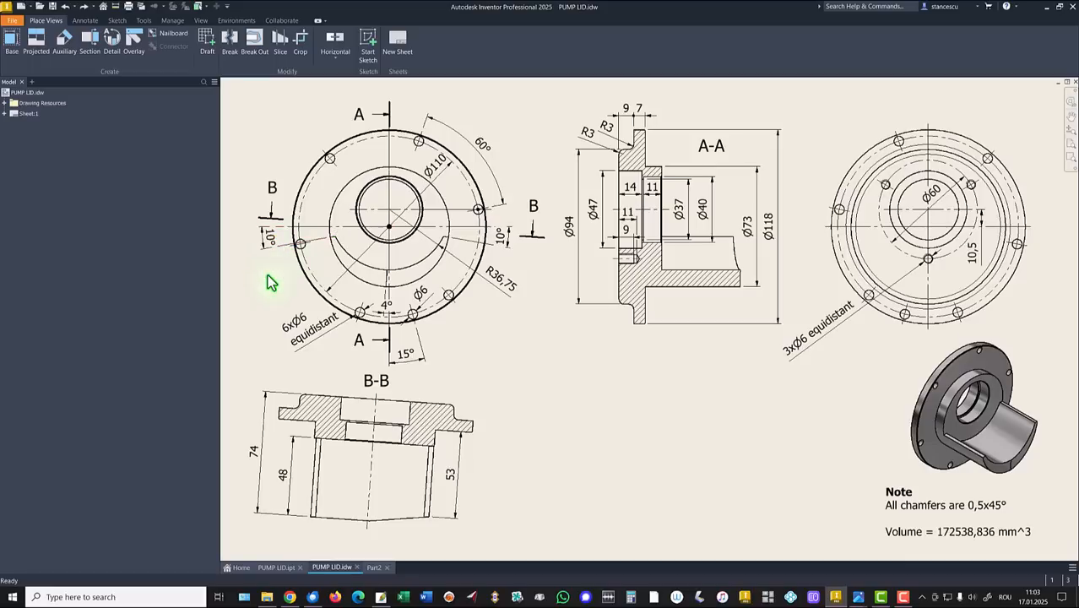
mouse_move(554, 361)
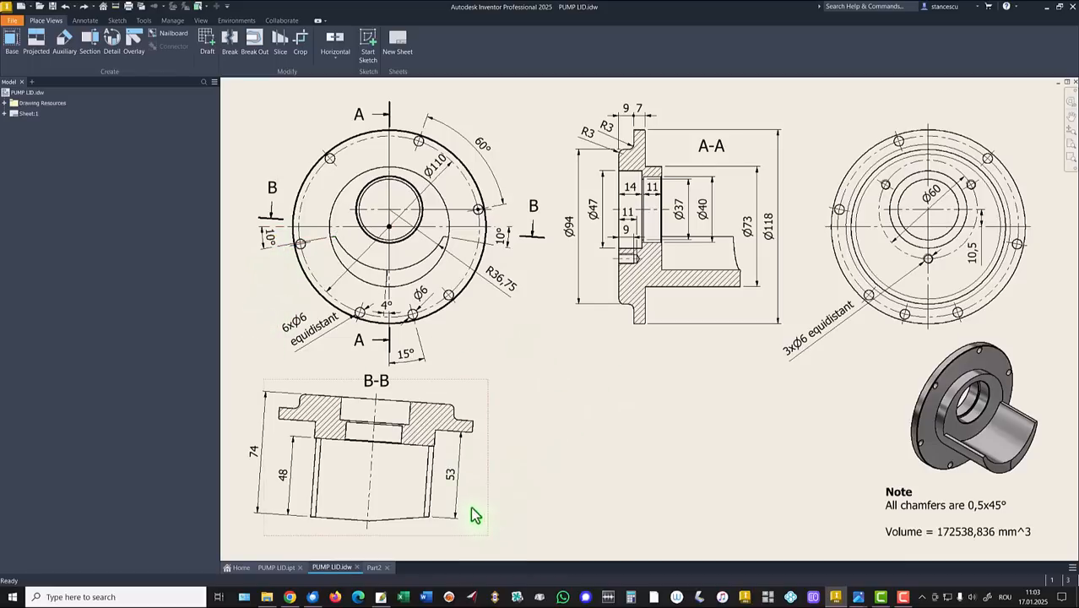
left_click(375, 567)
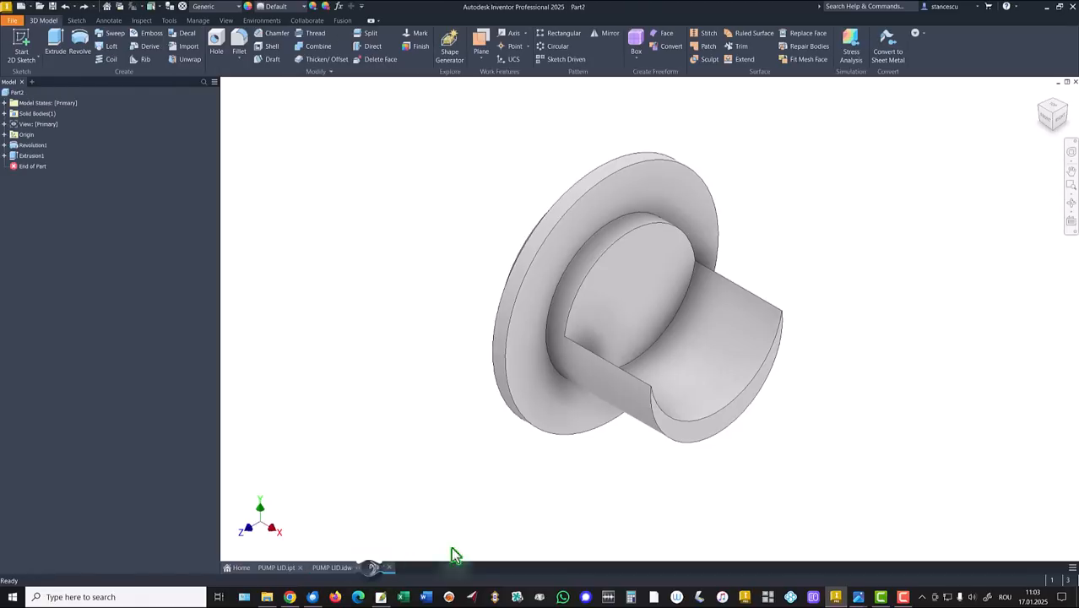
left_click(379, 567)
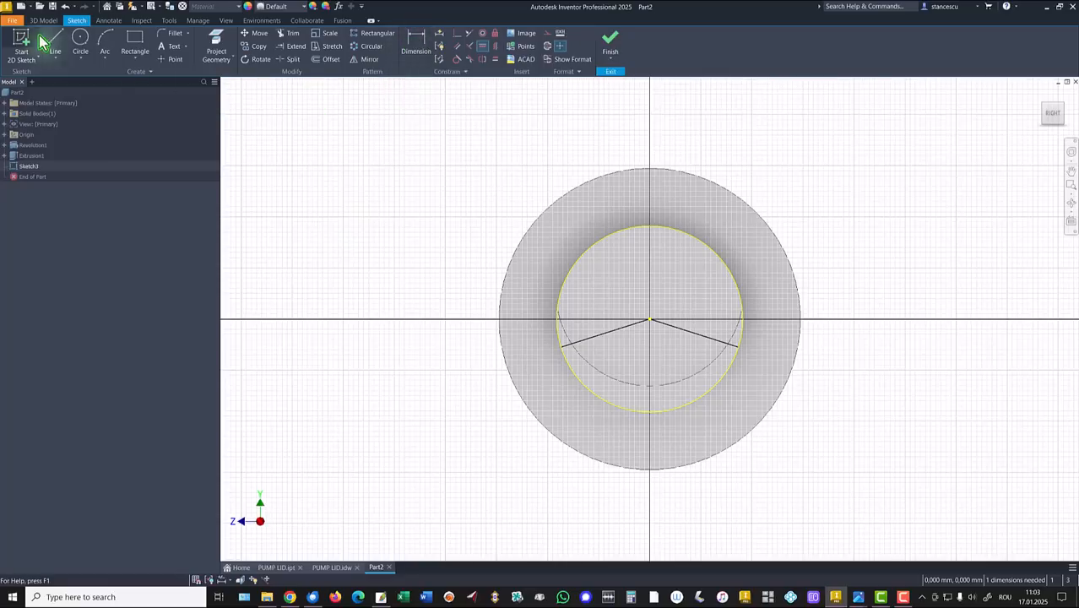
Draw a constrained chord line across the boss face dimensioned 10 mm from centre.
left_click(54, 42)
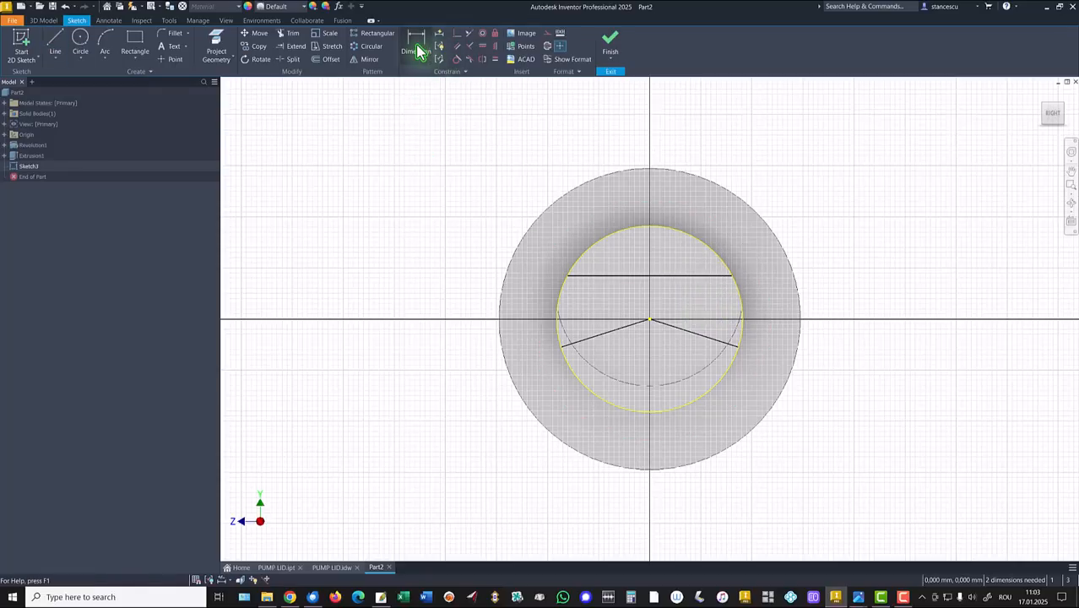
left_click(415, 47)
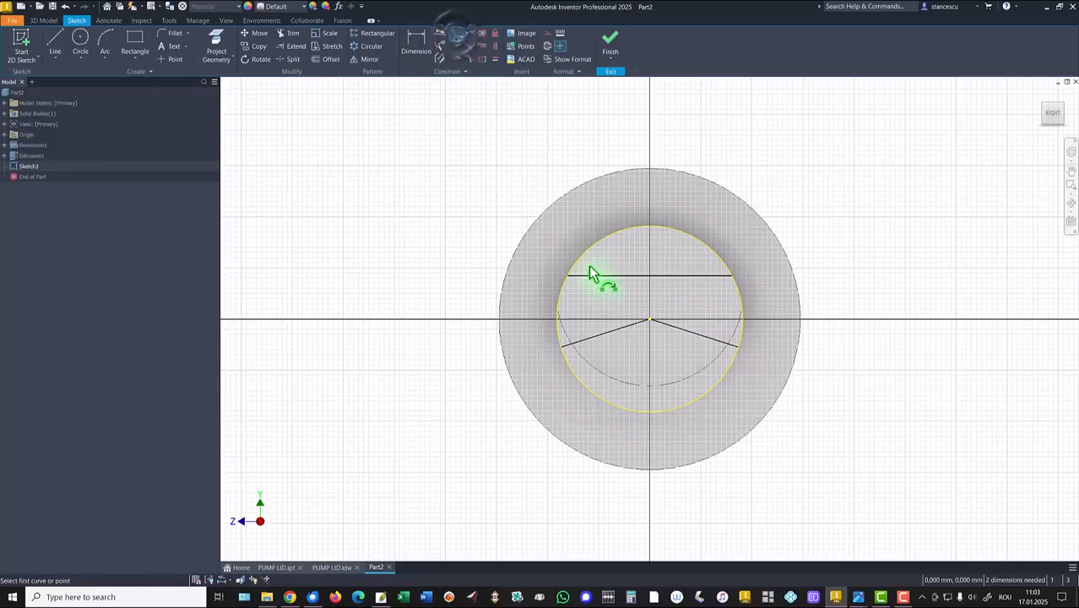
left_click(599, 274)
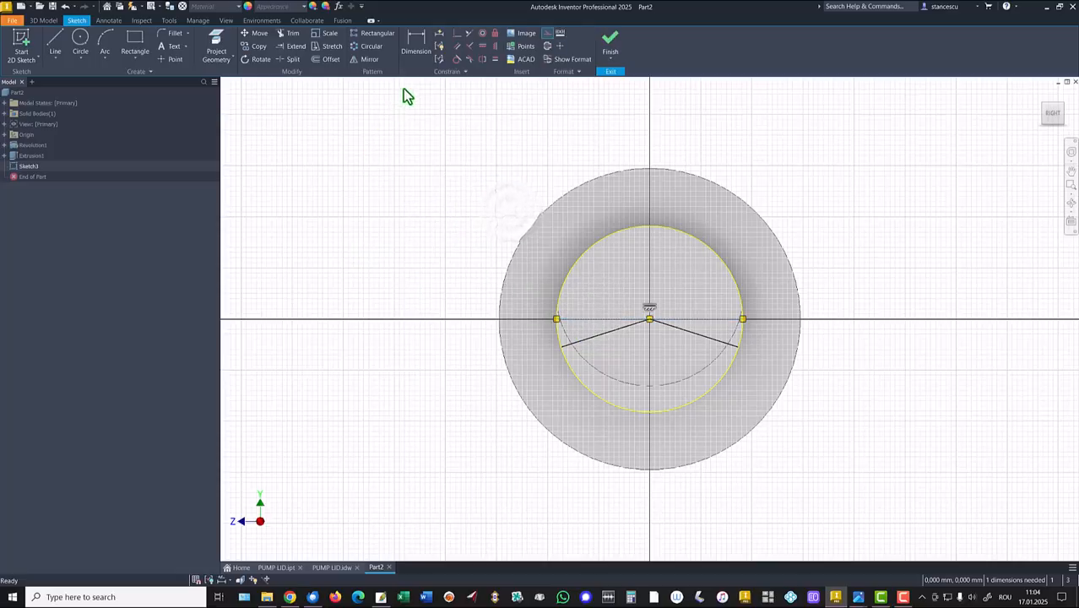
left_click(415, 41)
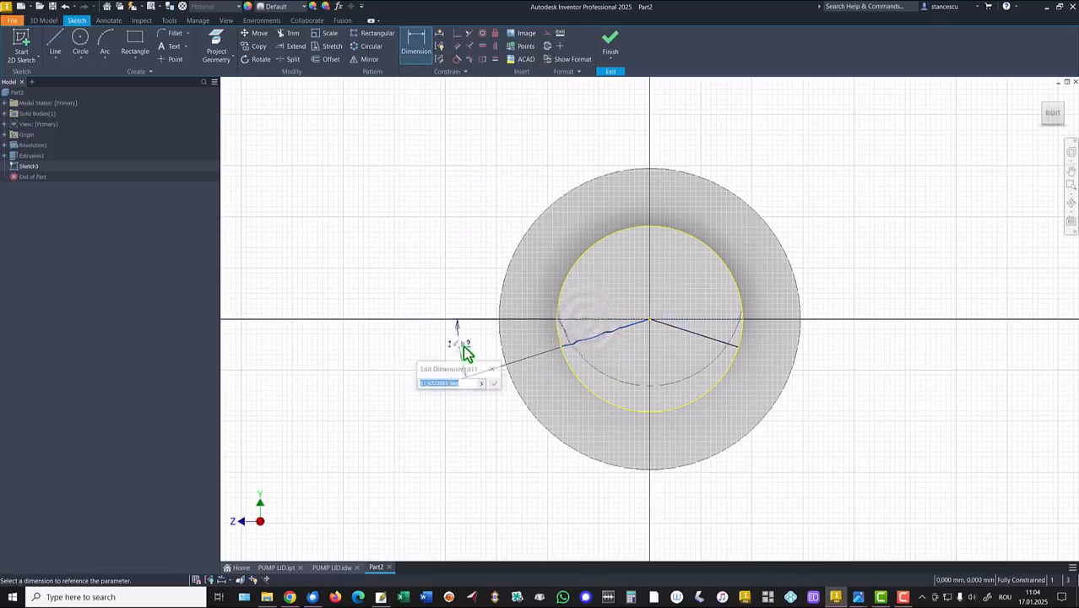
type("10")
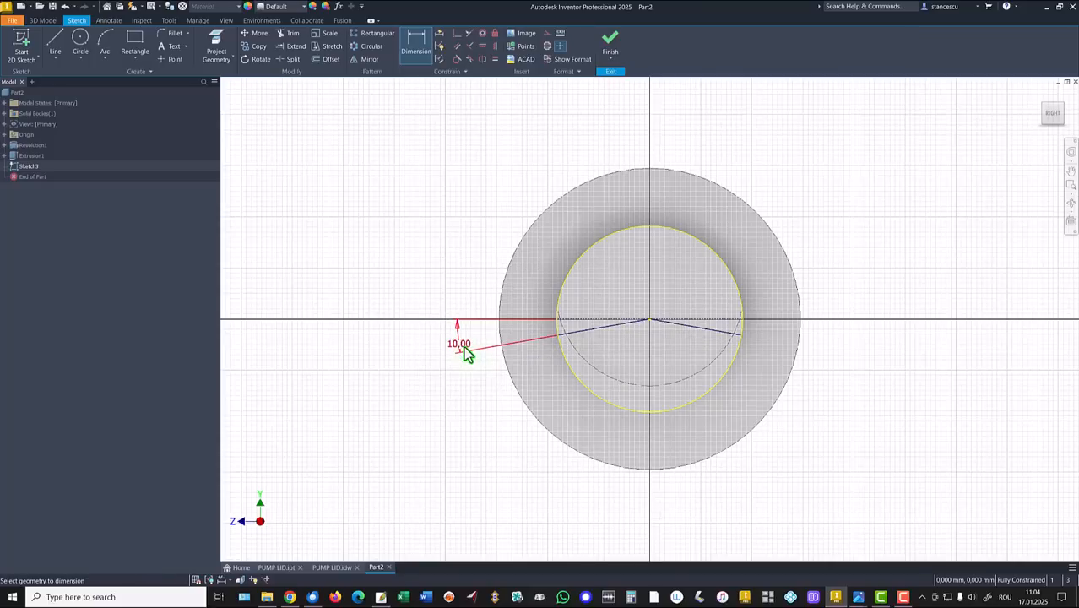
left_click(609, 37)
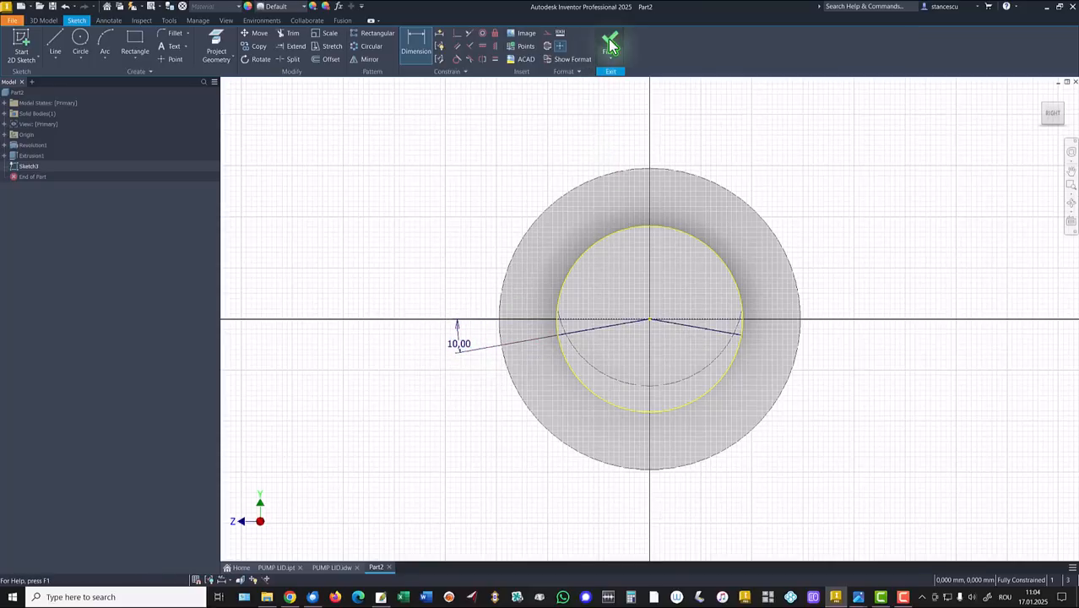
Extrude the chord profile as a flipped 48 mm cut, leaving a flat face on the boss.
left_click(610, 47)
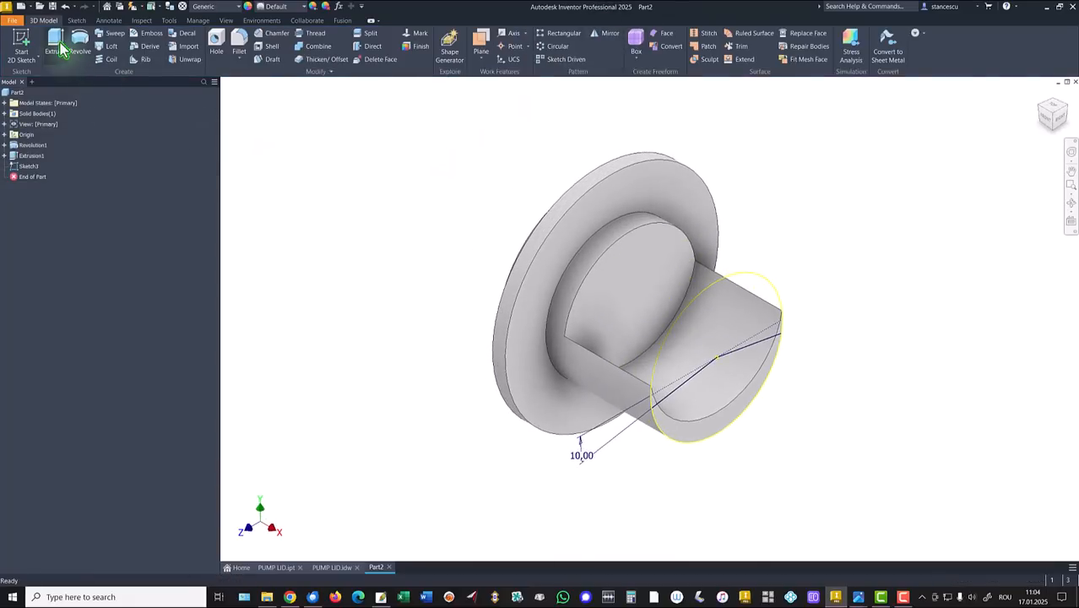
left_click(54, 47)
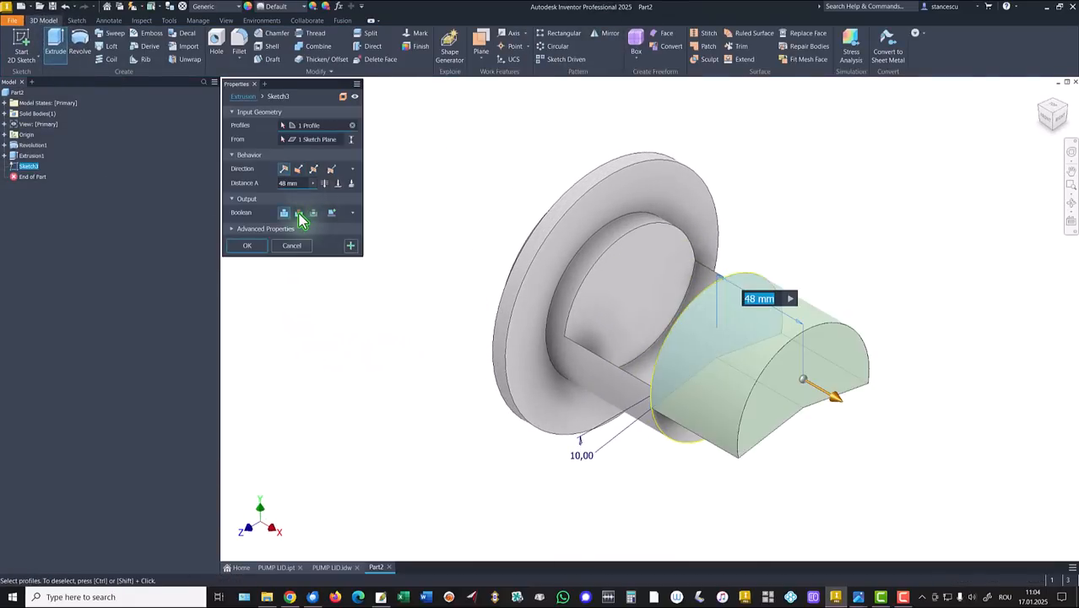
left_click(298, 213)
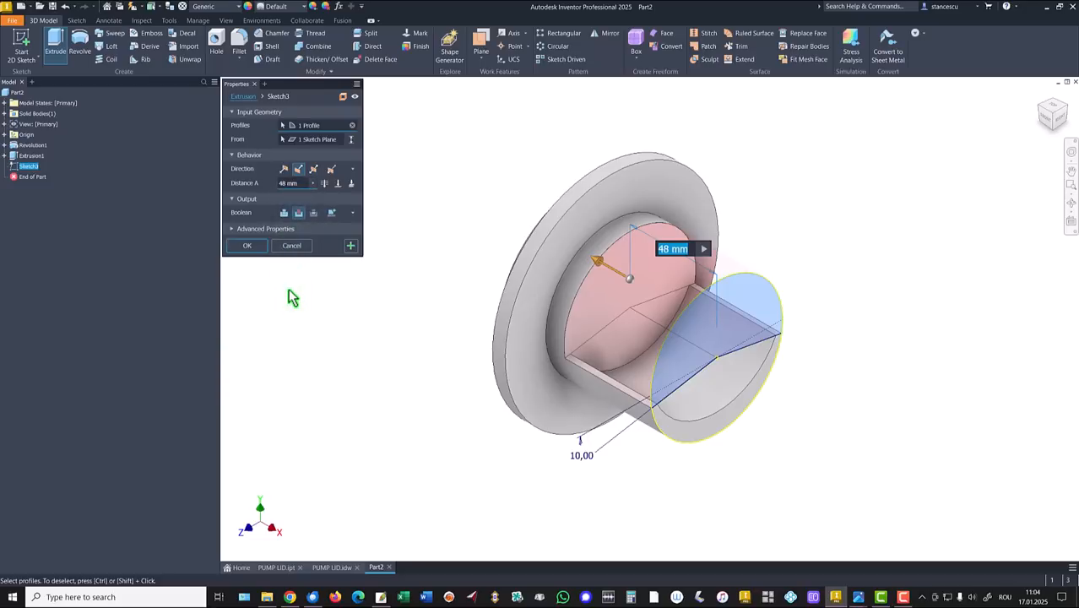
left_click(351, 182)
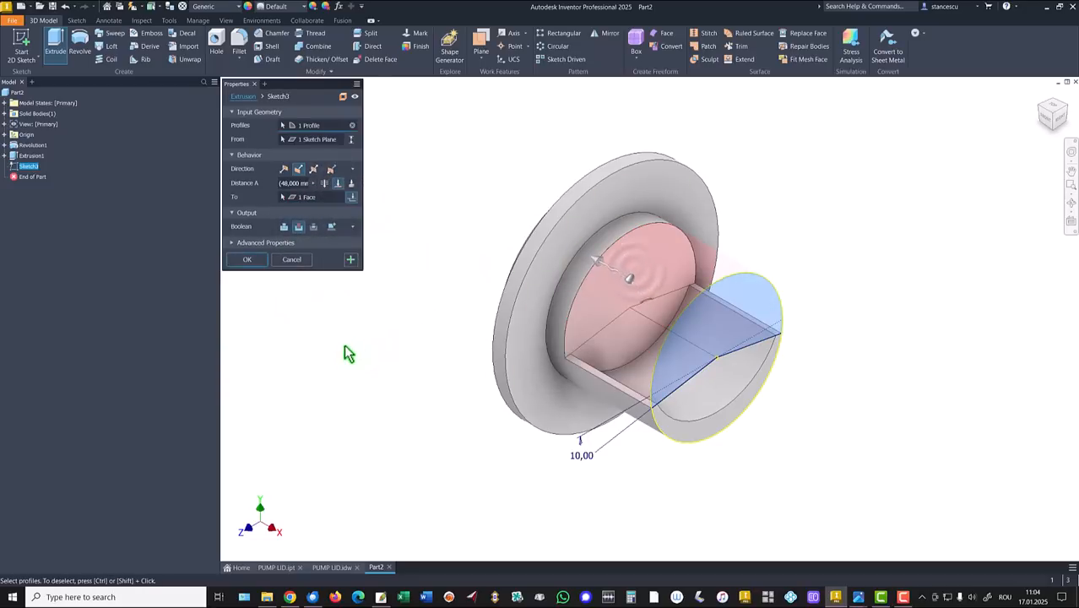
left_click(246, 260)
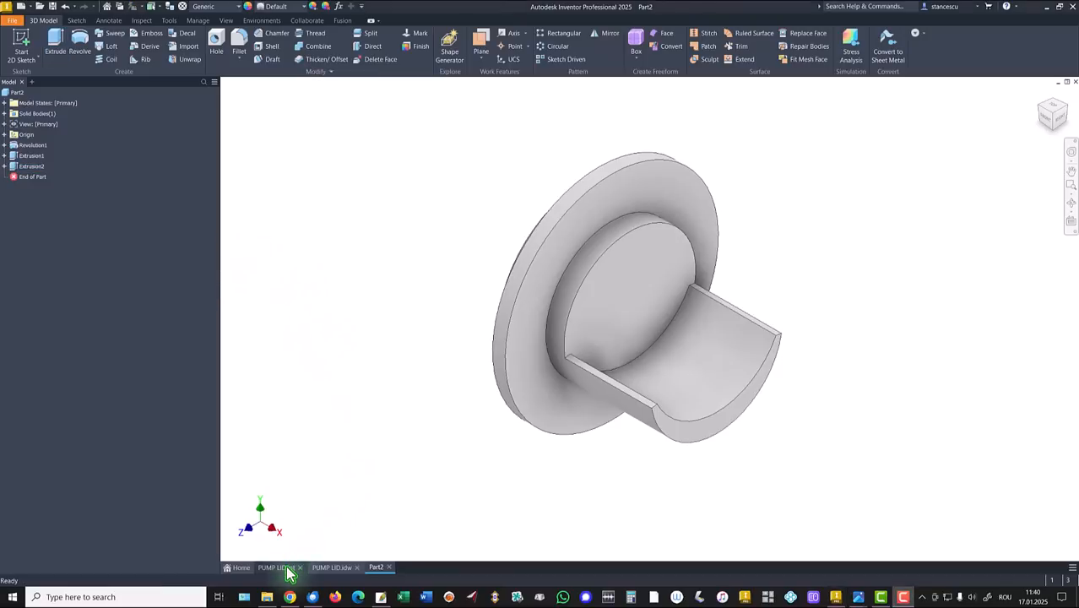
Inspect the PUMP LID.ipt flange face, return to home view, then bring up PUMP LID.idw.
left_click(275, 567)
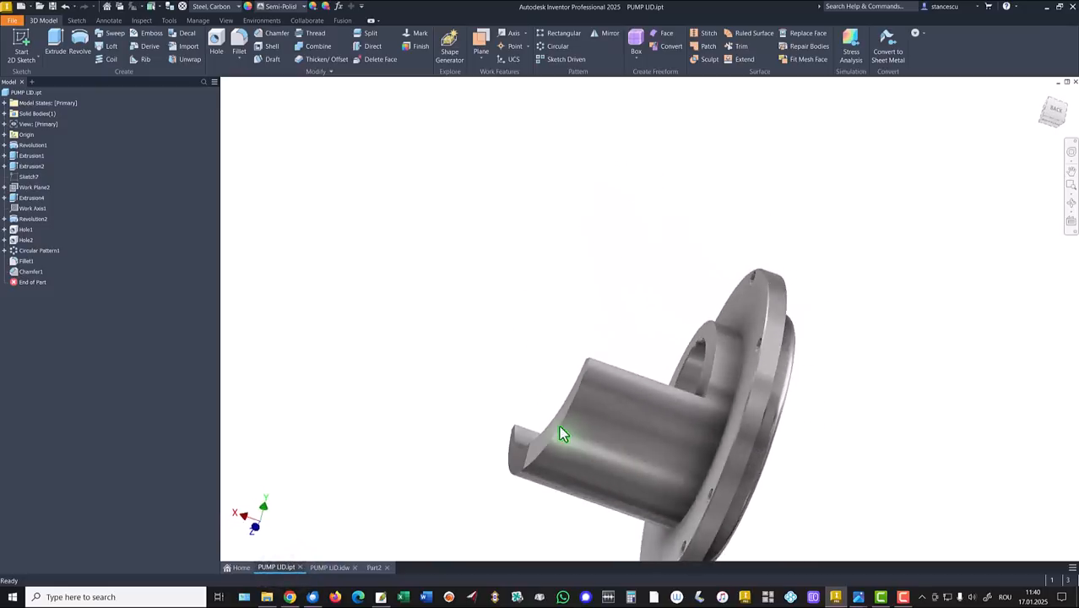
left_click_drag(564, 432, 515, 524)
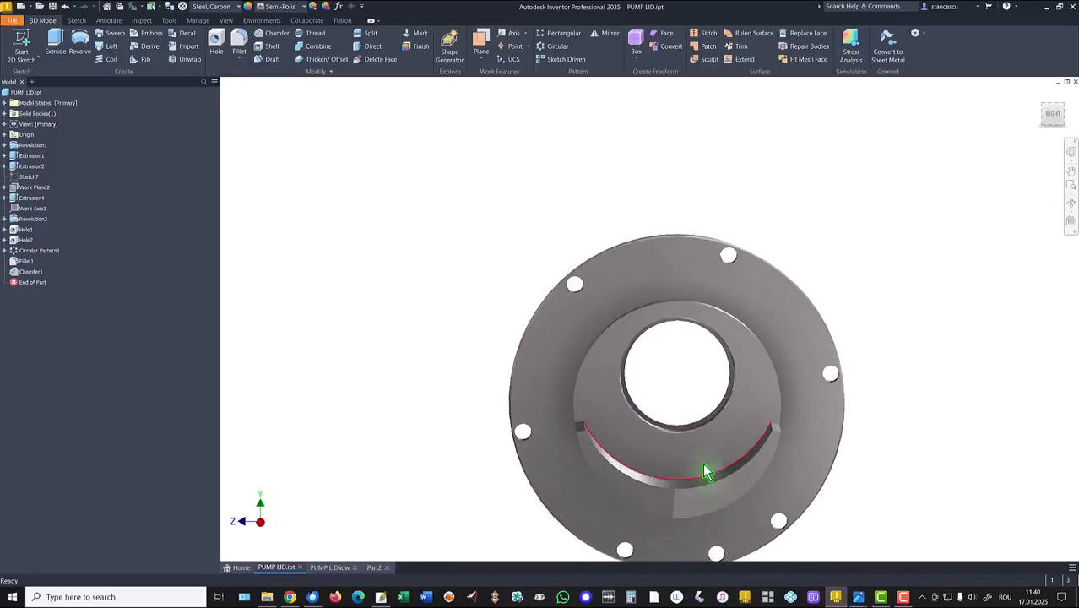
key("f6")
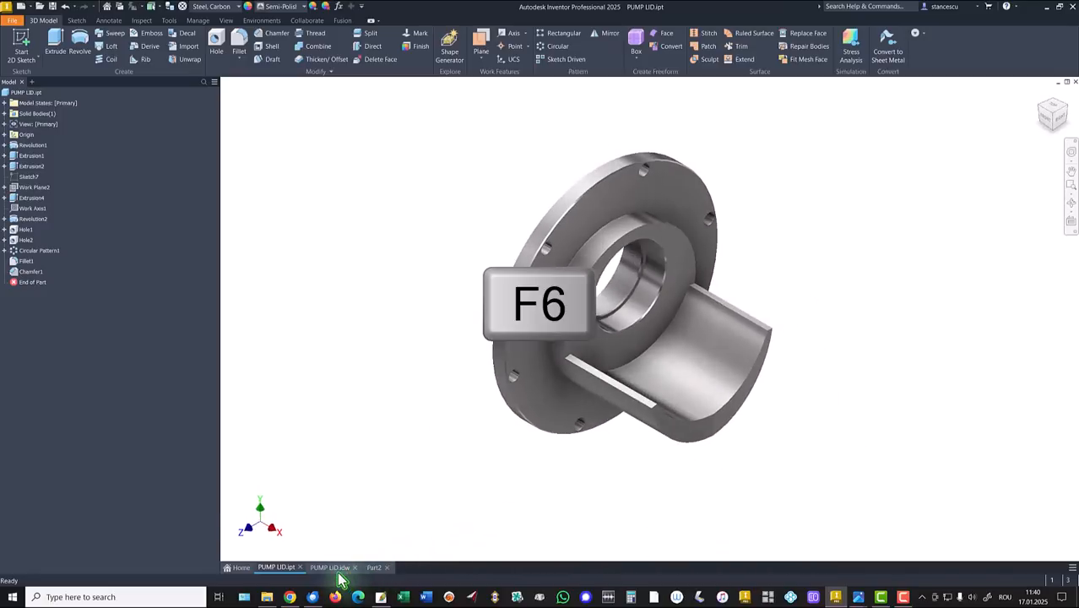
left_click(330, 567)
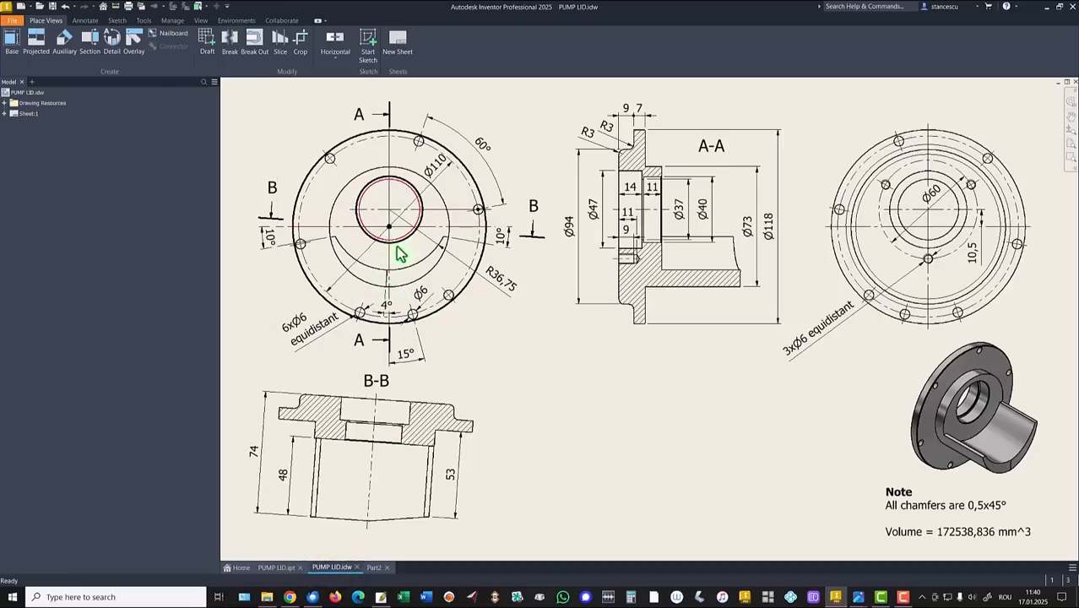
mouse_move(549, 381)
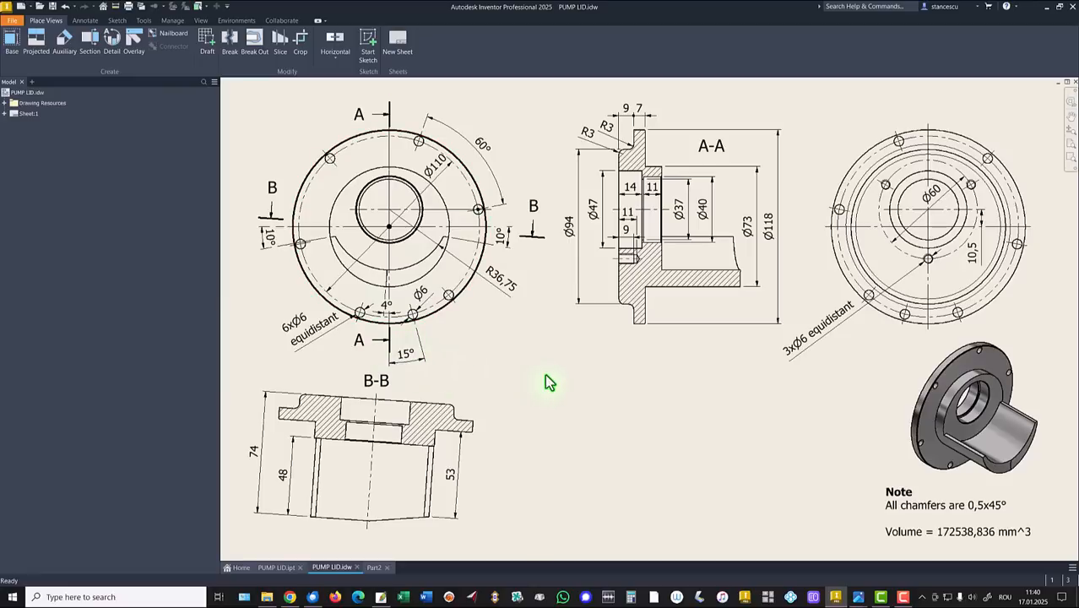
mouse_move(551, 395)
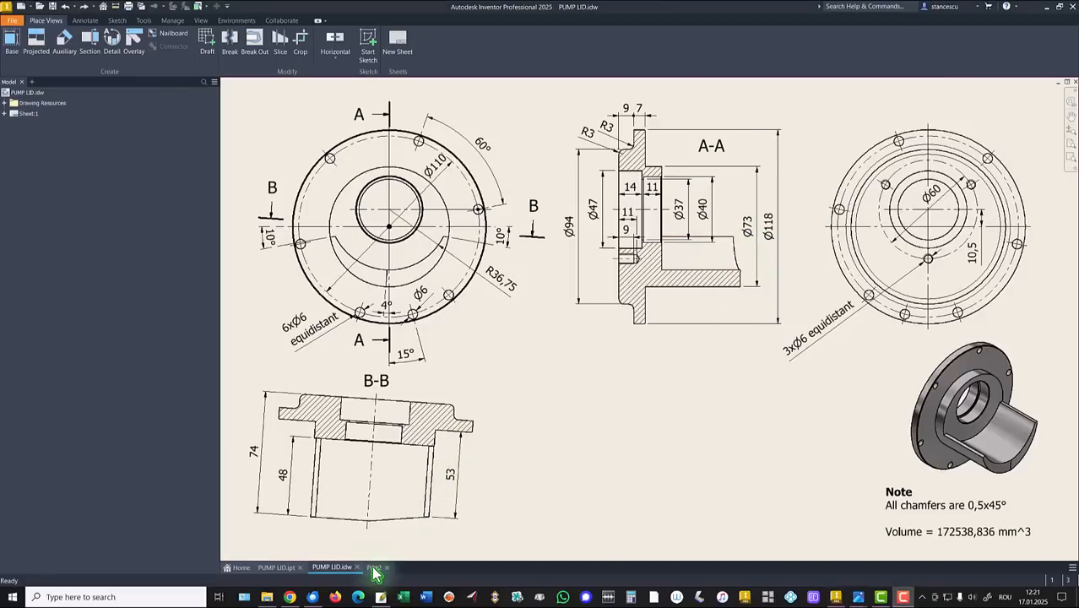
Switch to Part2 and place a work plane based on an origin plane.
left_click(377, 568)
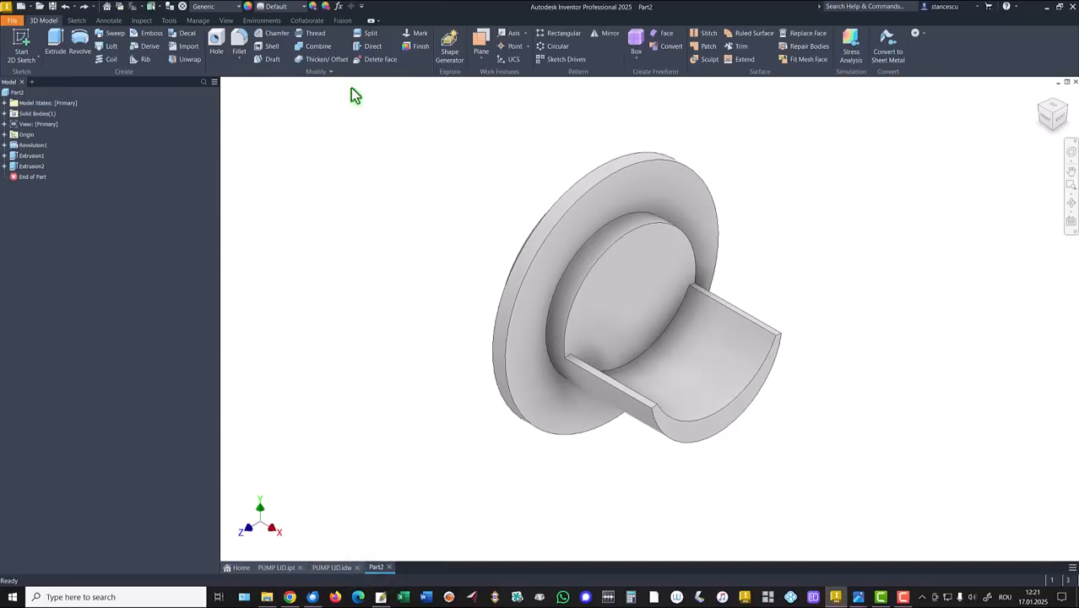
left_click(480, 40)
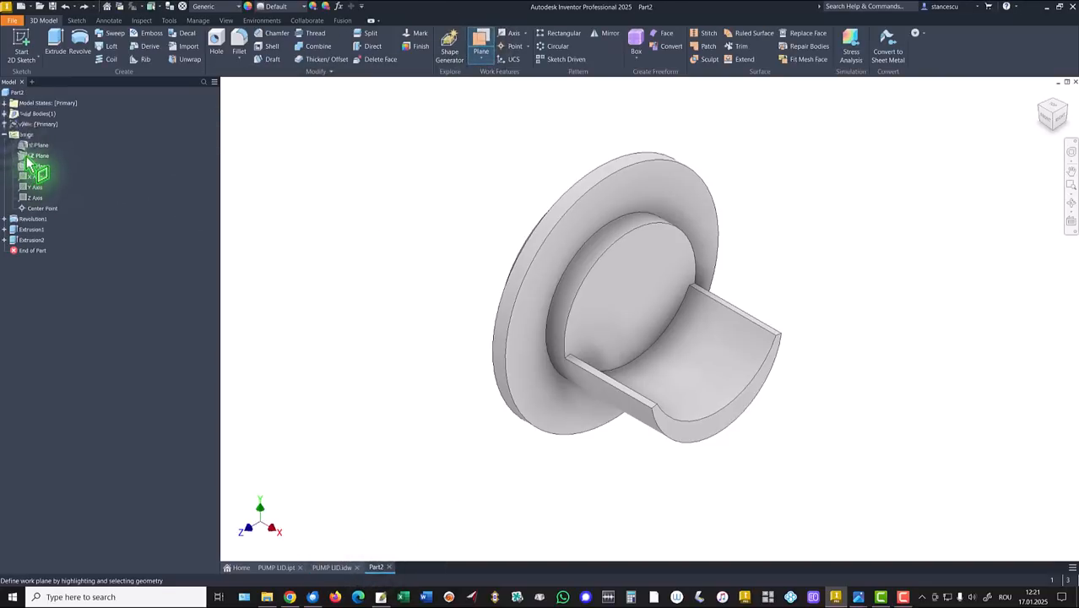
left_click(40, 156)
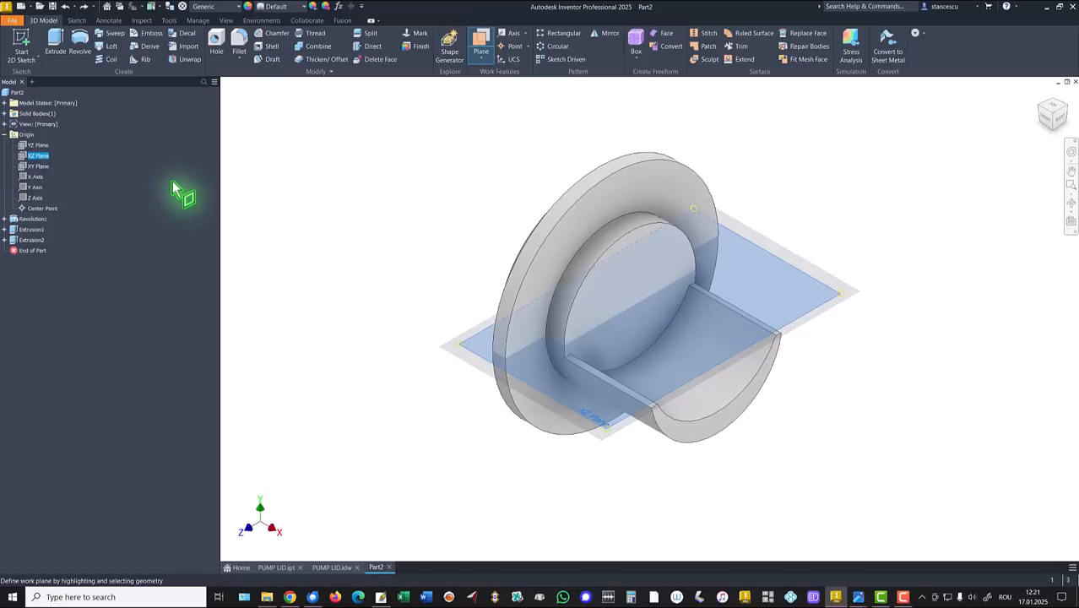
mouse_move(165, 206)
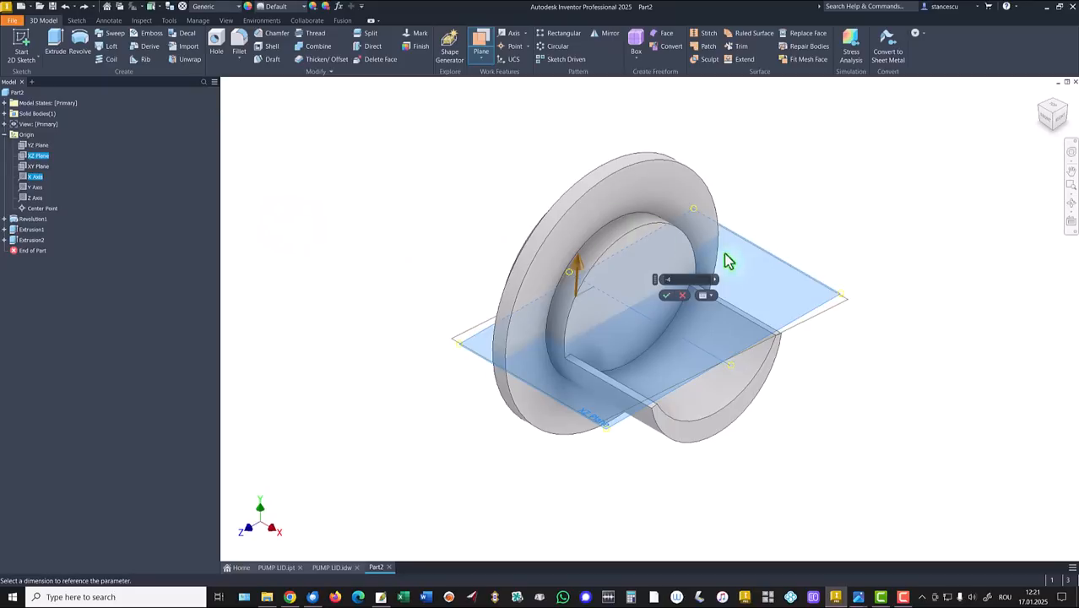
mouse_move(848, 307)
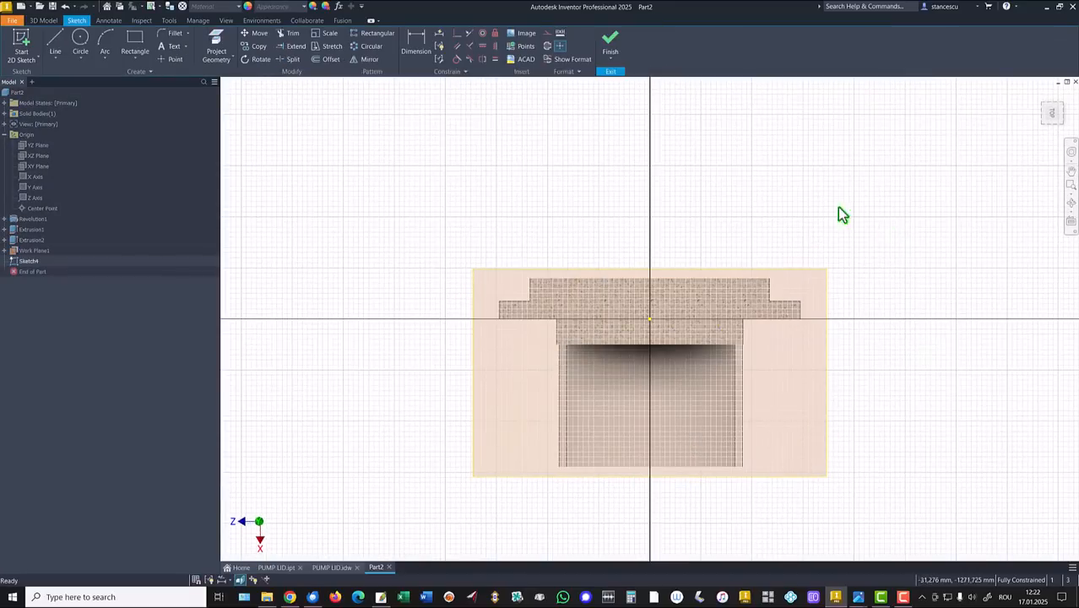
Project edges, draw a sloped line dimensioned 53 below the flange, and finish the sketch.
left_click(216, 50)
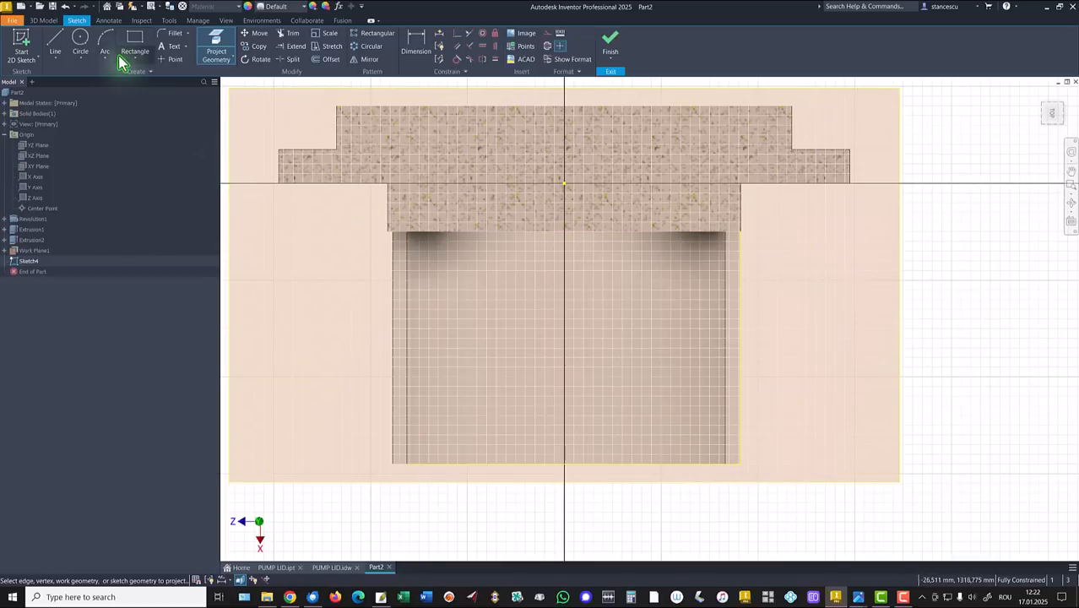
left_click(54, 42)
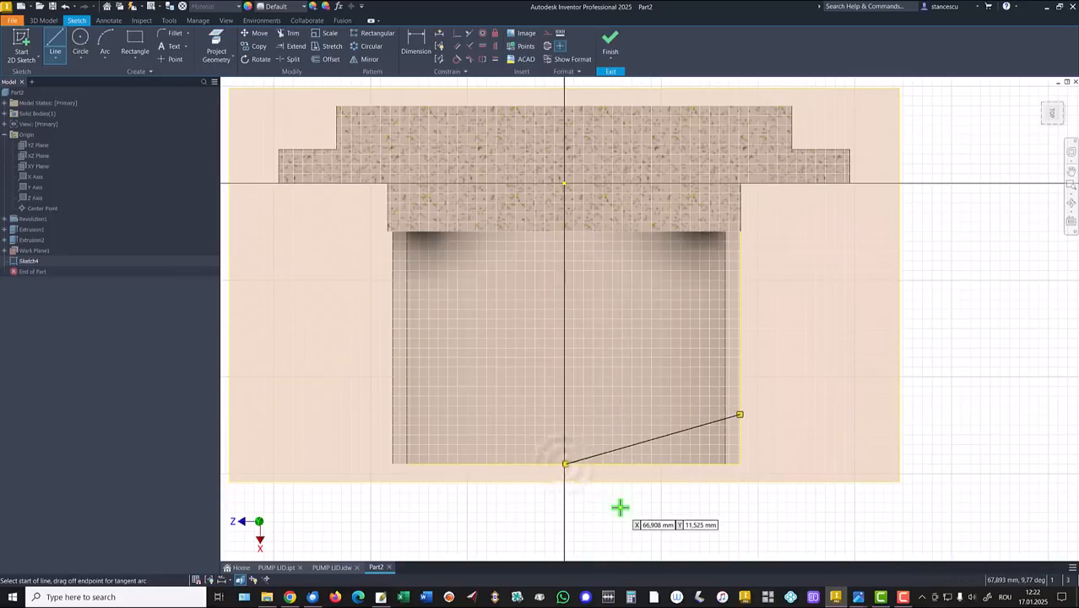
mouse_move(418, 94)
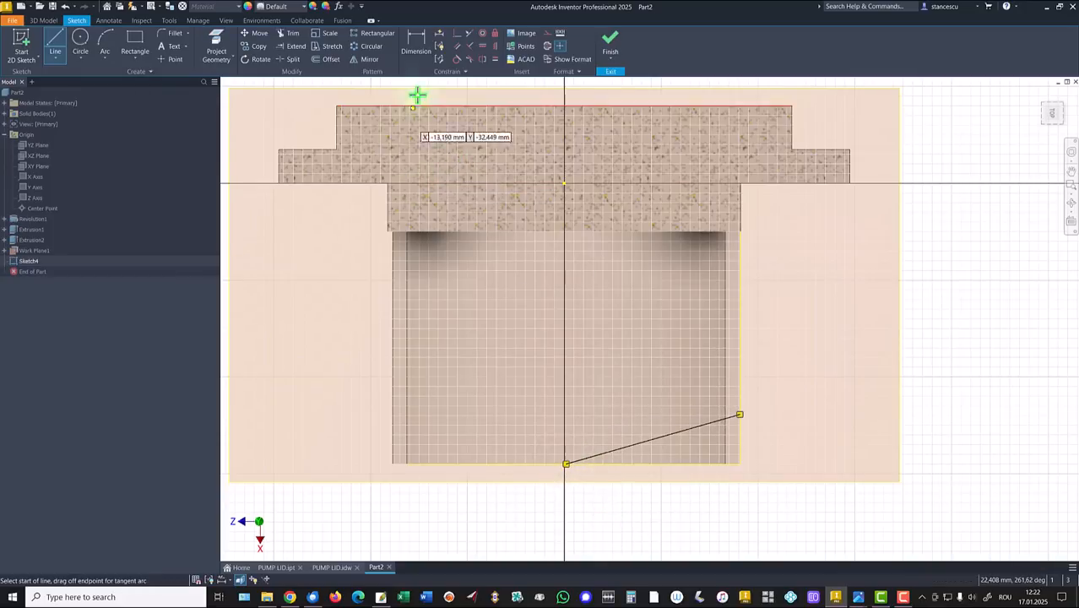
left_click(416, 47)
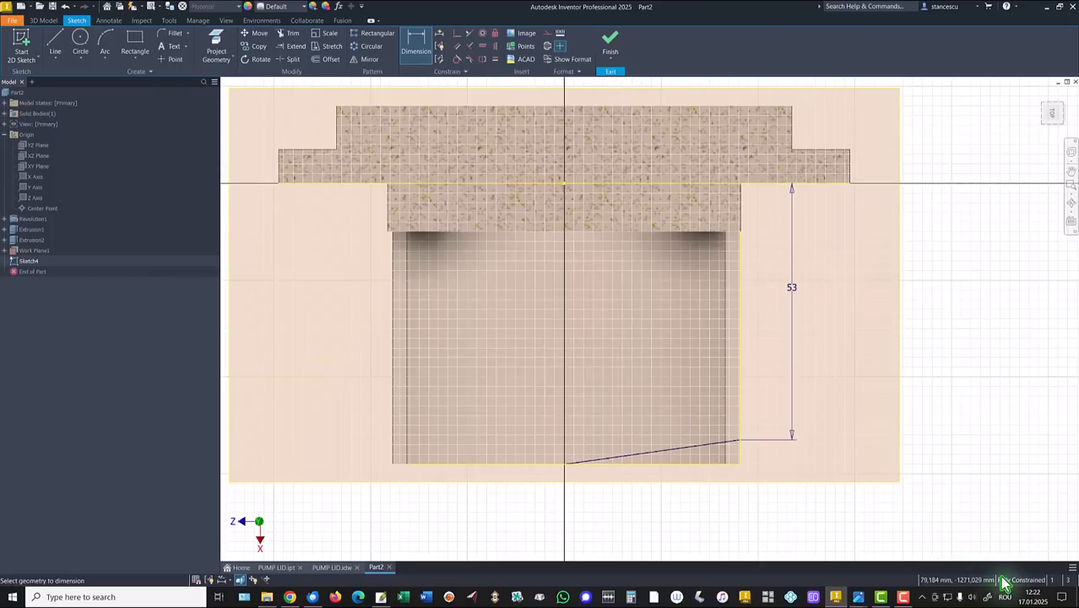
left_click(610, 48)
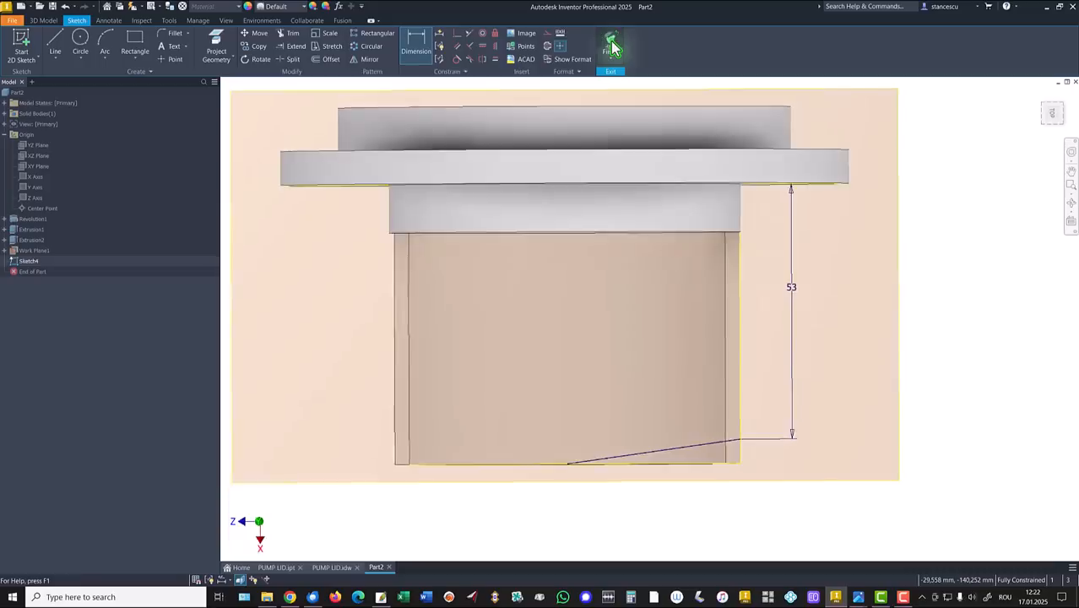
Extrude the sloped-line profile with adjusted direction to reshape Part2.
left_click(610, 47)
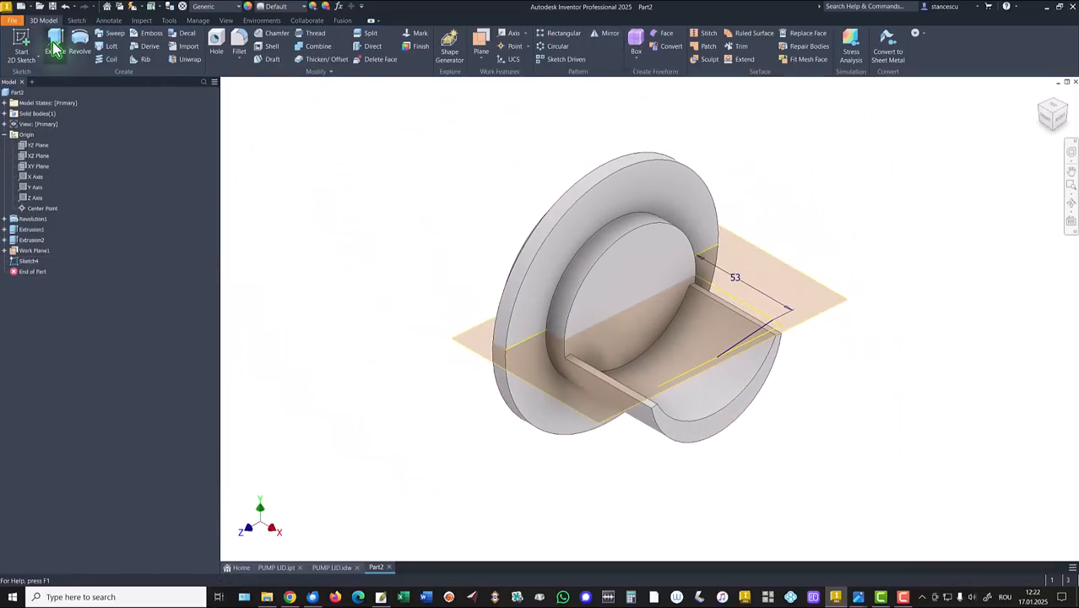
left_click(55, 48)
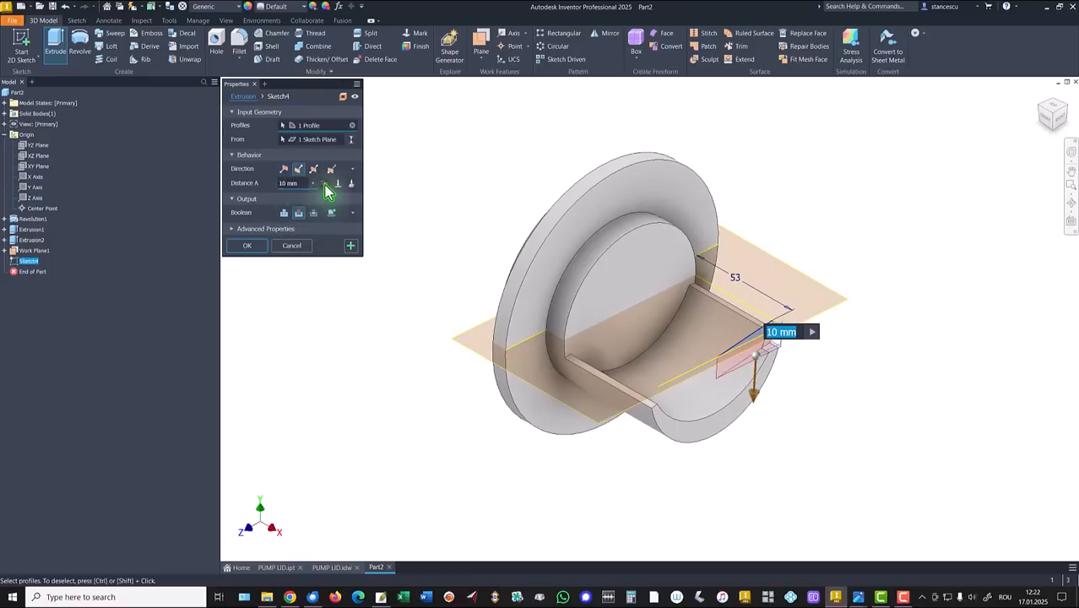
left_click(246, 247)
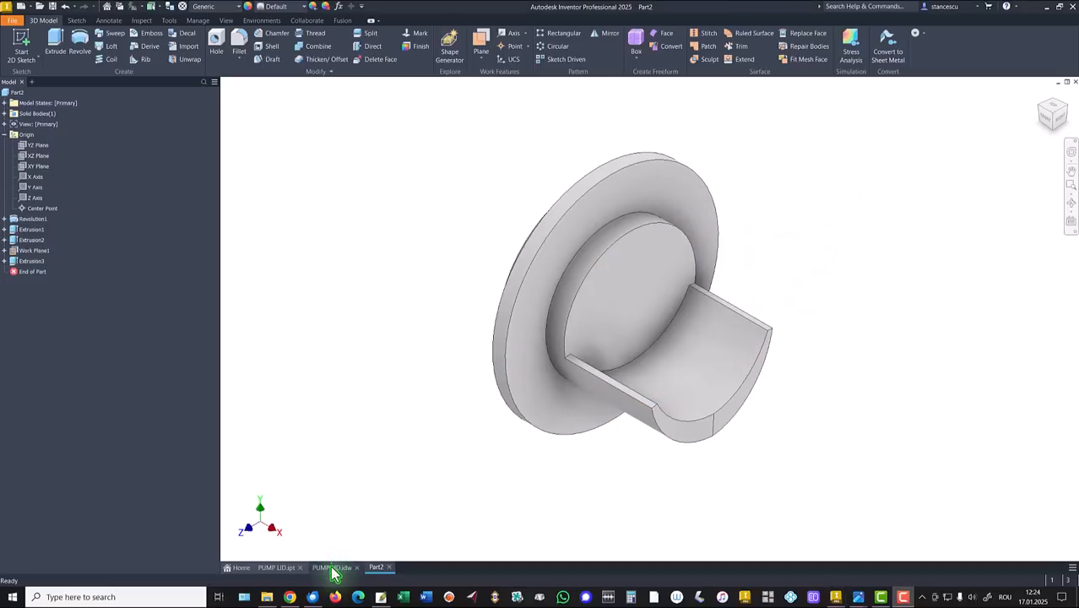
Review the small dimensions in section A-A of the pump lid drawing.
left_click(331, 567)
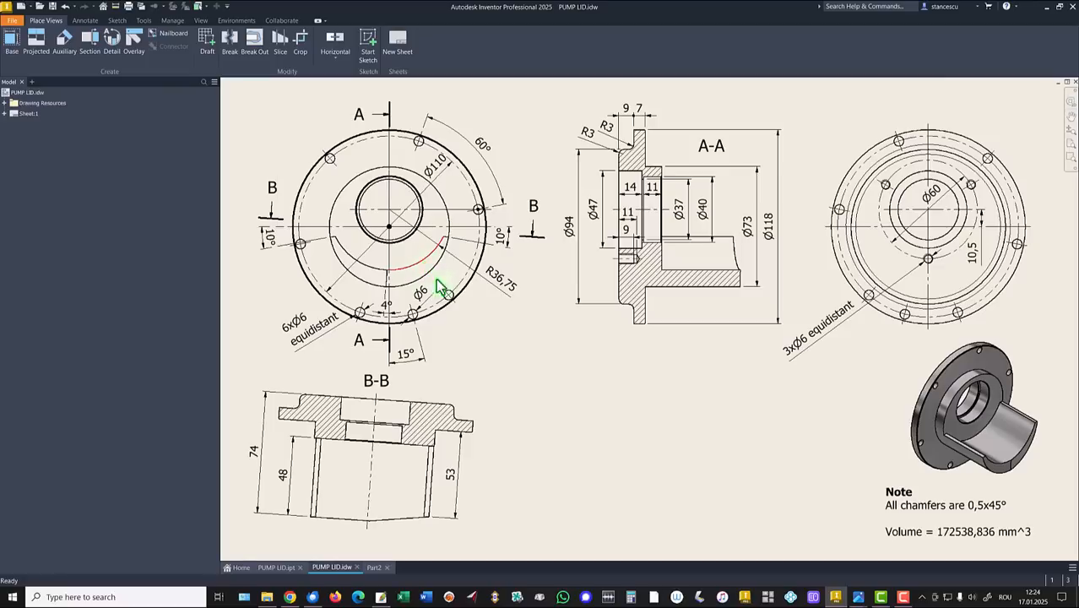
mouse_move(892, 270)
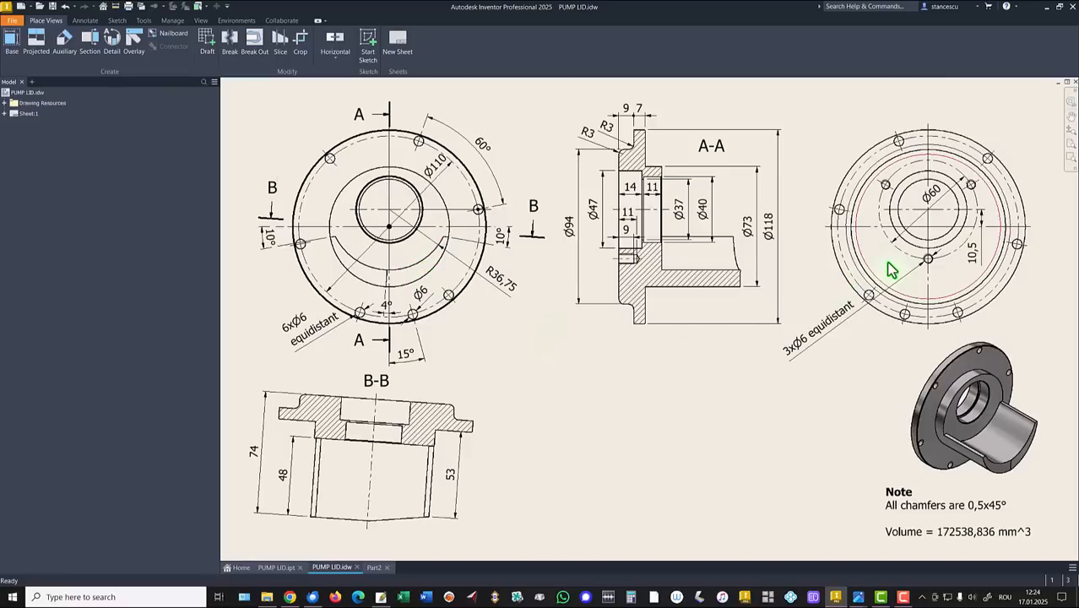
mouse_move(616, 388)
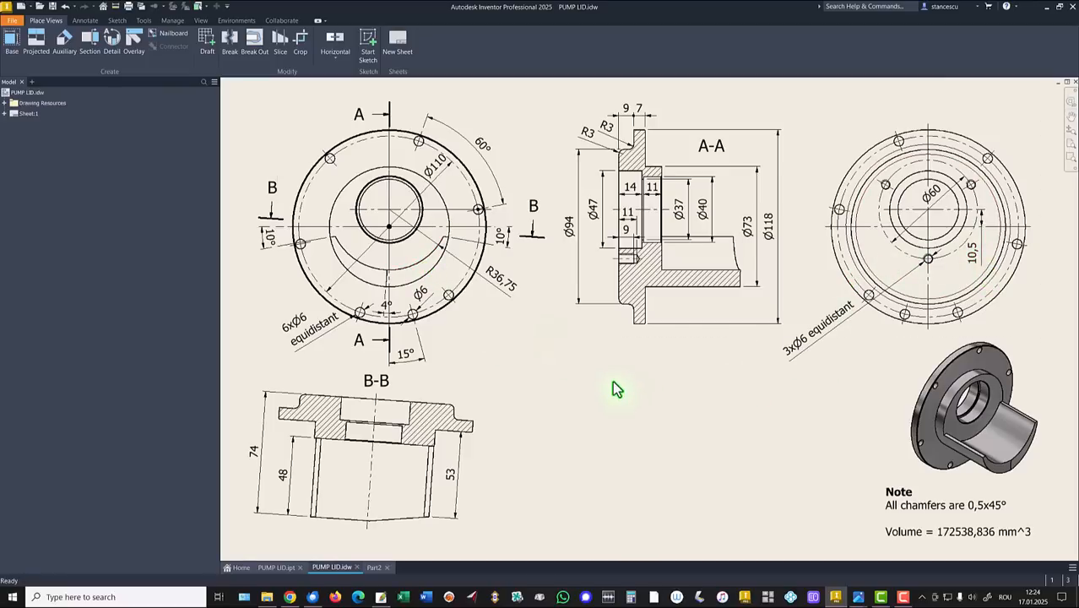
left_click(638, 202)
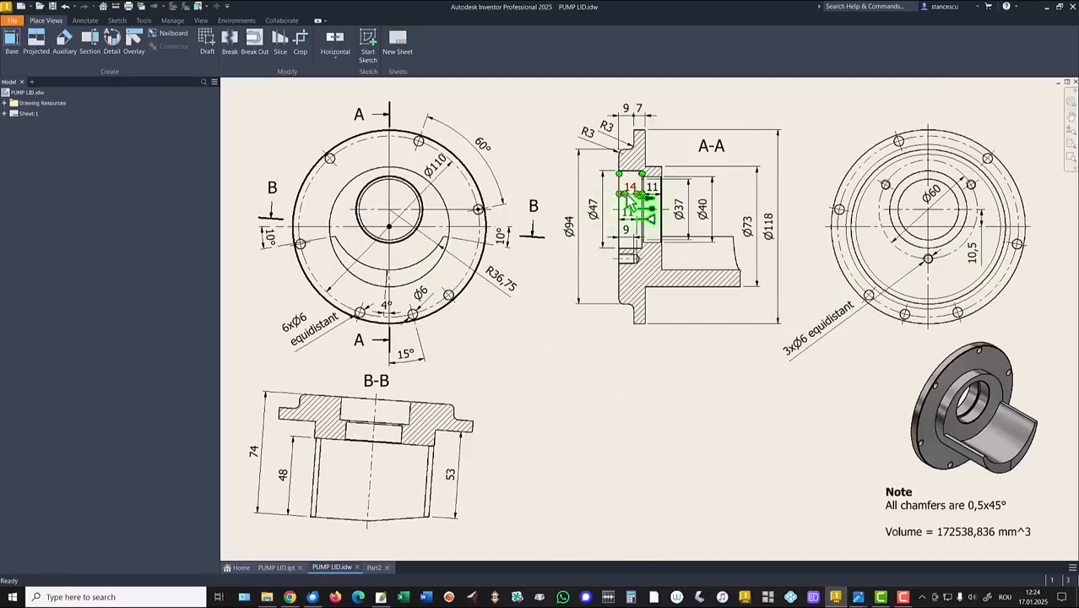
left_click_drag(633, 203, 662, 206)
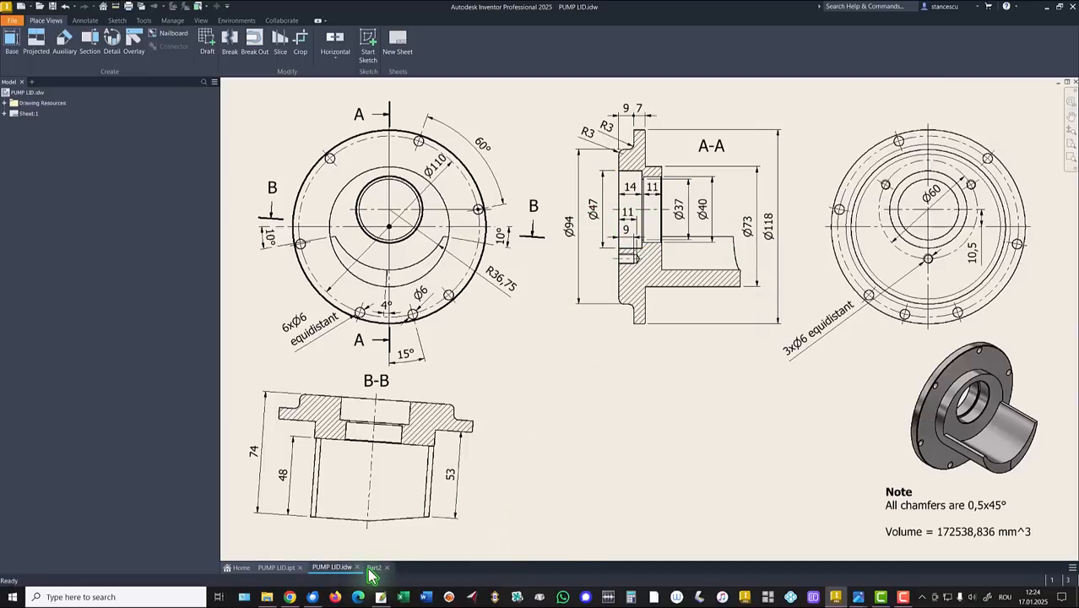
Return to Part2 and create an axis through the half-cylinder's centre.
left_click(375, 568)
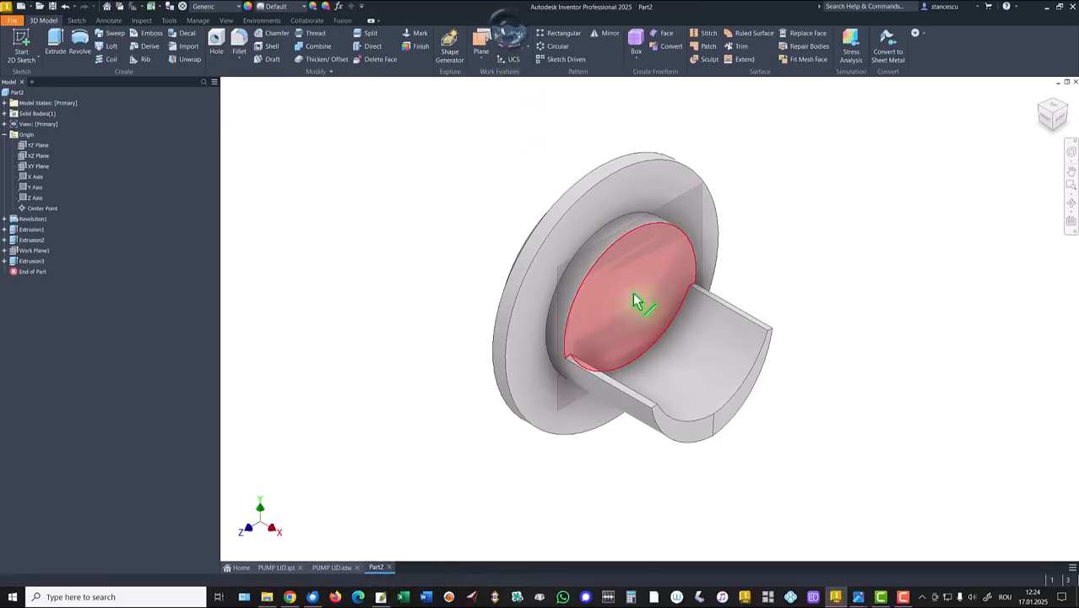
mouse_move(706, 354)
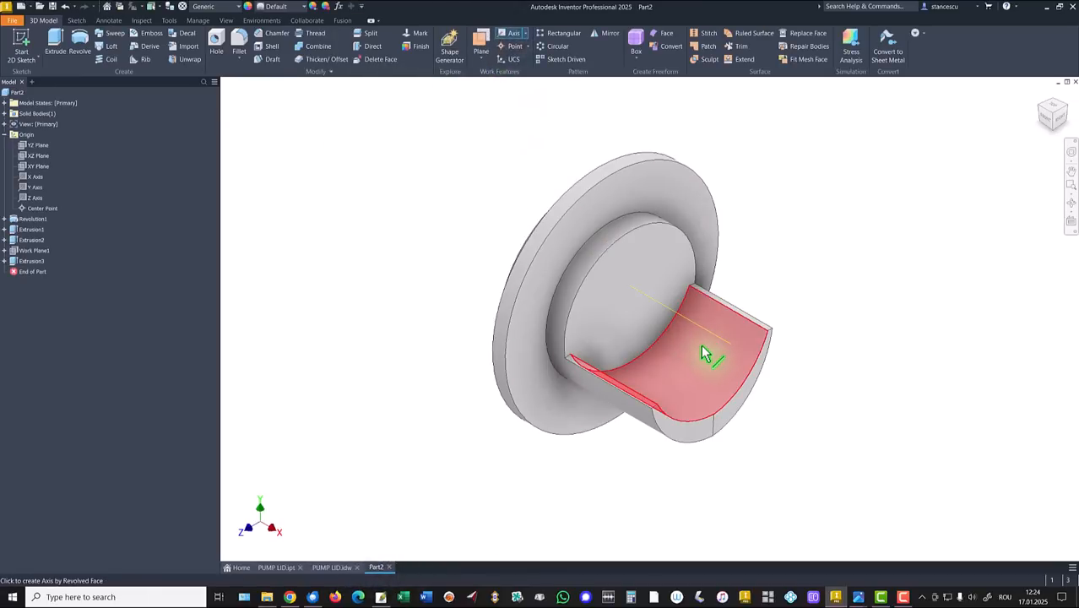
left_click(710, 354)
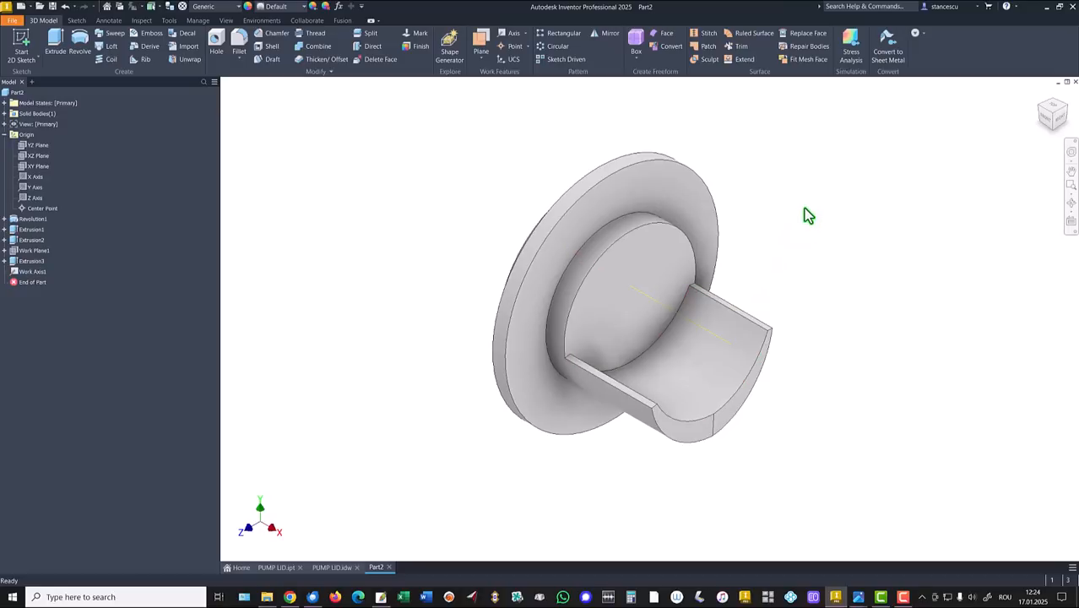
mouse_move(352, 182)
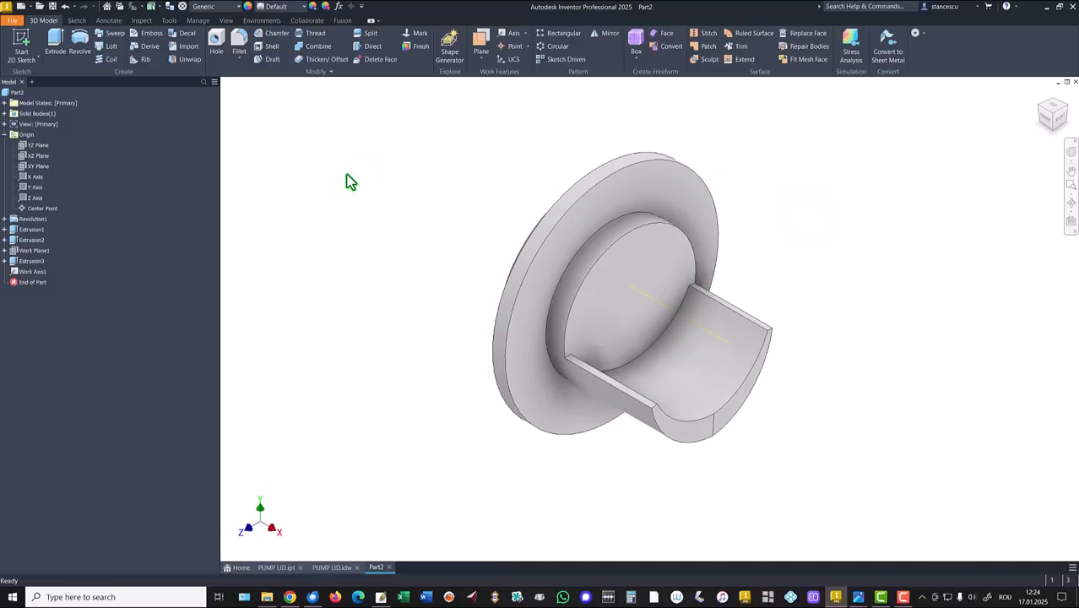
mouse_move(101, 167)
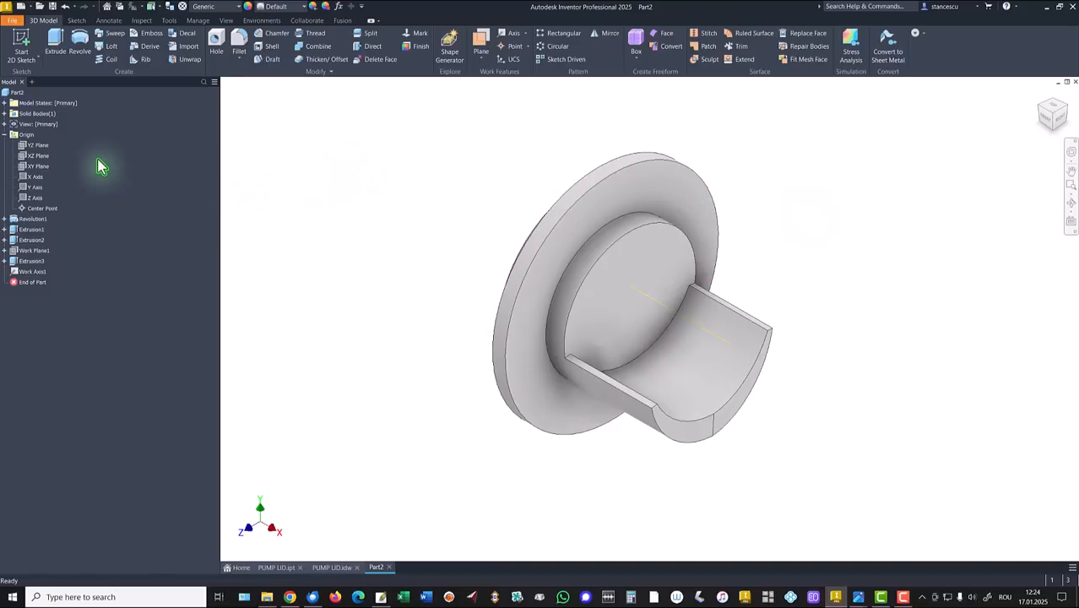
Start a sketch on the XY origin plane and slice graphics (F7) to show the cross-section.
left_click(38, 165)
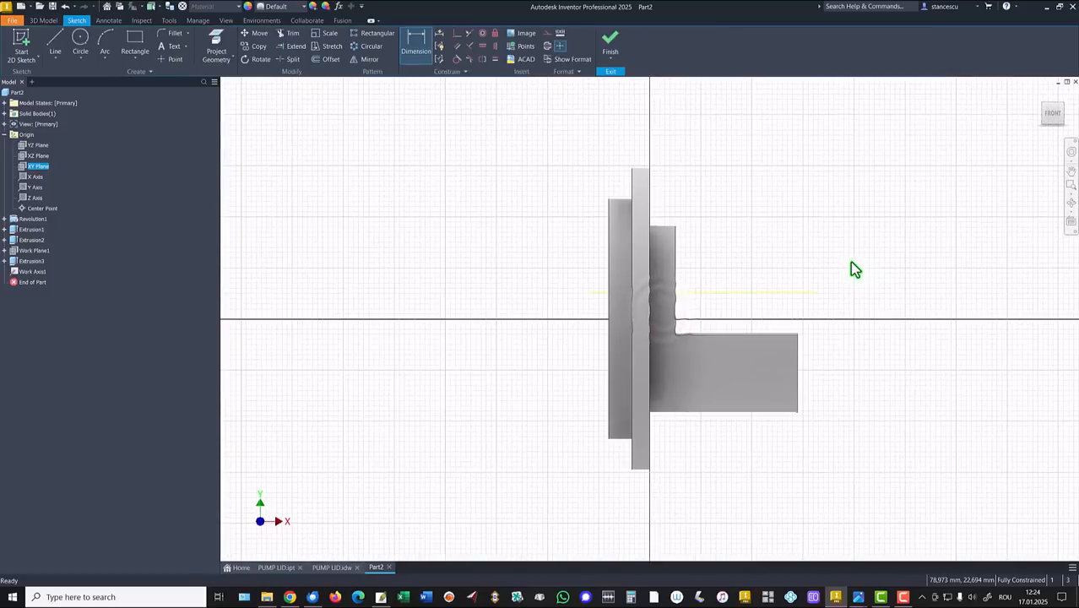
key("f7")
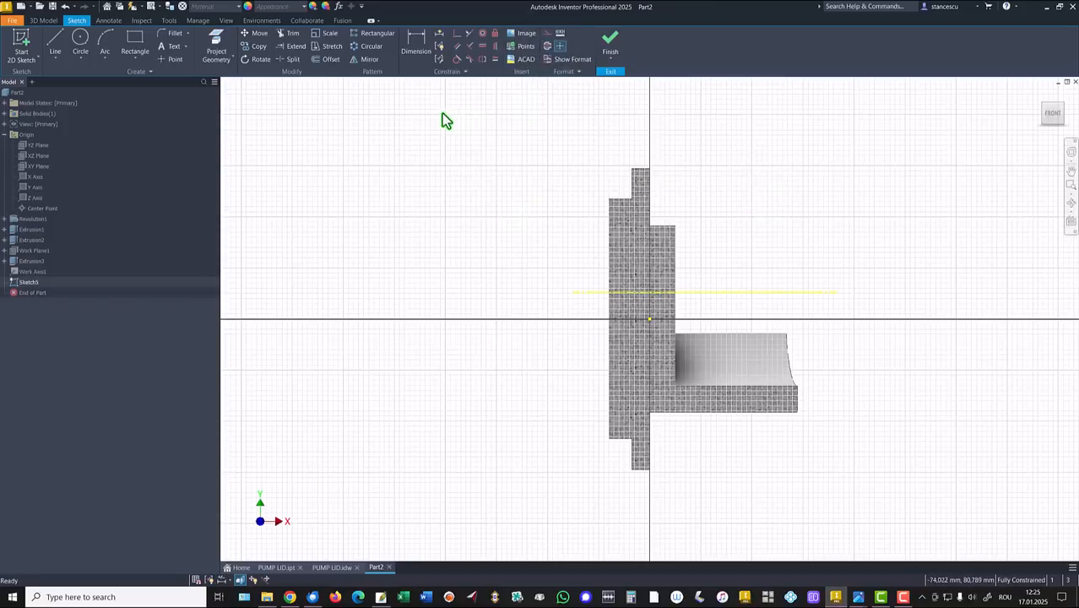
Draw the stepped bore profile and dimension it Ø47, Ø37, Ø40 with lengths 14 and 11.
left_click(216, 51)
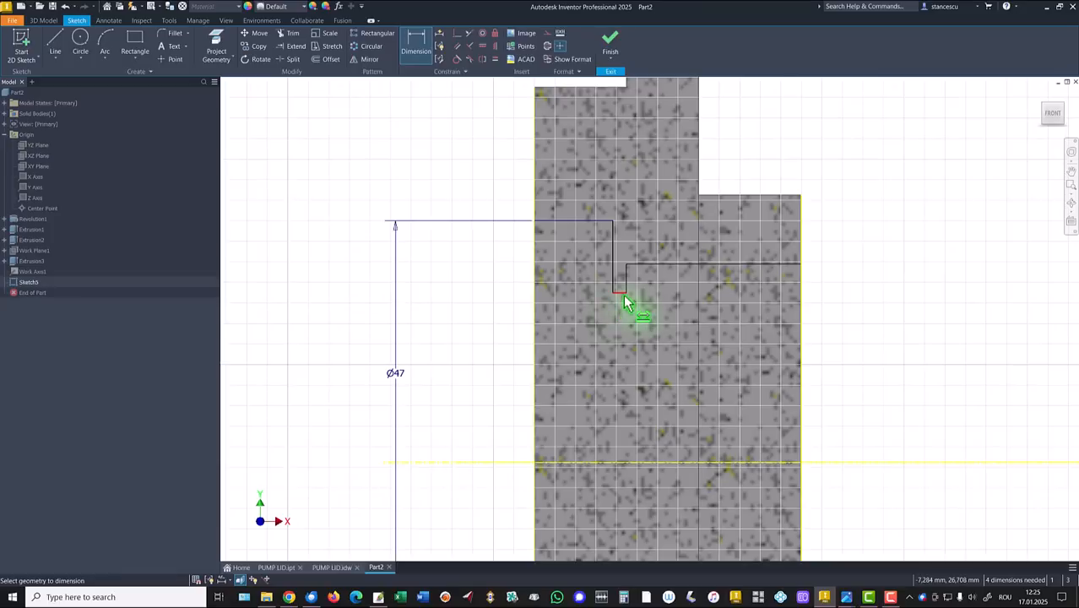
left_click(449, 415)
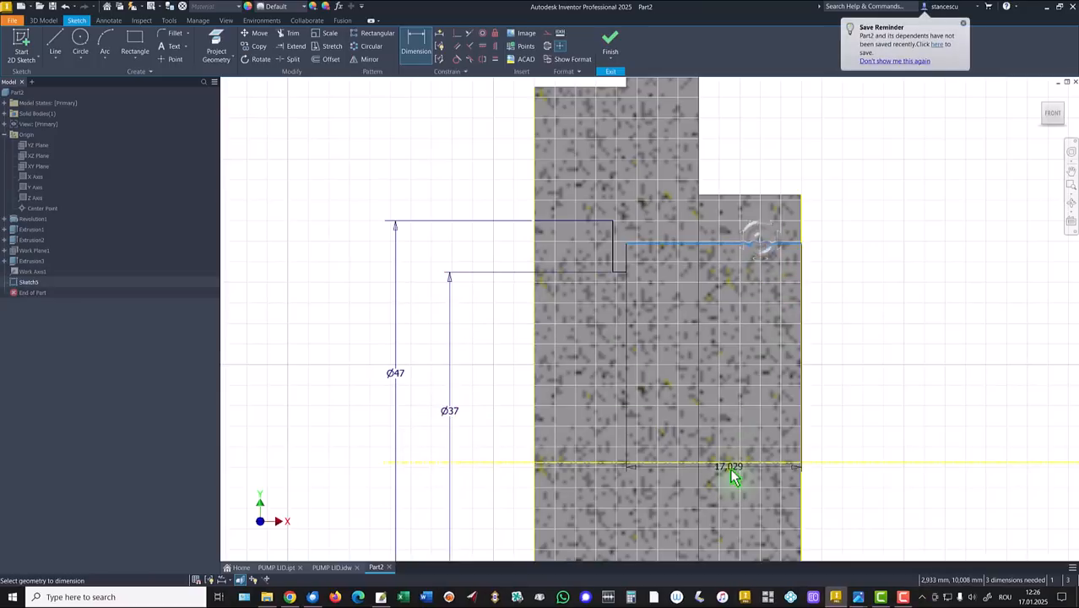
left_click(731, 473)
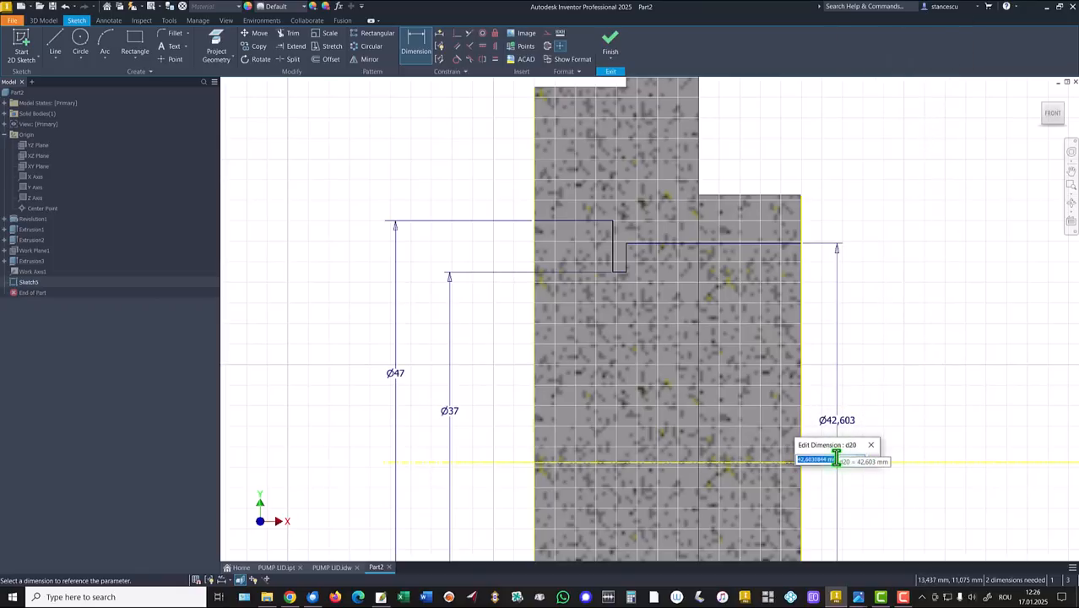
type("4")
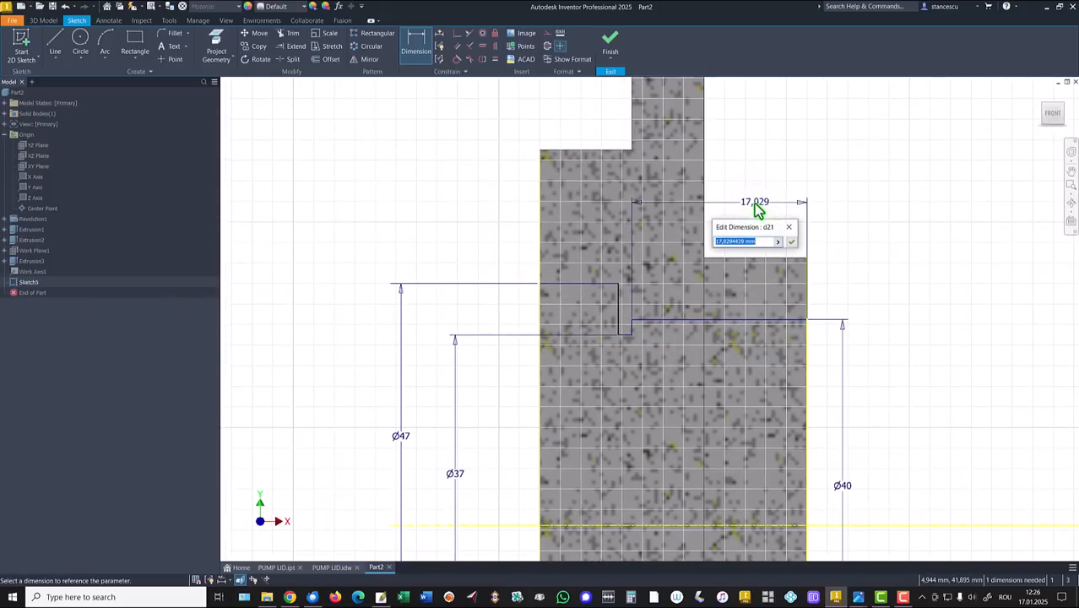
type("11")
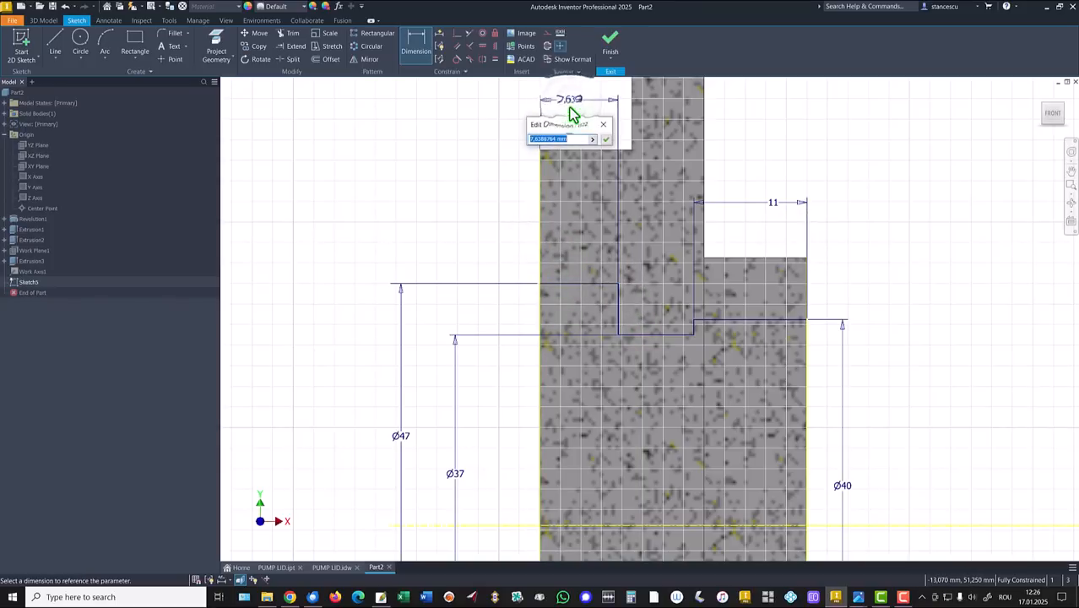
type("1")
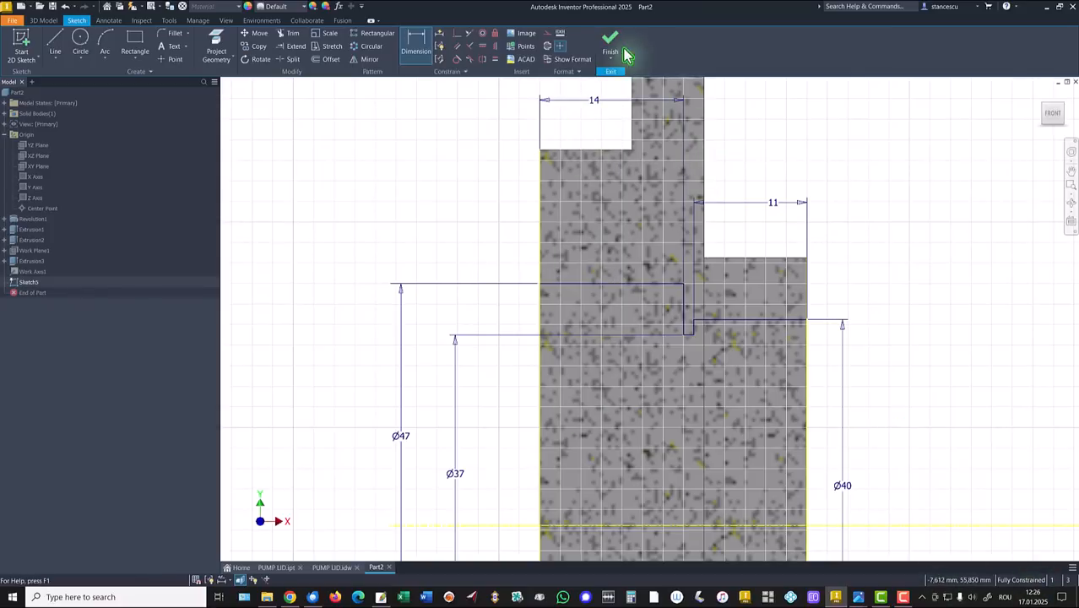
Revolve the bore profile as a cut through the ring, then bring up PUMP LID.idw.
left_click(610, 40)
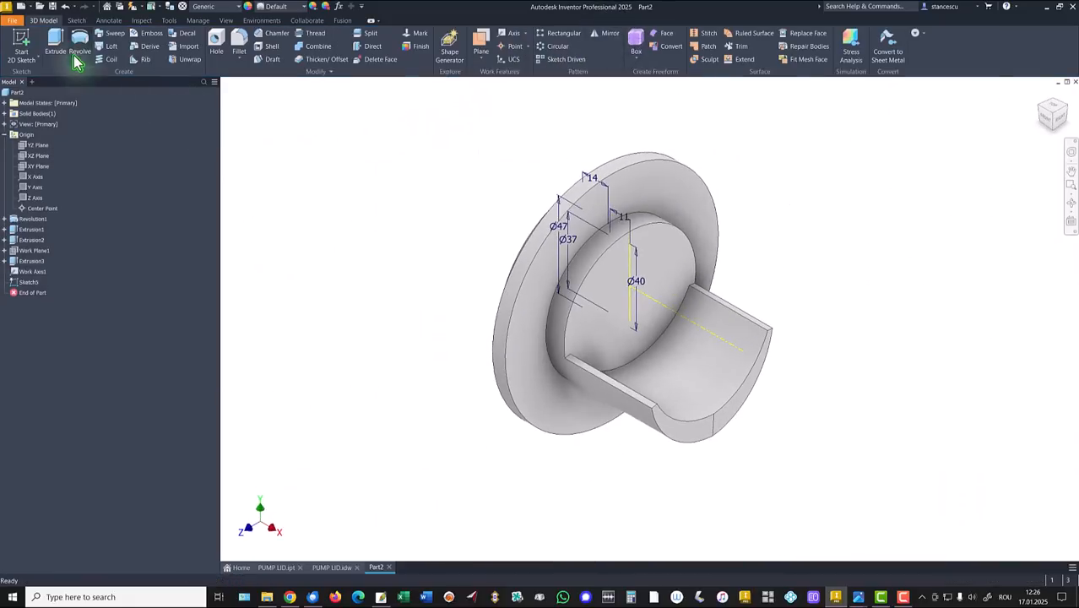
left_click(78, 51)
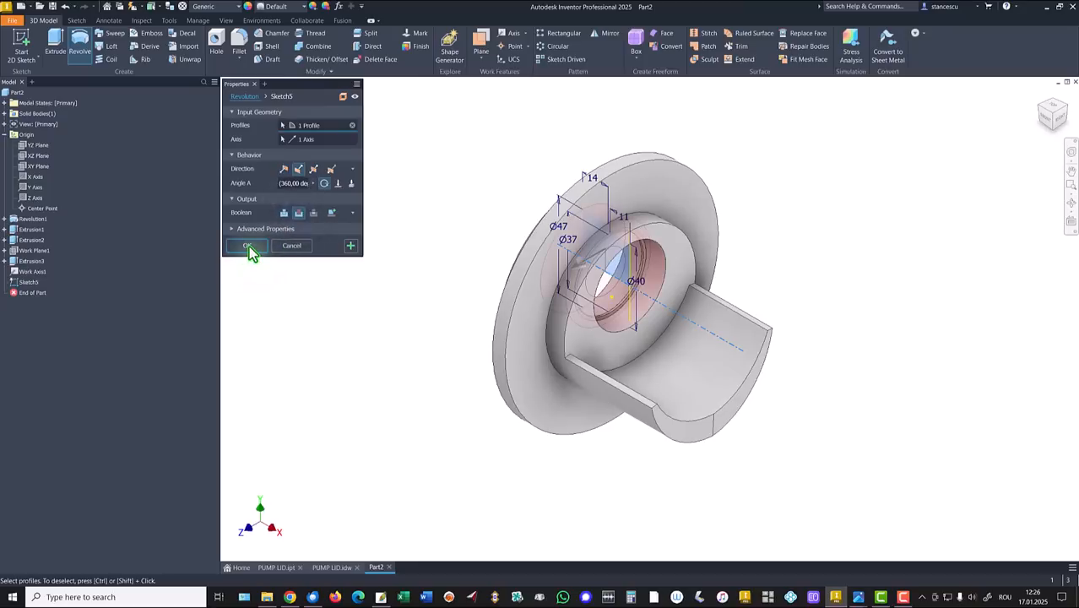
left_click(246, 246)
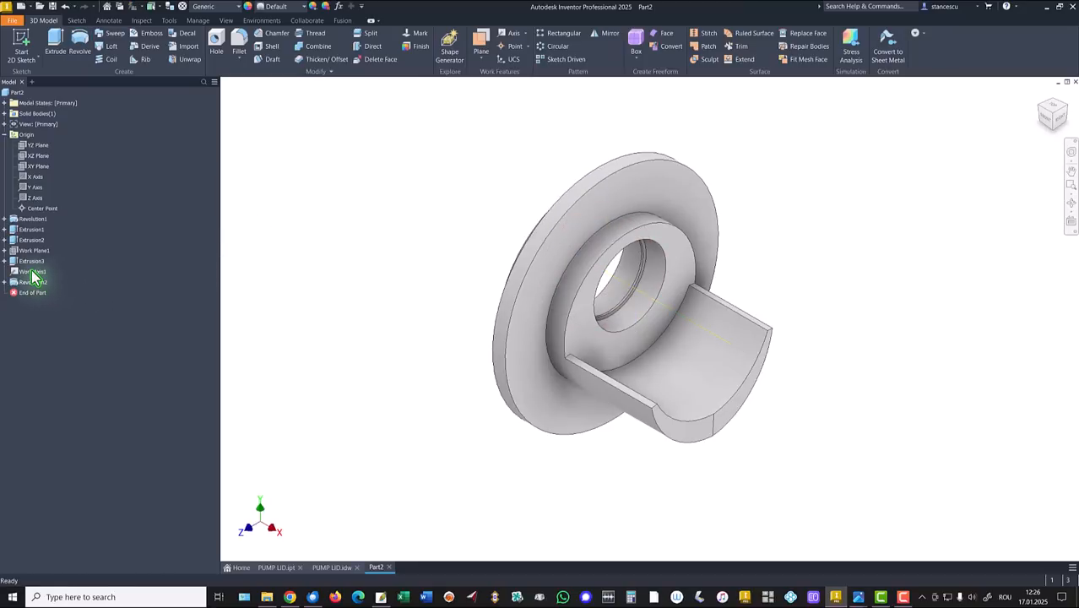
right_click(30, 270)
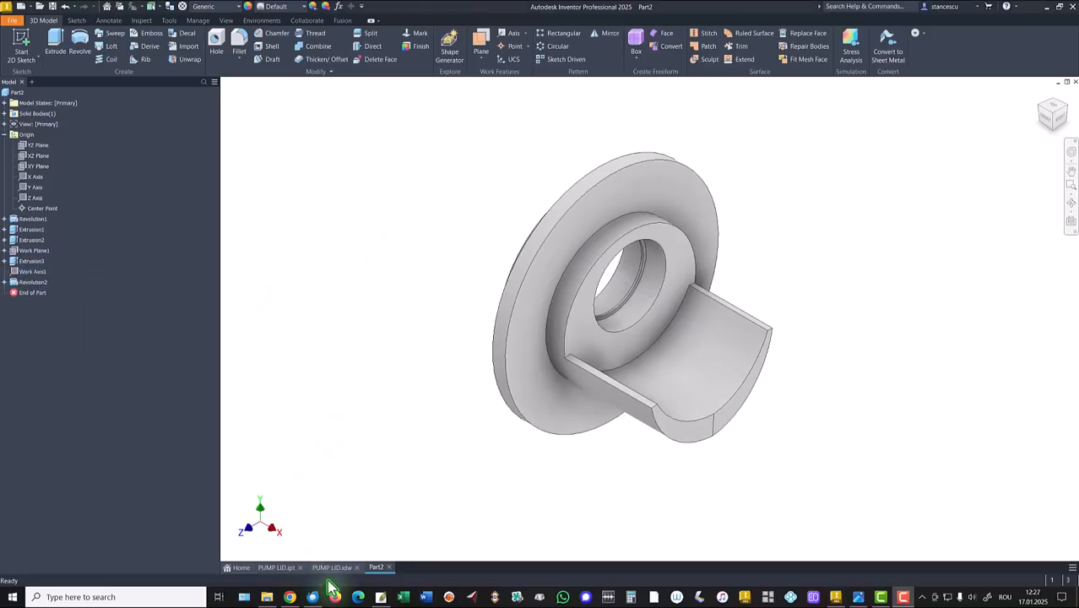
left_click(331, 568)
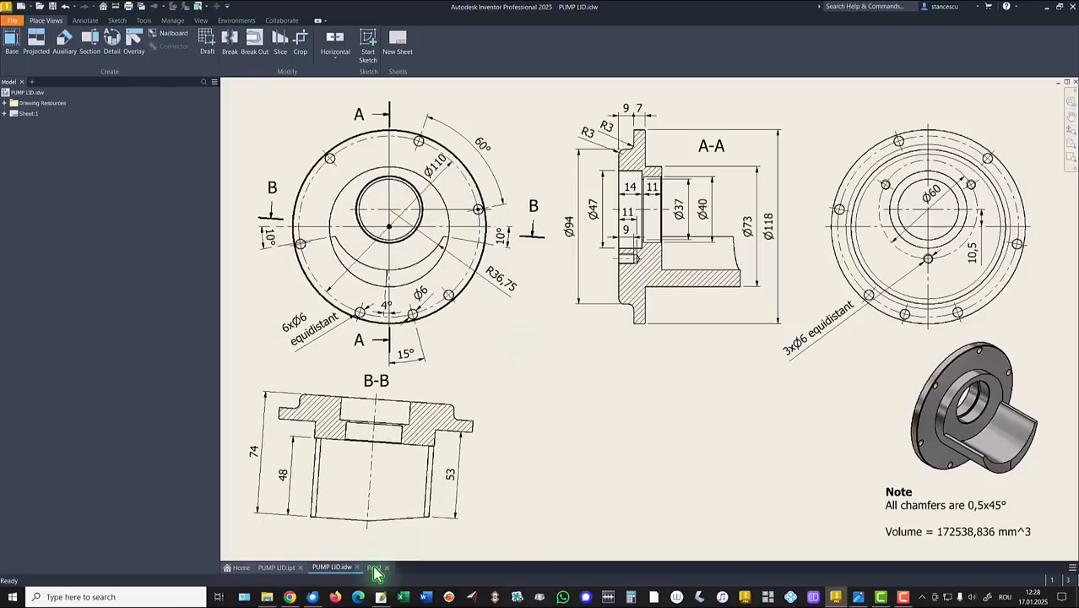
Return to Part2 and start a new 2D sketch on the flange face.
left_click(375, 567)
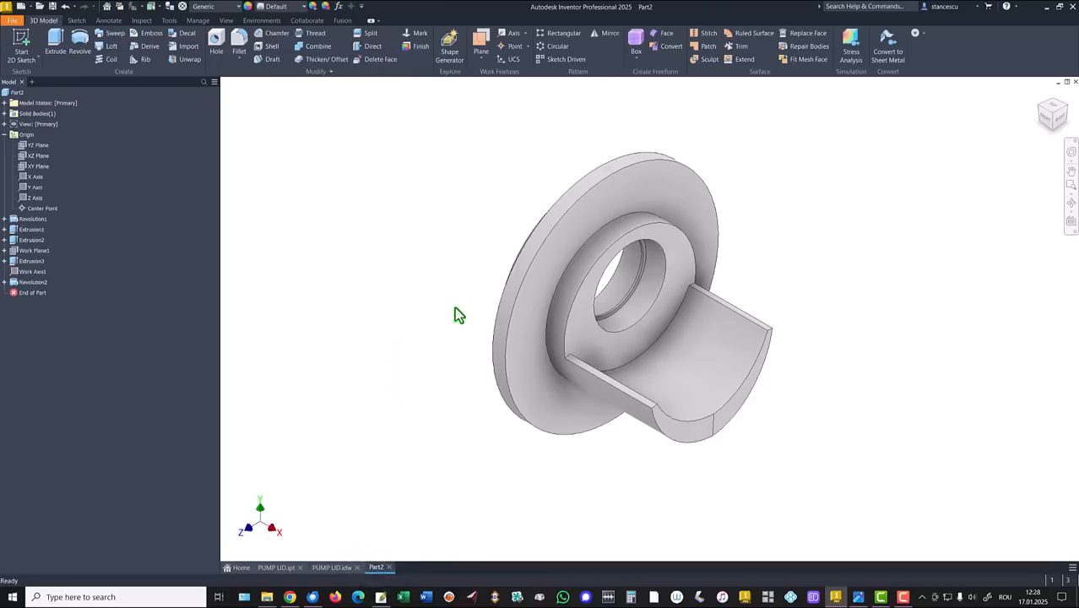
left_click(684, 211)
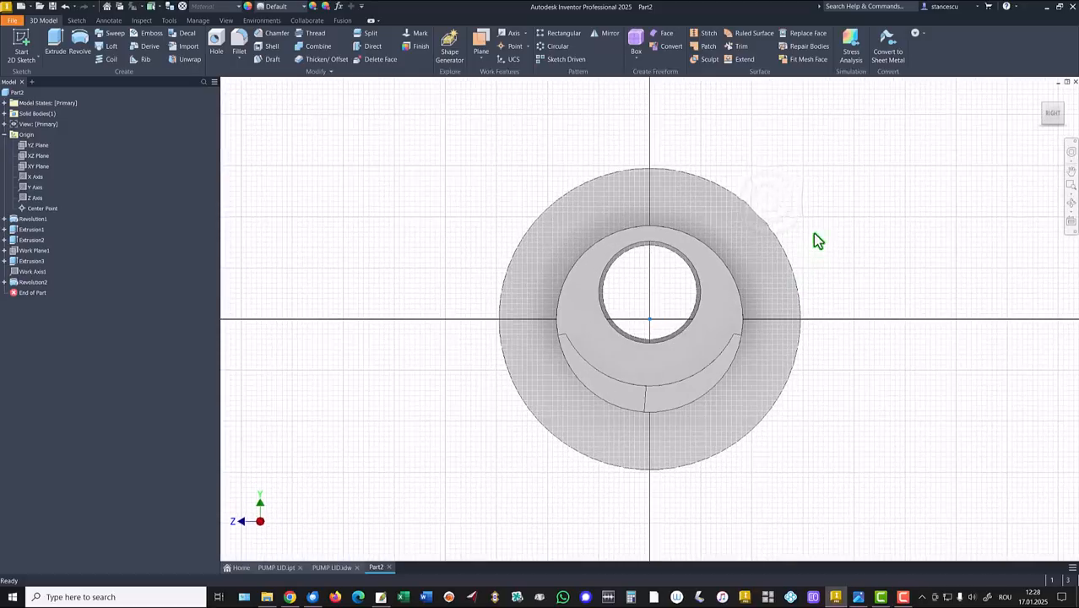
left_click(20, 43)
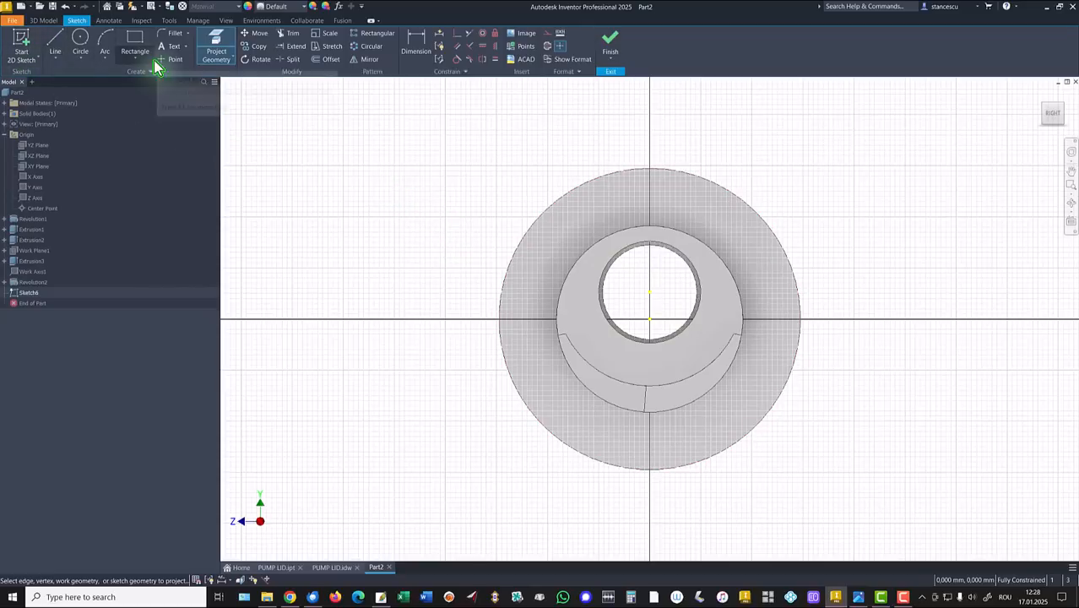
Sketch a Ø110 bolt circle with a radial line from centre to circle, then finish the sketch.
left_click(81, 42)
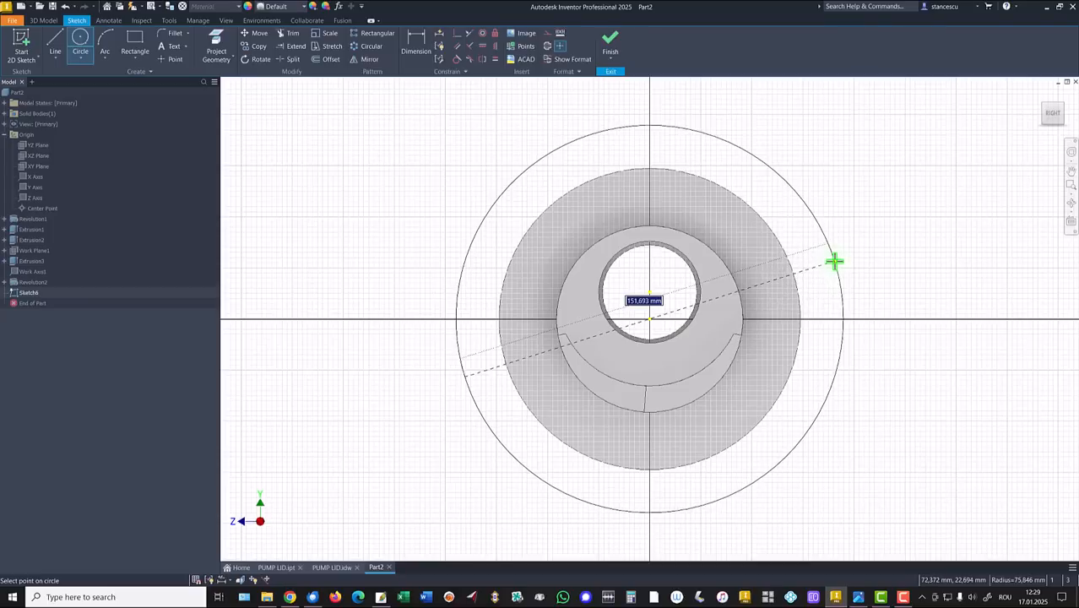
type("110")
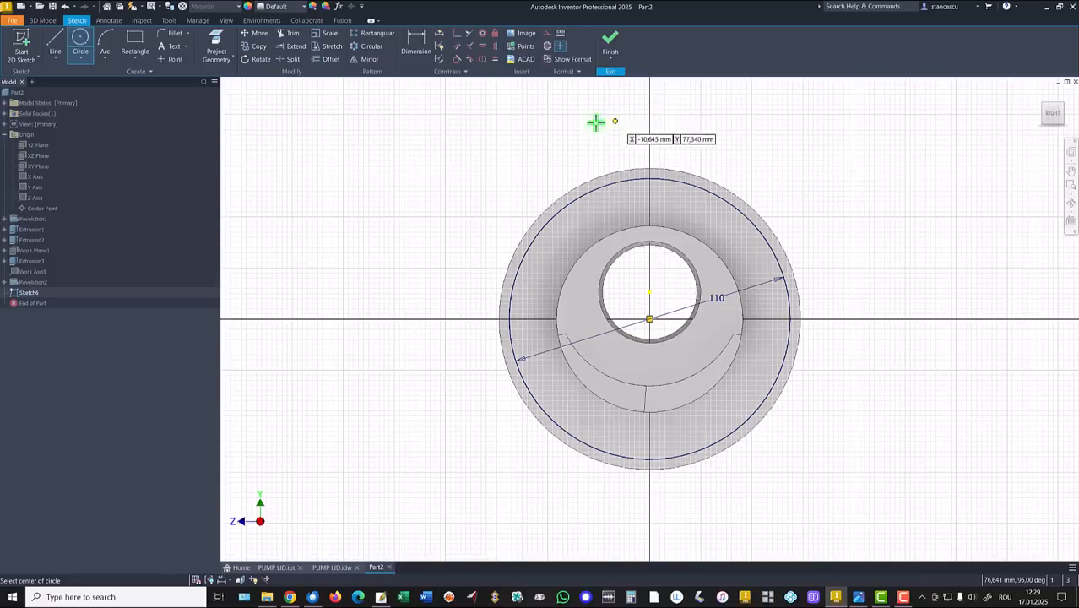
mouse_move(436, 150)
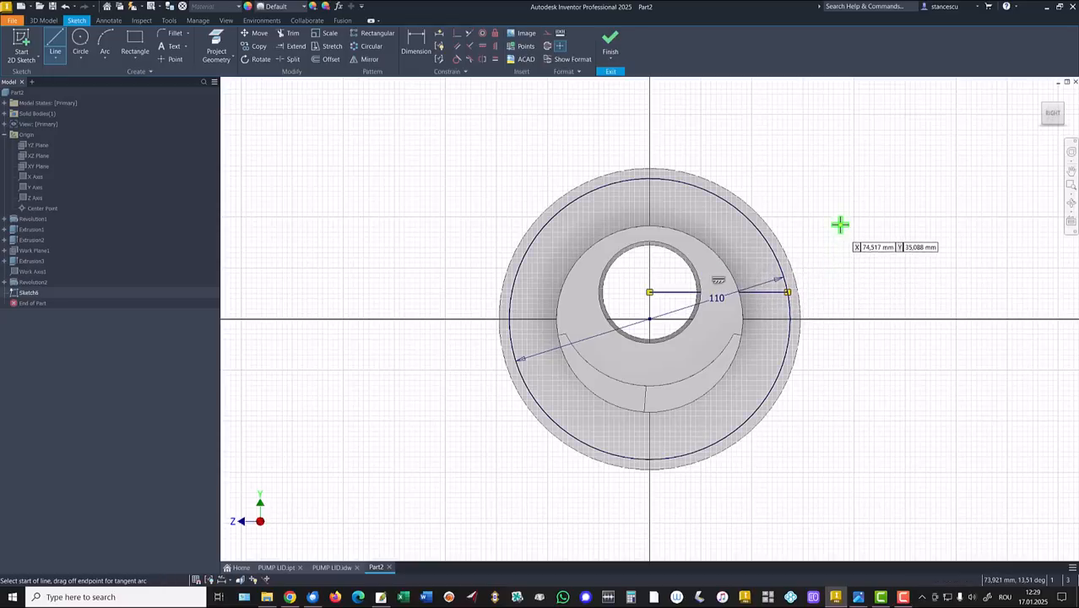
left_click(610, 43)
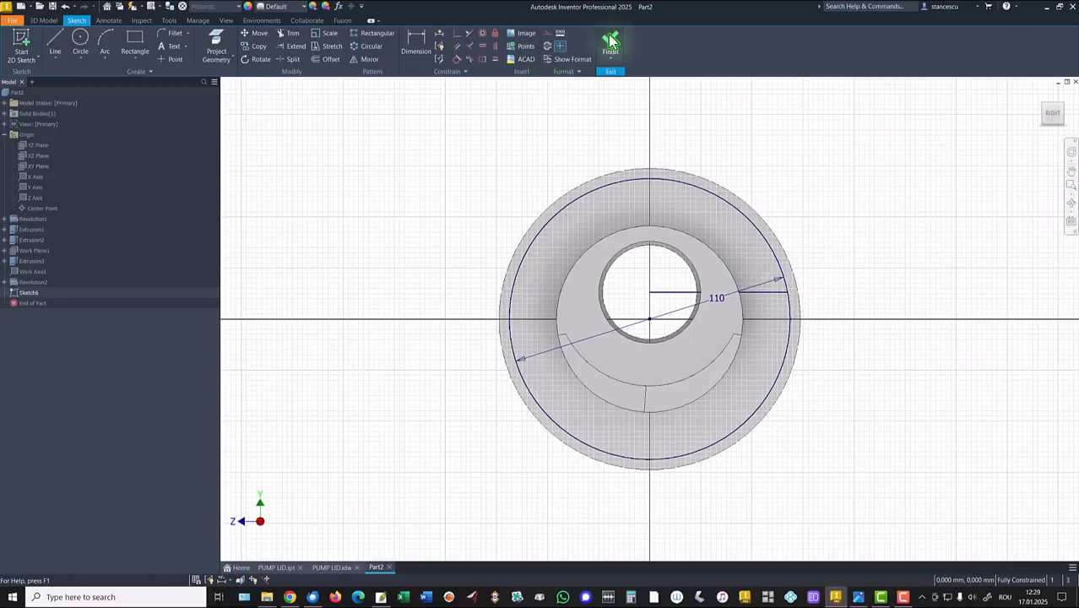
left_click(609, 42)
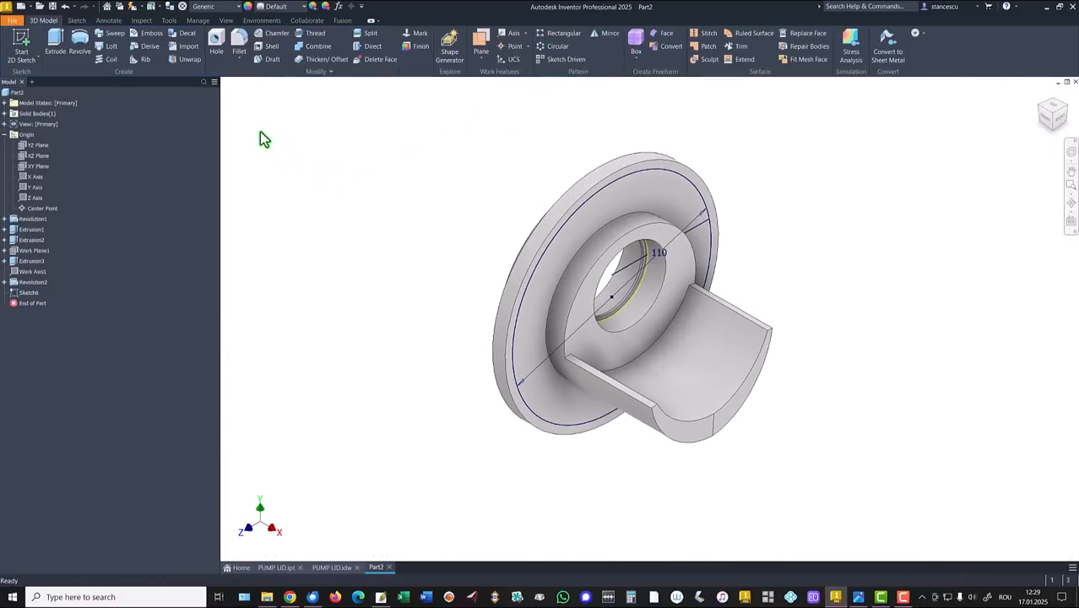
Drill a 6 mm hole through the flange at the line endpoint on the bolt circle.
left_click(217, 40)
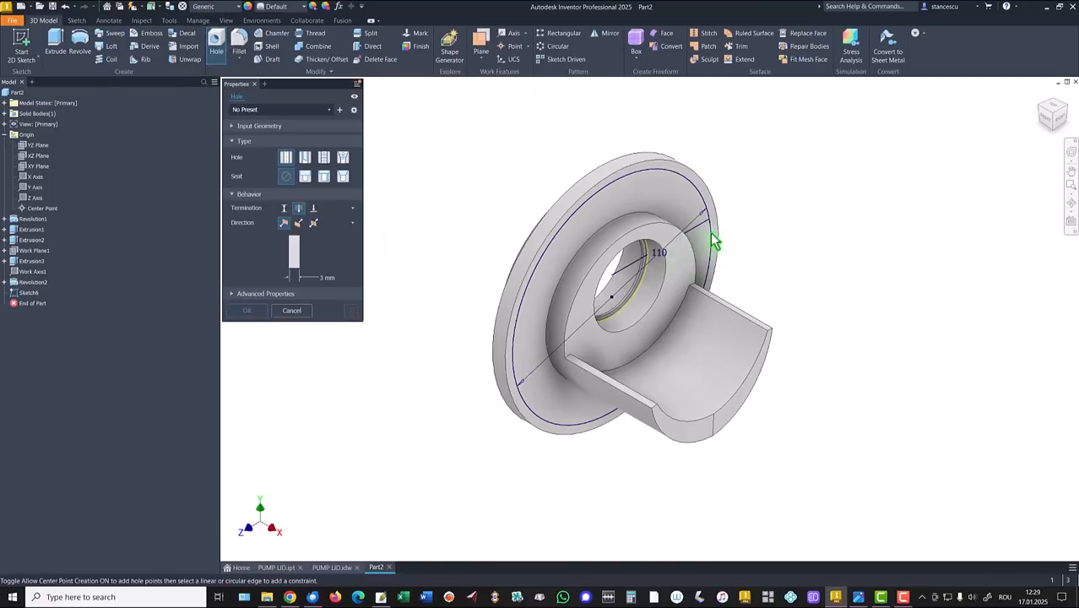
left_click(712, 222)
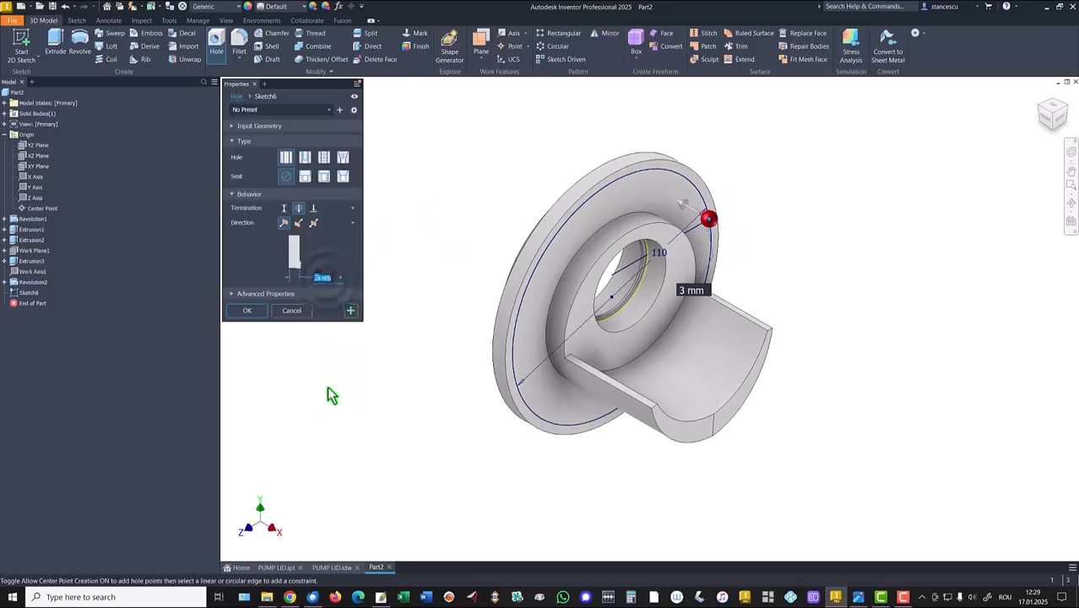
type("6")
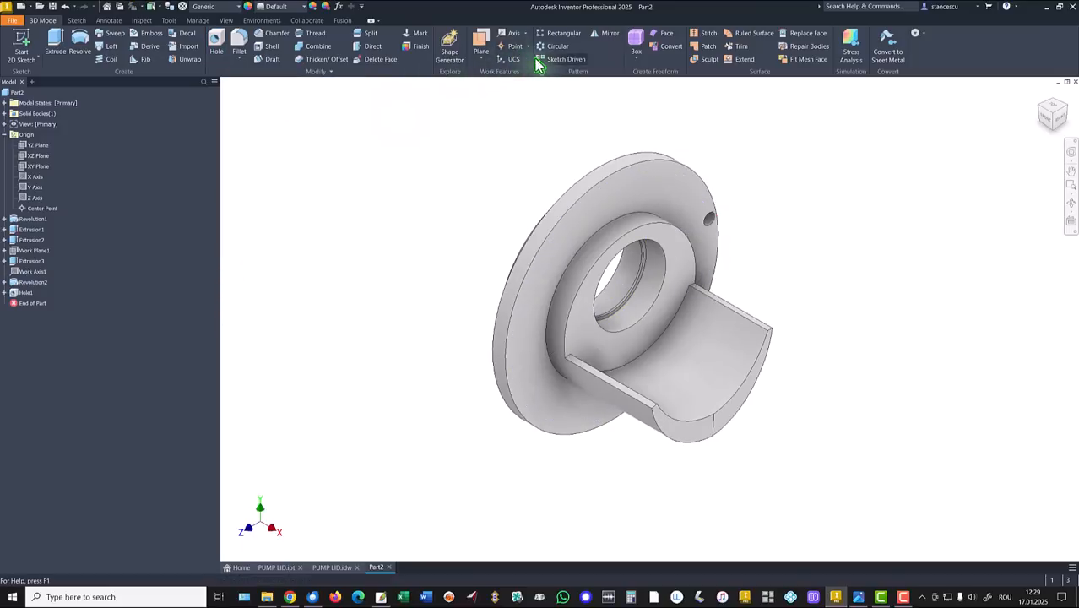
Pattern the flange hole circularly: 6 instances over 360° around the lid axis.
left_click(557, 45)
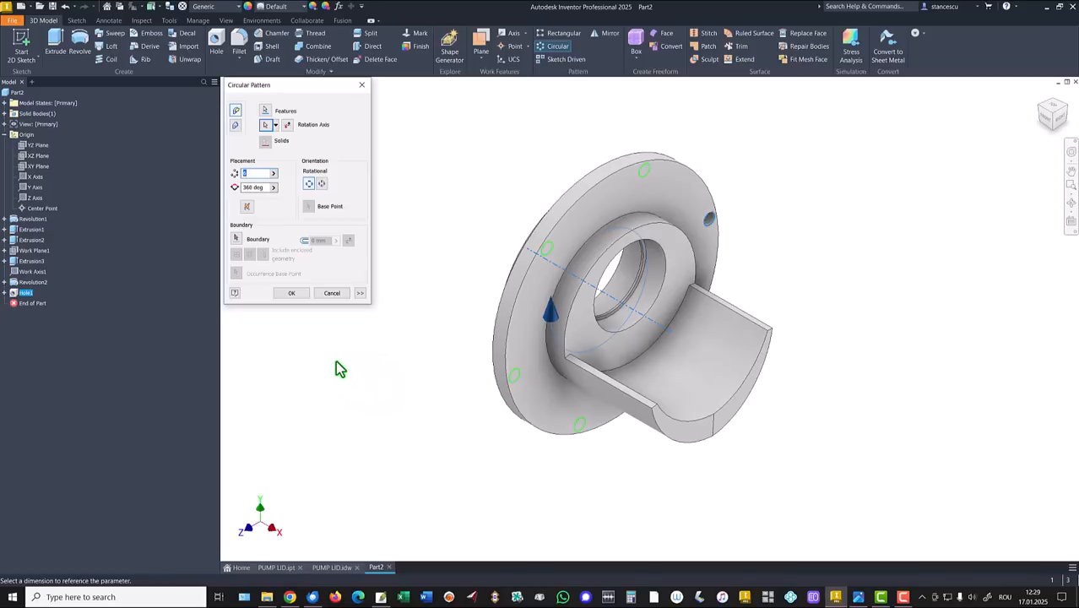
mouse_move(308, 155)
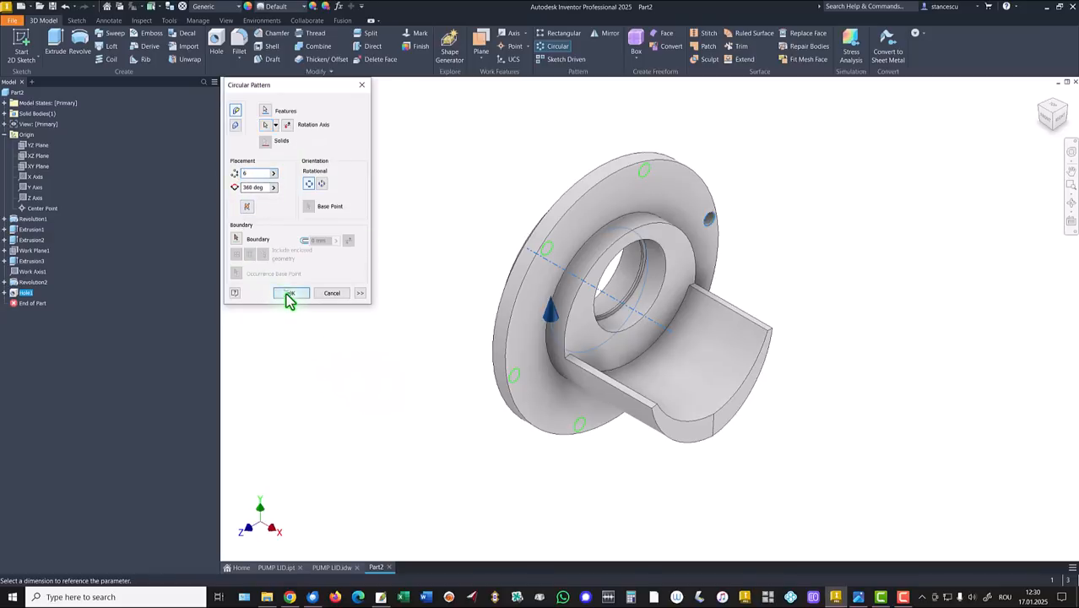
left_click(290, 294)
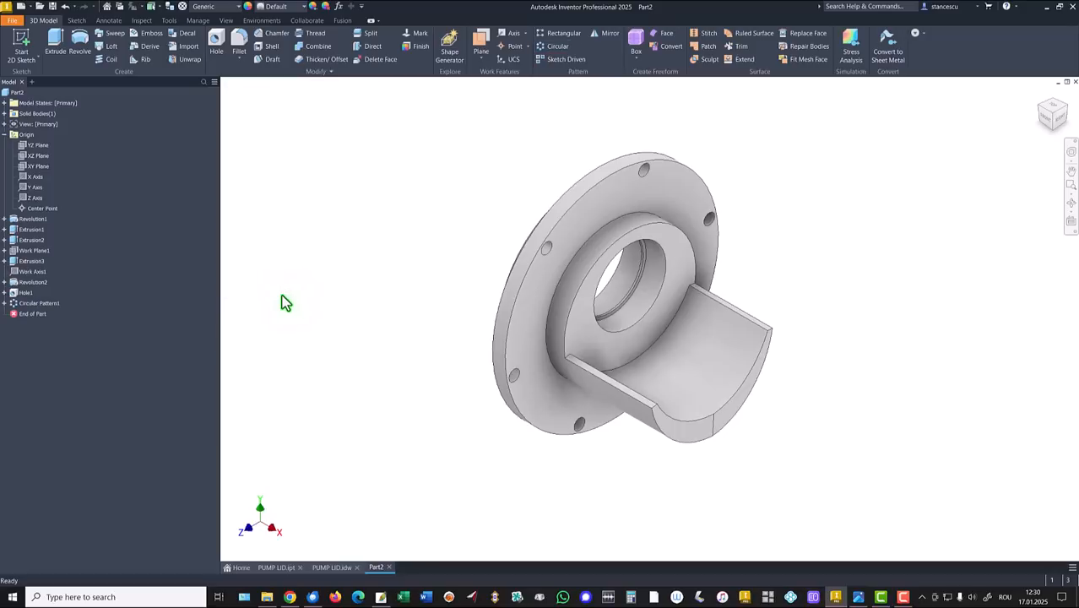
mouse_move(333, 353)
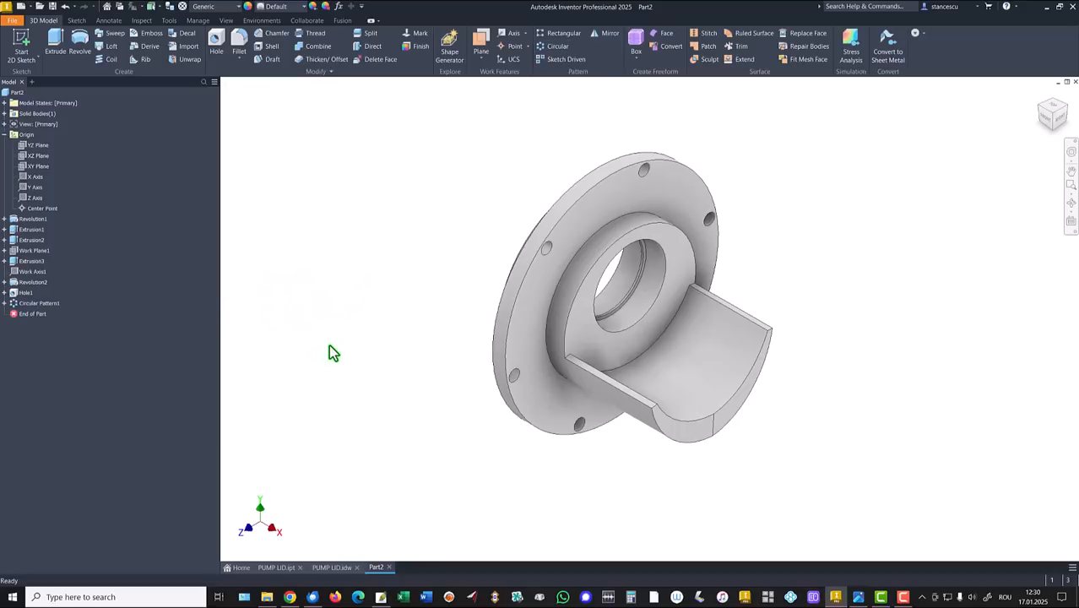
Sketch a line from the lid's centre, length 110 entered, angled at 75°, and finish the sketch.
left_click(331, 567)
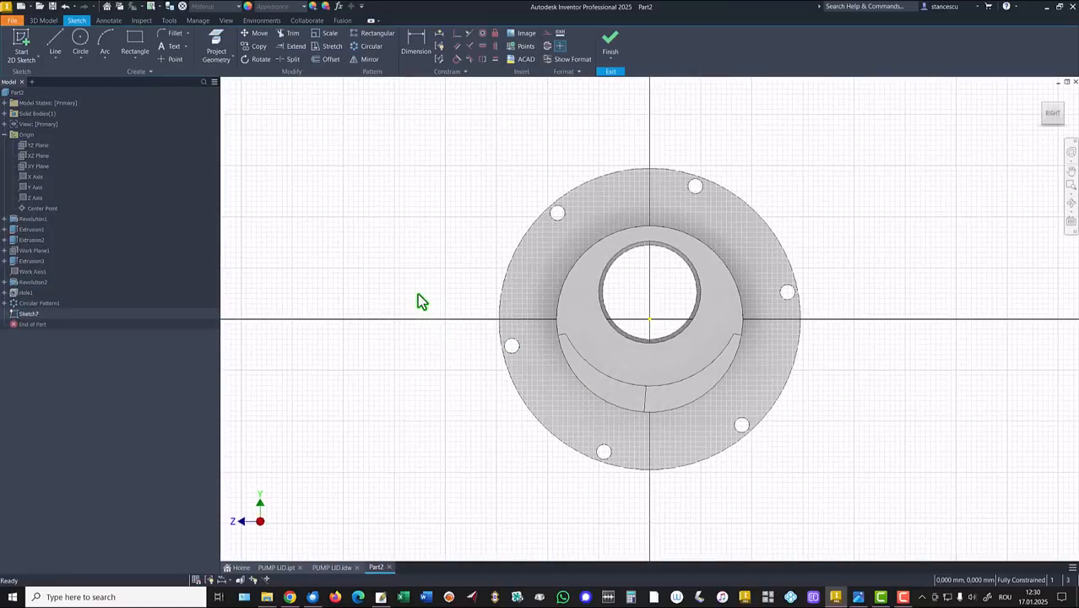
left_click(54, 43)
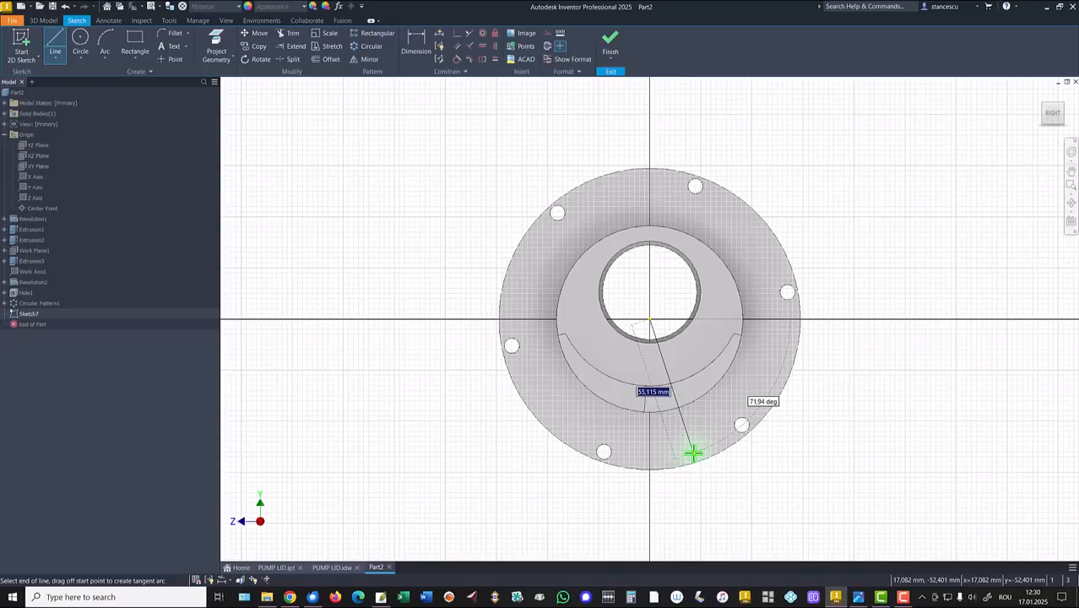
type("110/2")
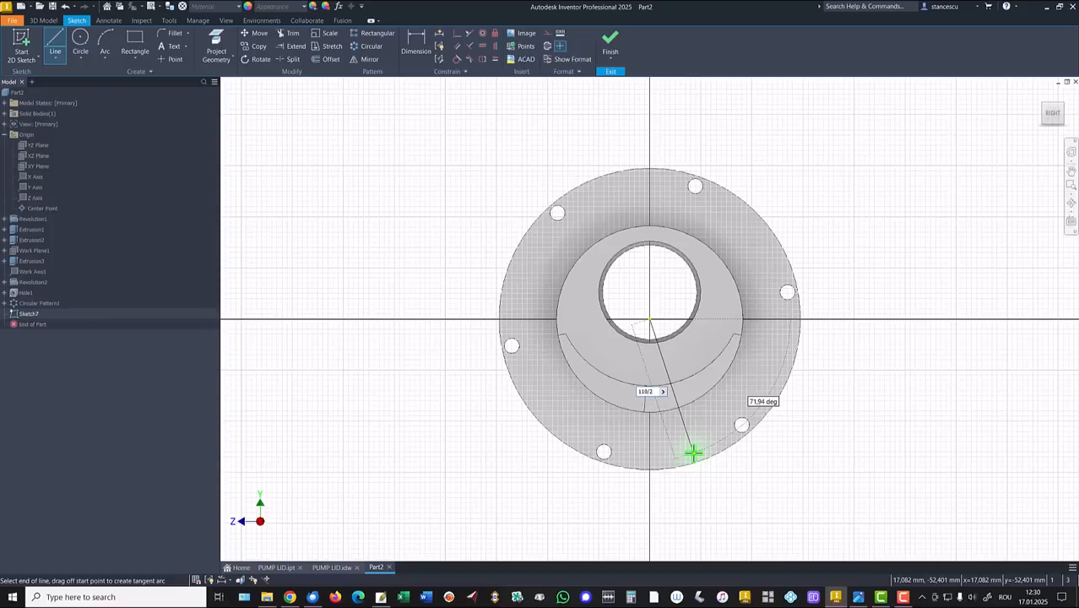
key("Tab")
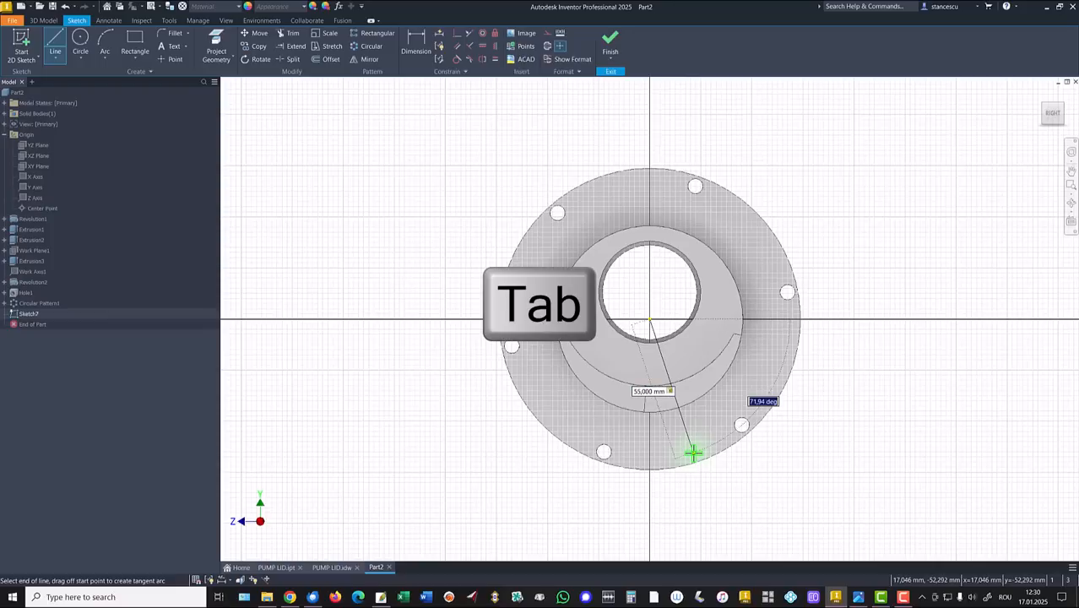
key("Tab")
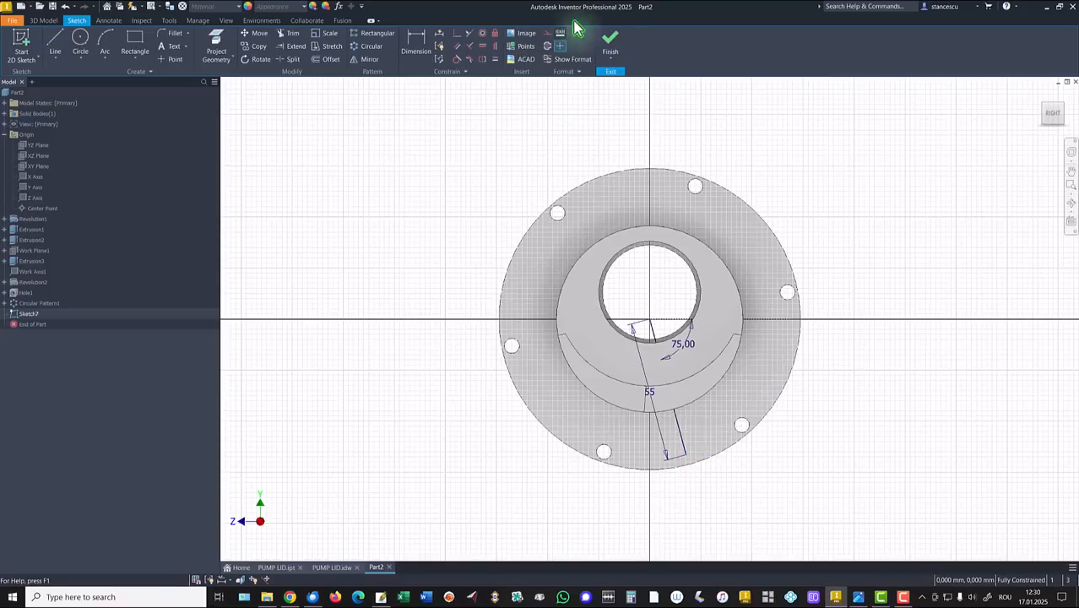
left_click(610, 42)
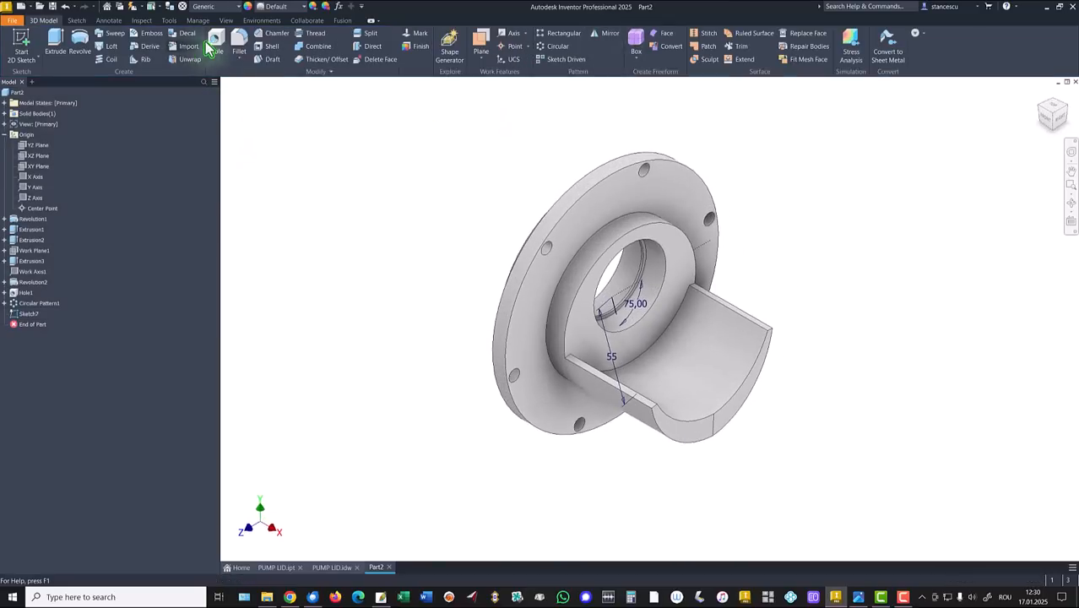
Start a hole at the sketch line endpoint, then cancel it without placing the hole.
left_click(216, 46)
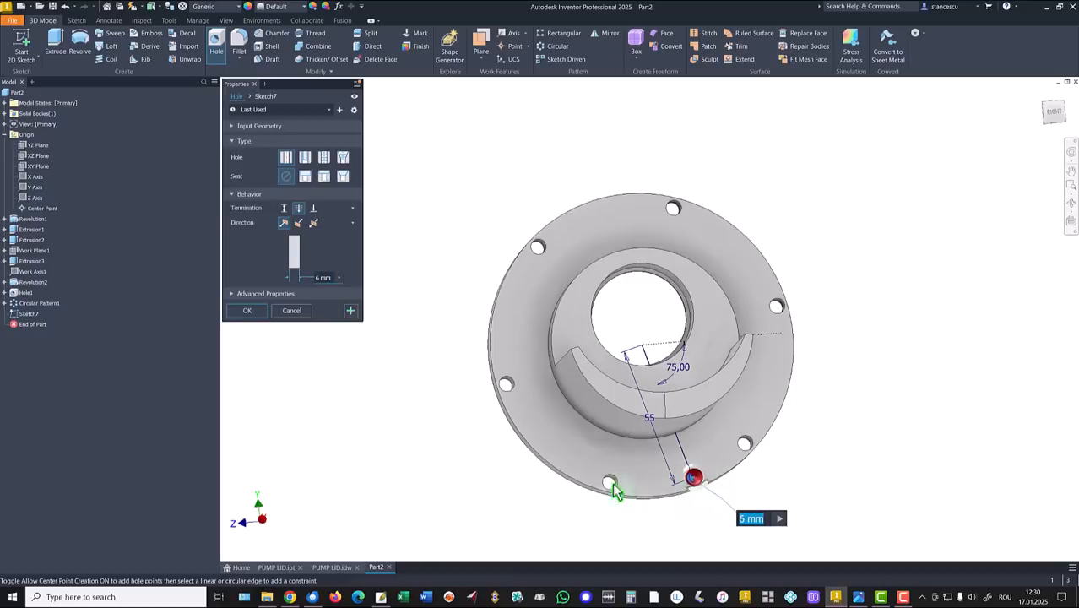
left_click(247, 310)
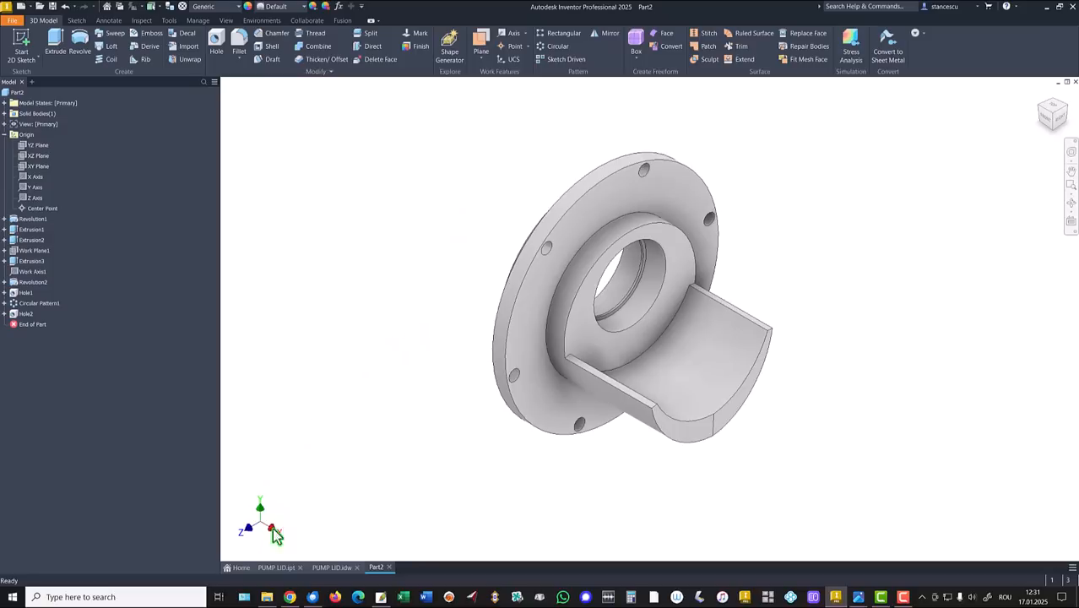
After checking PUMP LID.idw, round the back raised ring edge of Part2 with a 3 mm fillet.
left_click(331, 568)
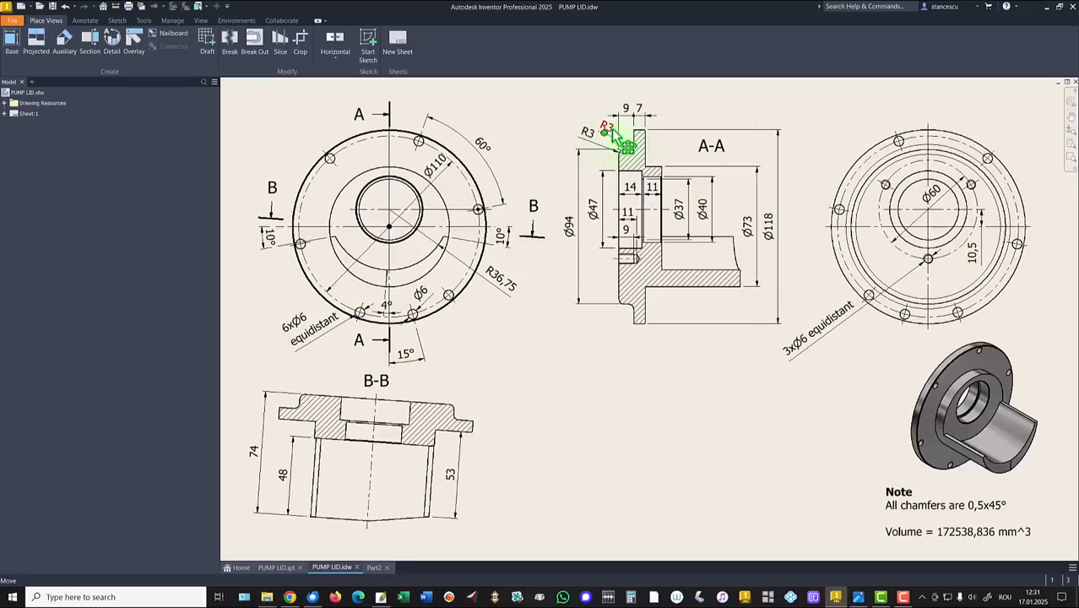
mouse_move(588, 260)
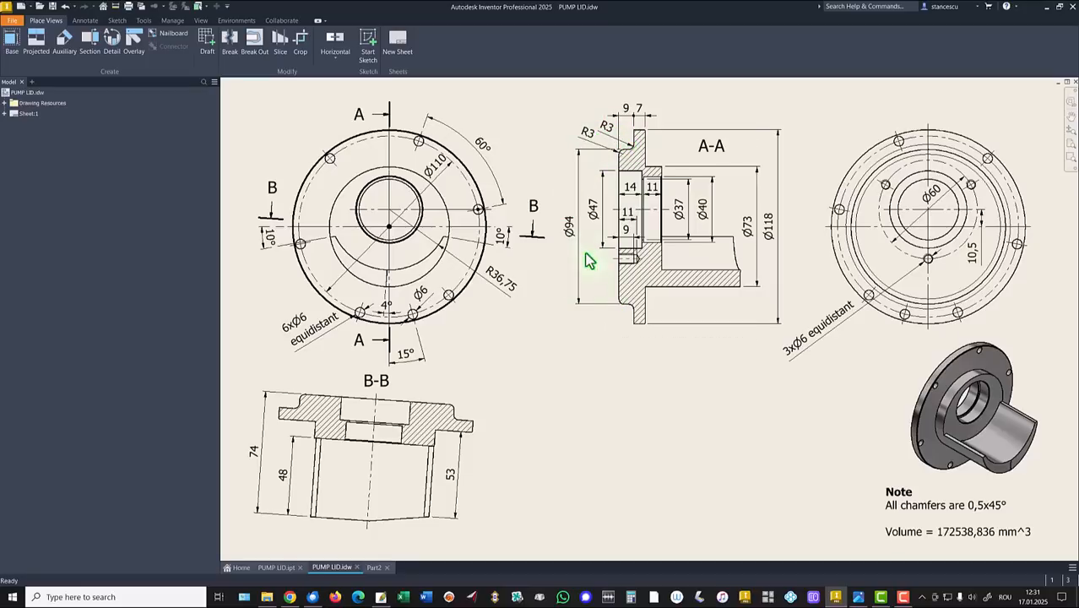
left_click(375, 568)
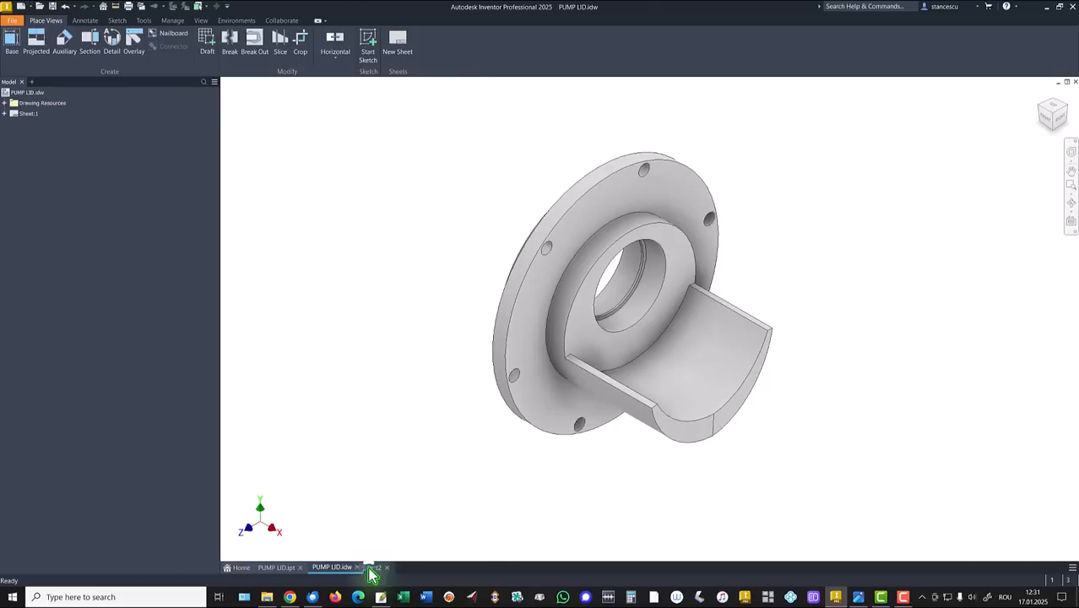
left_click(375, 567)
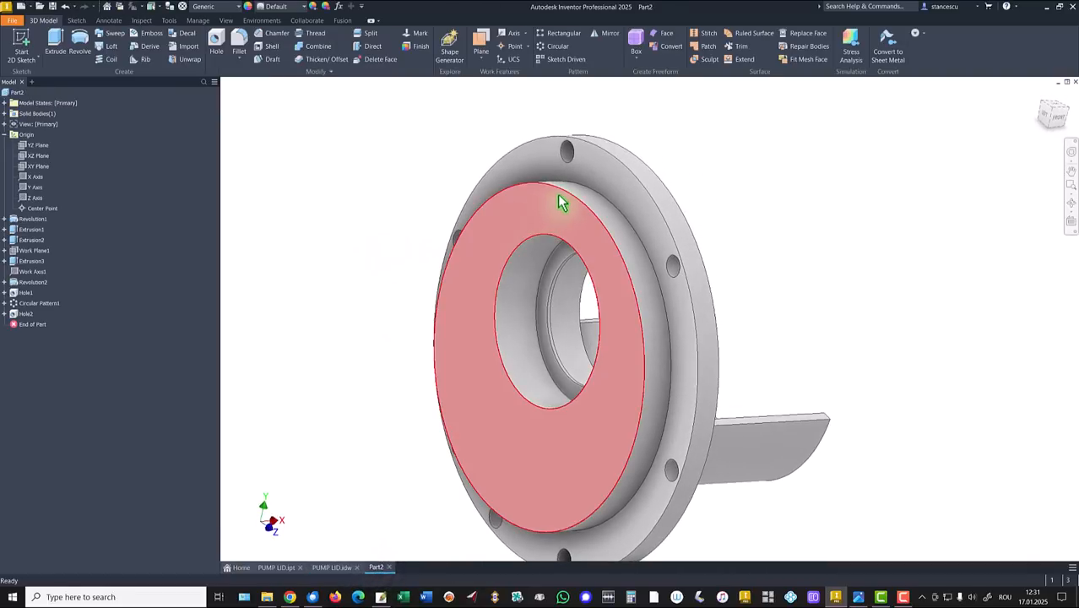
left_click(557, 202)
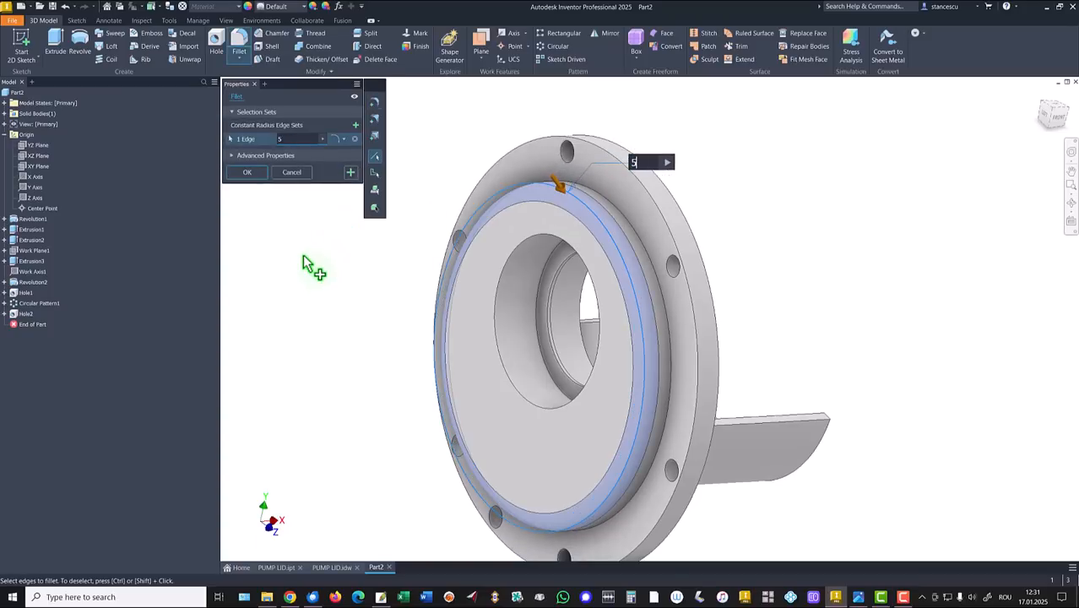
type("3")
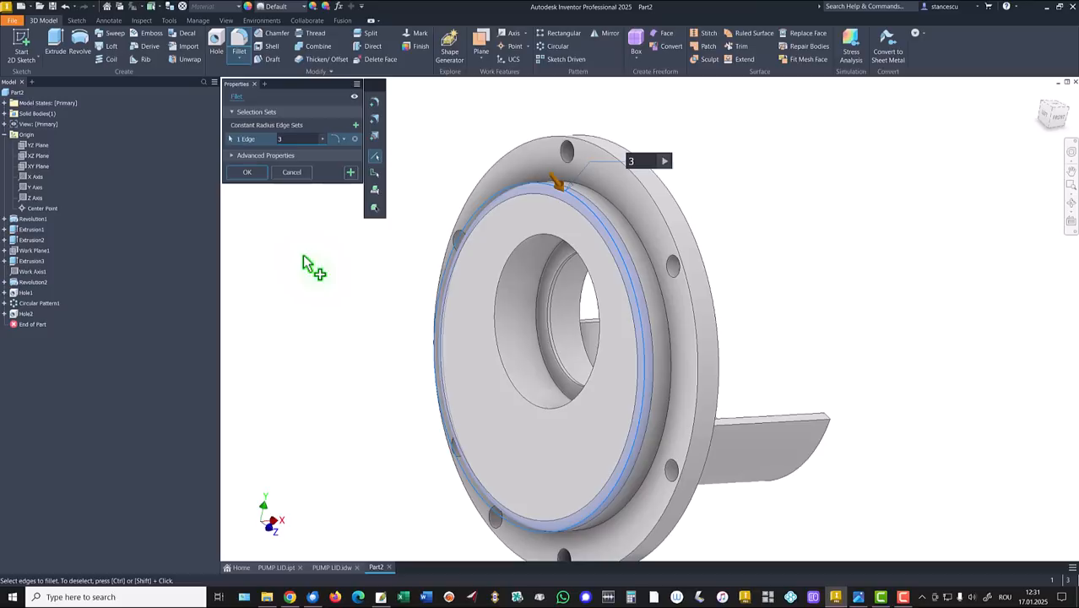
left_click(611, 202)
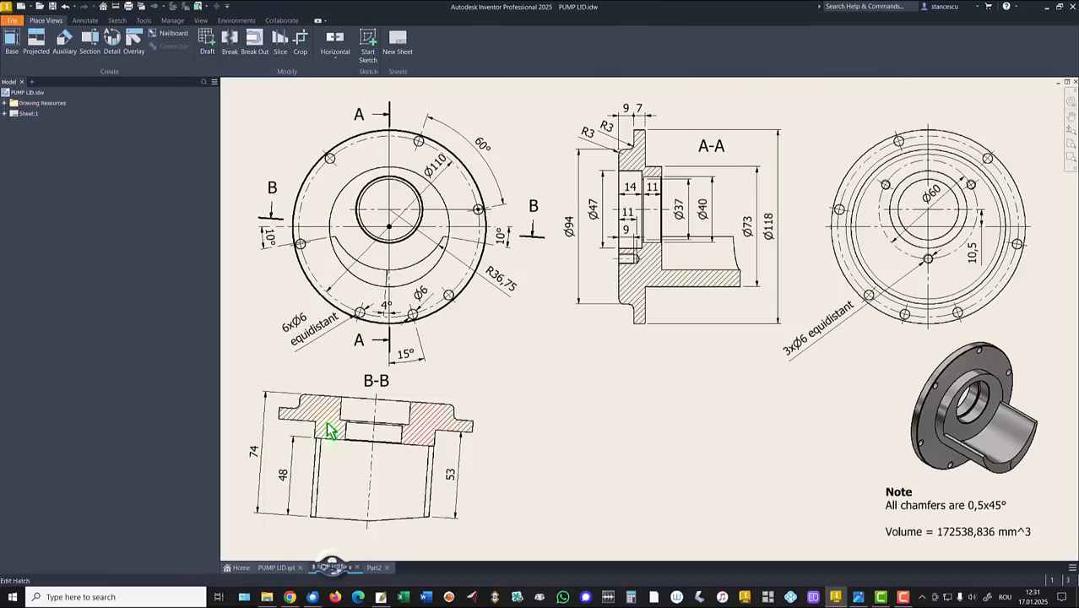
left_click(944, 505)
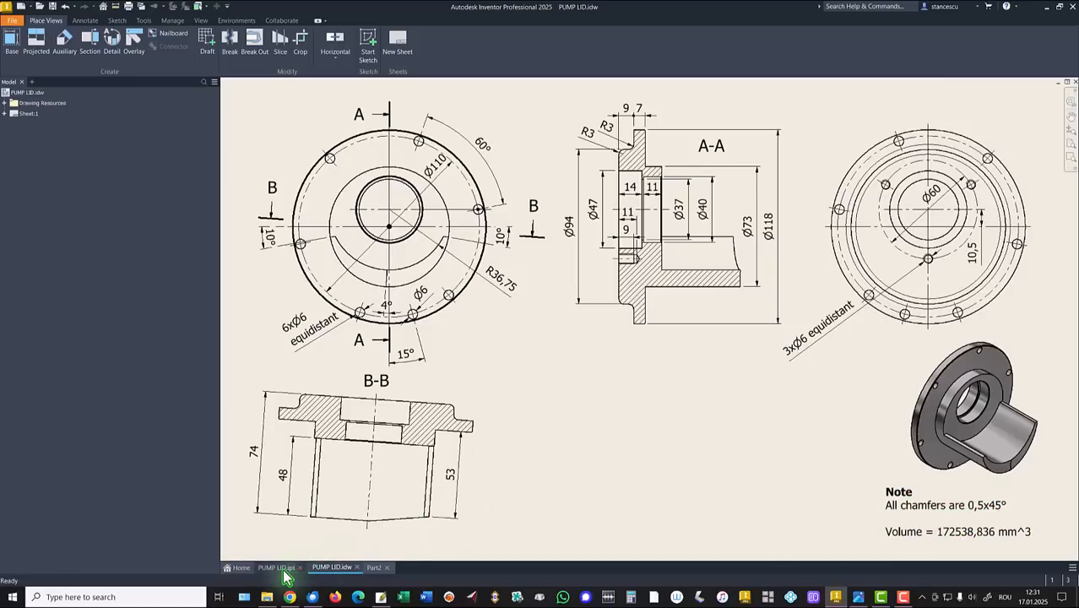
Bring up the finished PUMP LID.ipt and orbit it for reference.
left_click(279, 567)
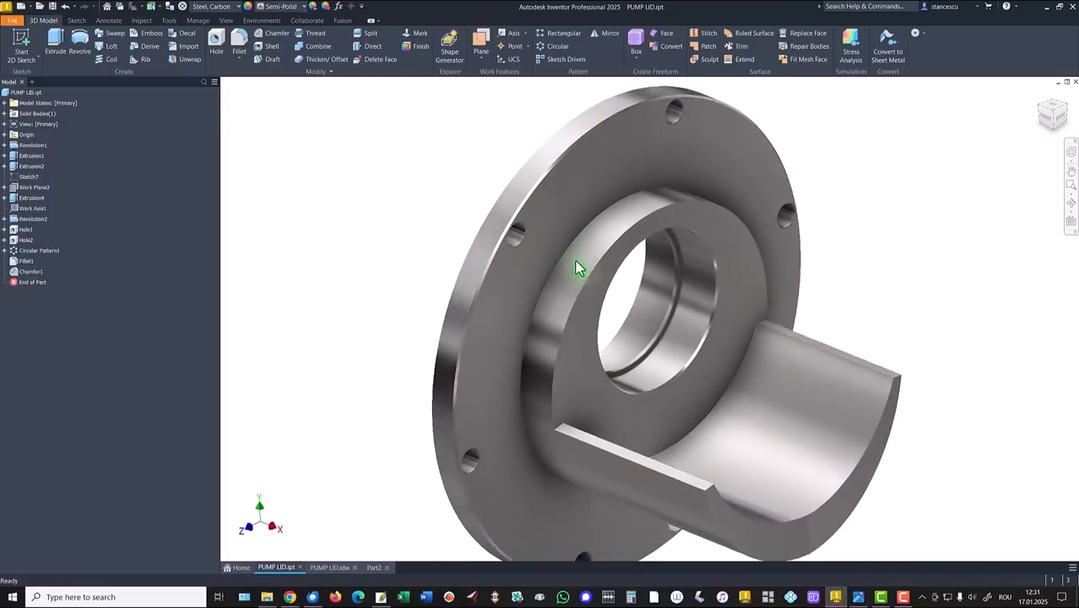
left_click_drag(577, 269, 689, 372)
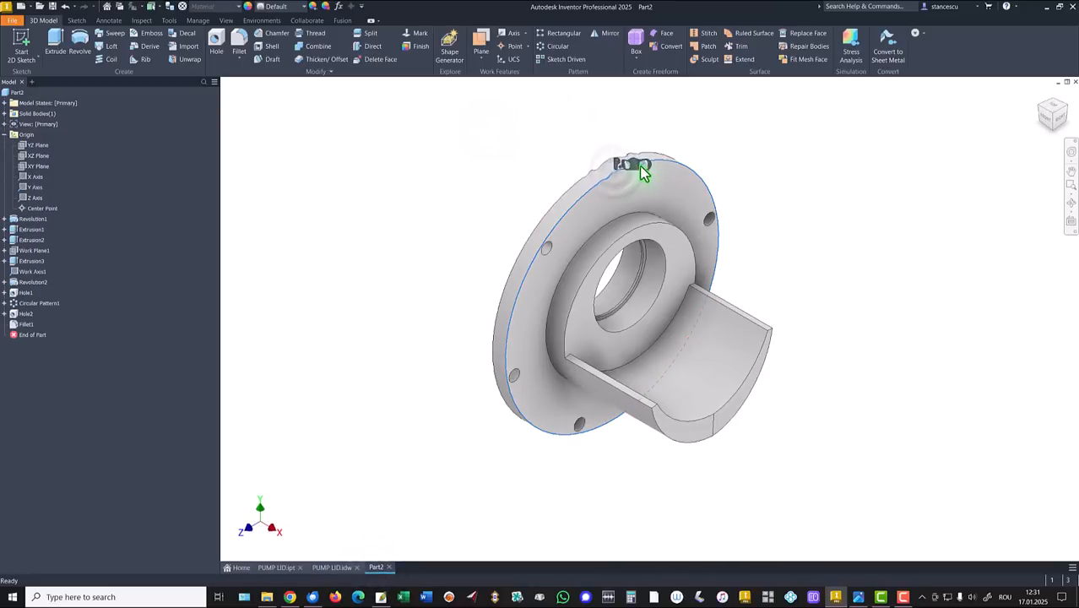
left_click(277, 34)
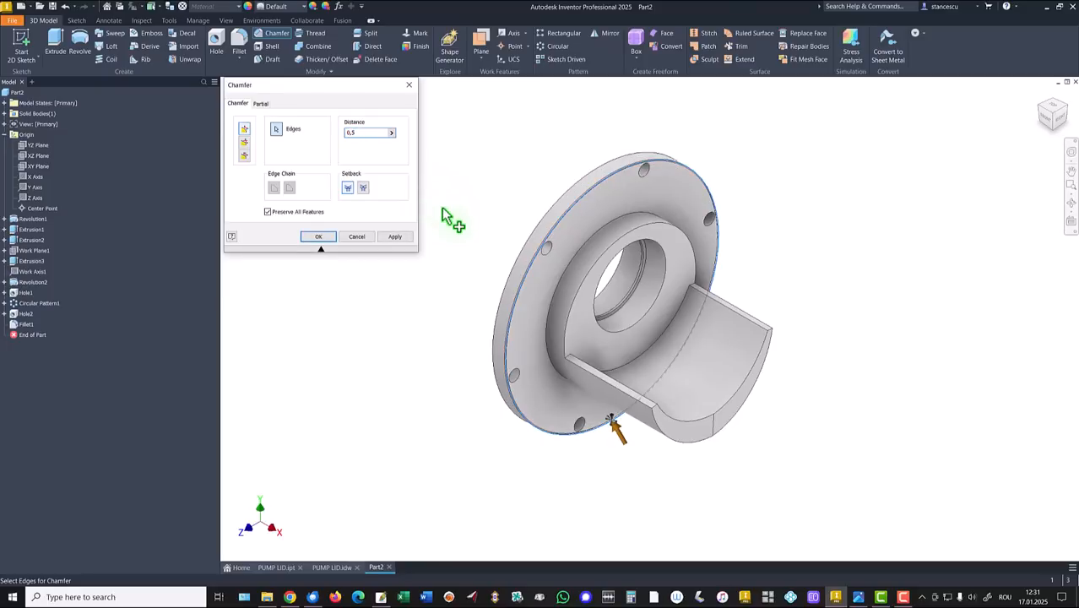
left_click(642, 320)
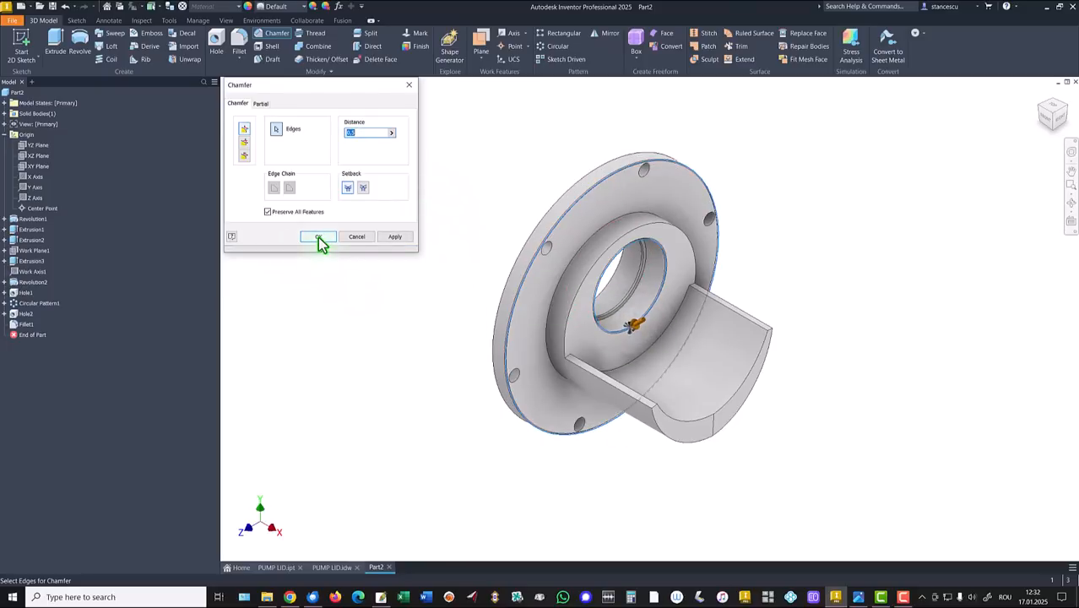
left_click(317, 236)
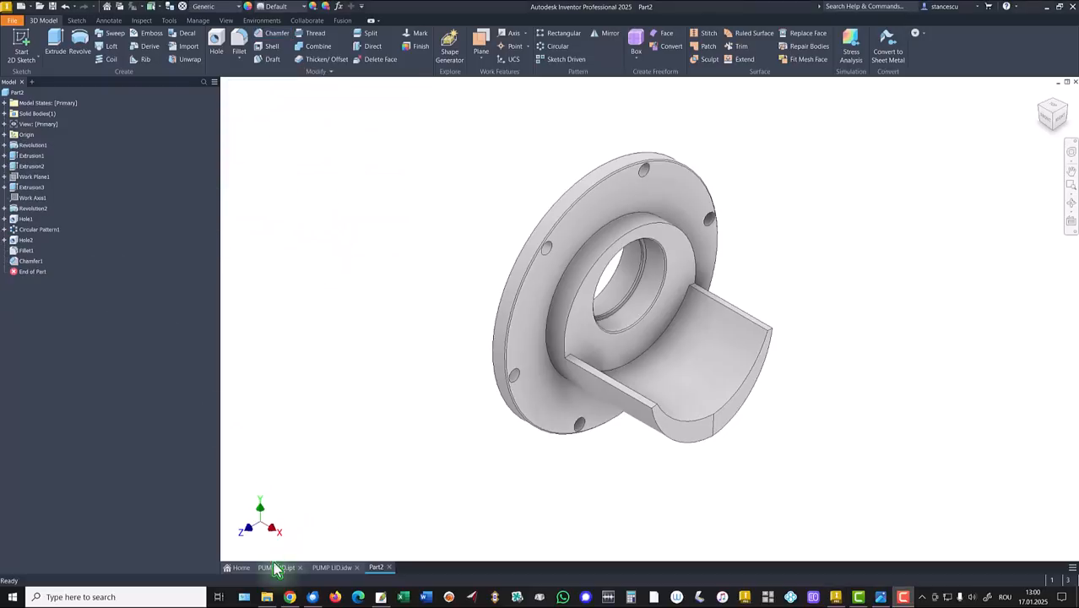
left_click(275, 567)
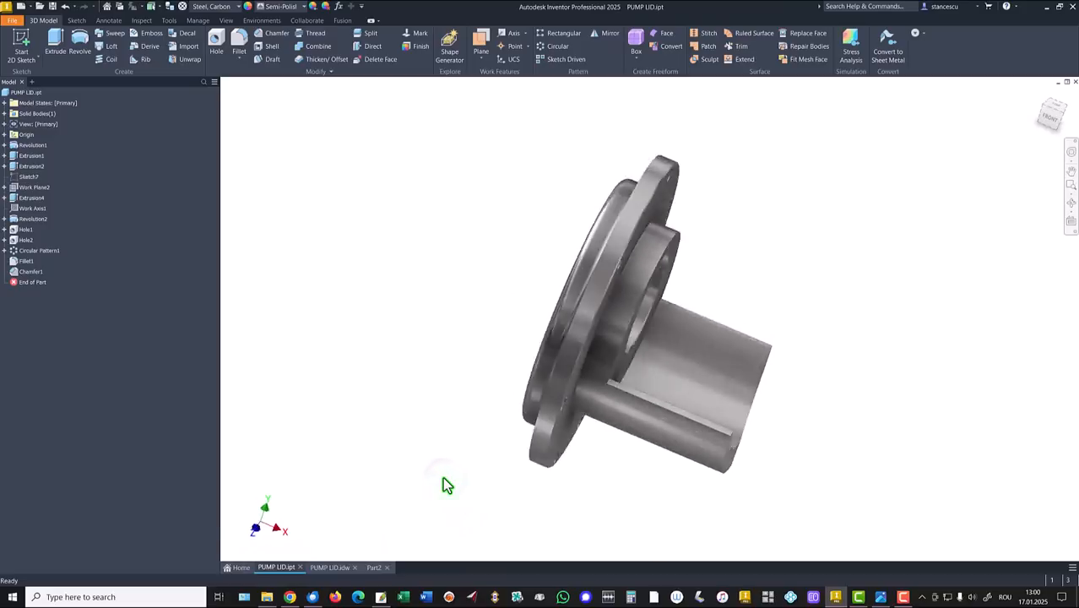
left_click_drag(447, 486, 571, 442)
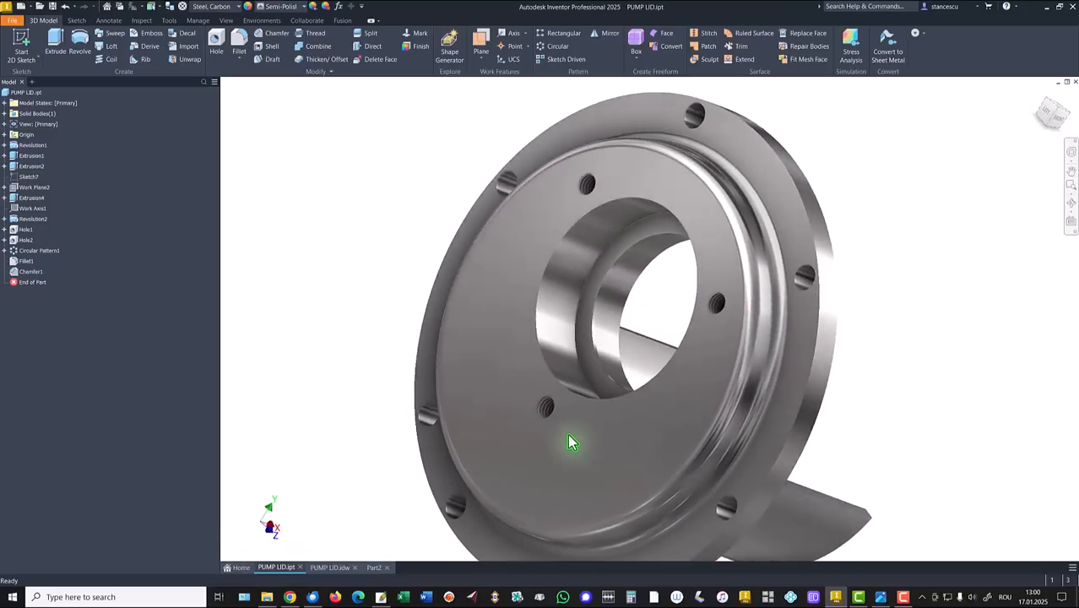
left_click_drag(573, 442, 398, 515)
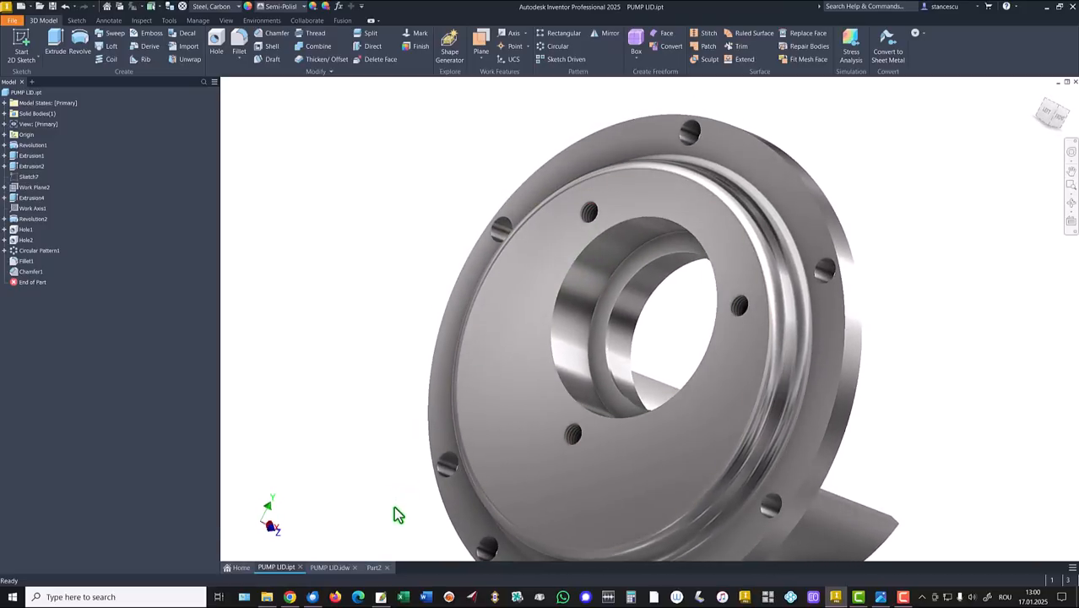
left_click(330, 568)
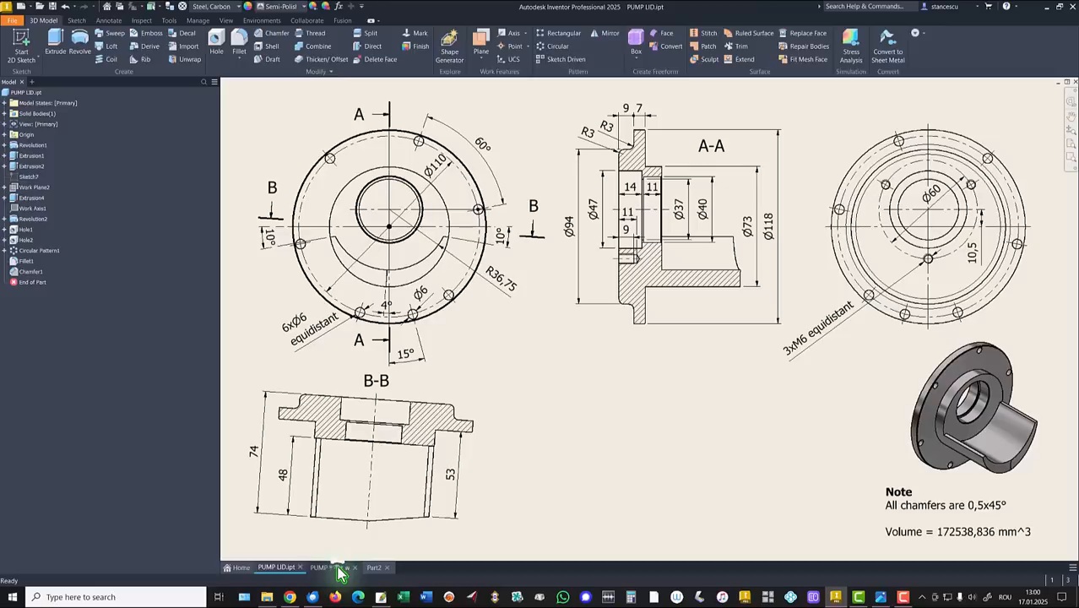
left_click(331, 567)
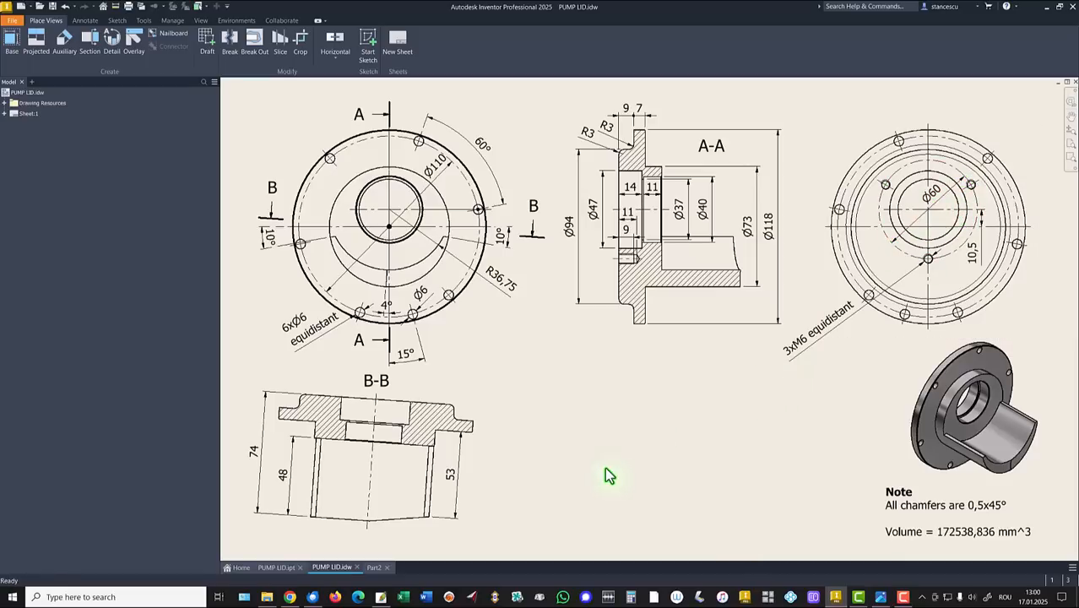
left_click(378, 567)
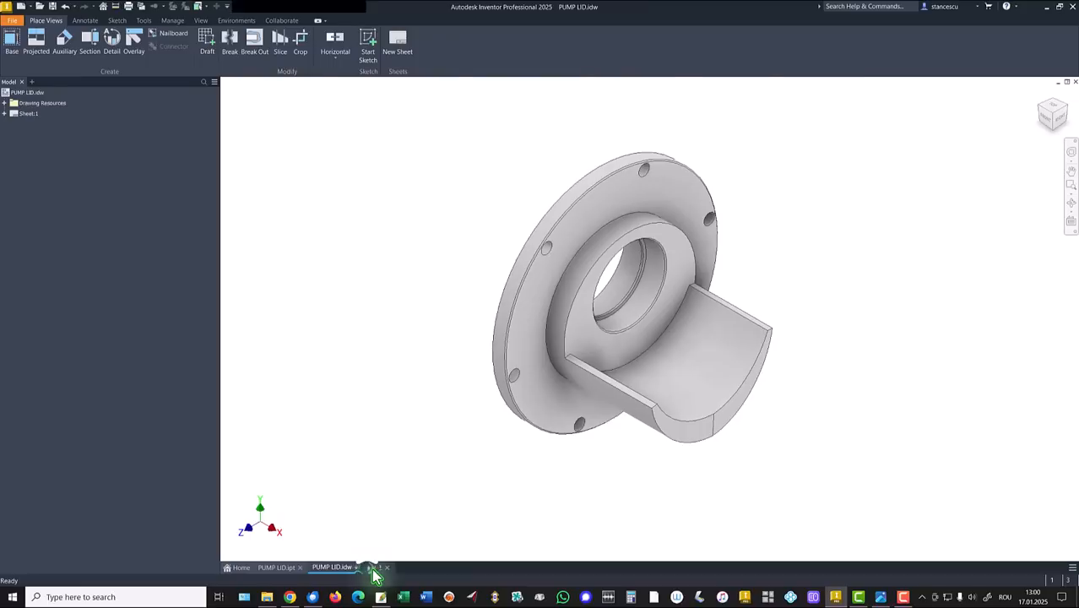
left_click(375, 568)
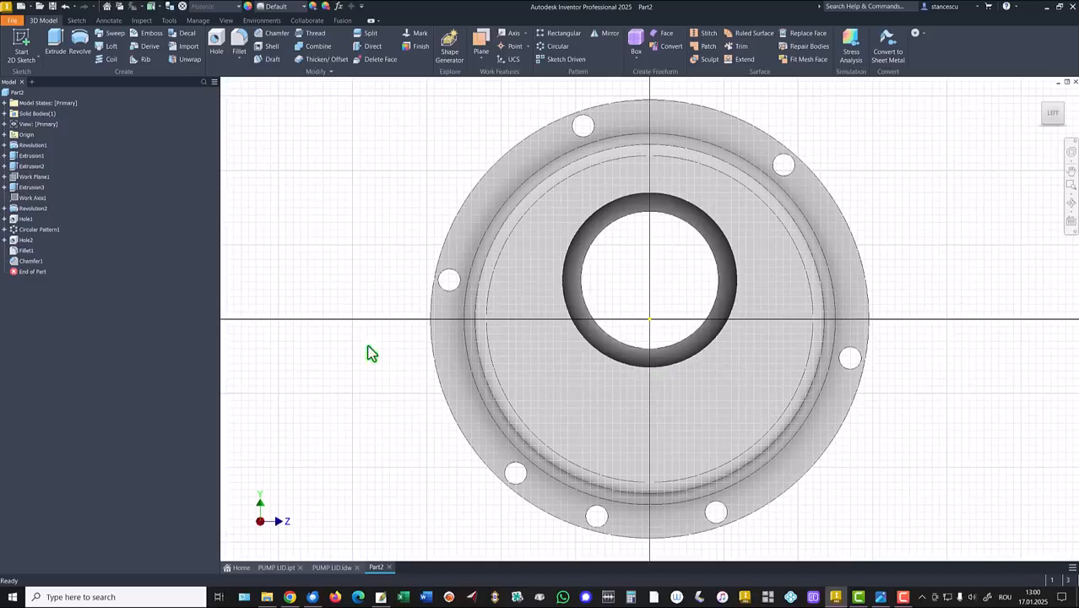
Sketch on the lid face: project the bore edge and a locating line 30 mm from centre, then finish.
left_click(78, 21)
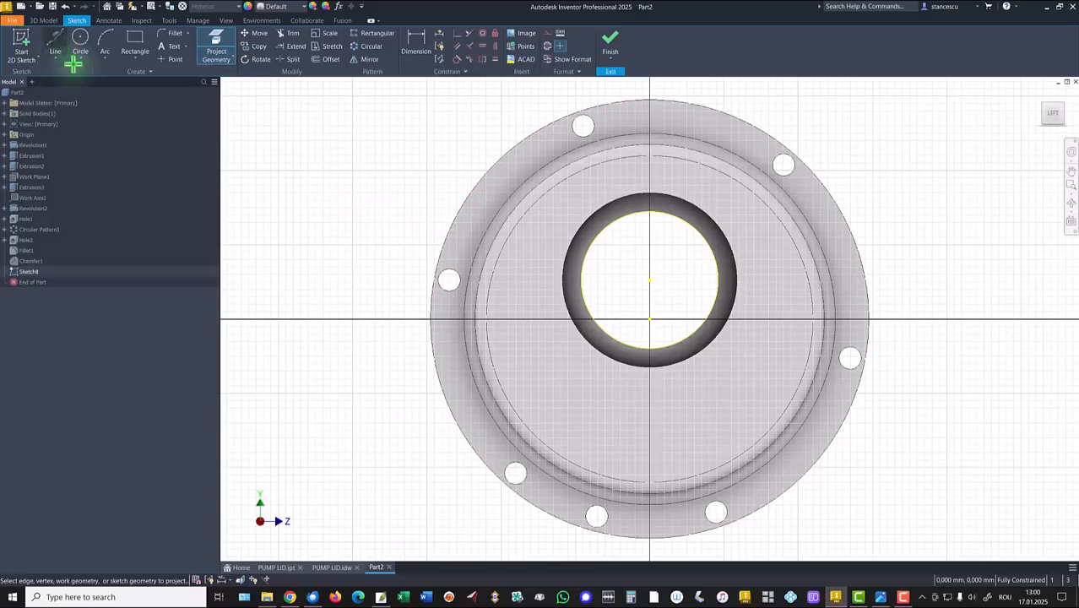
left_click(54, 42)
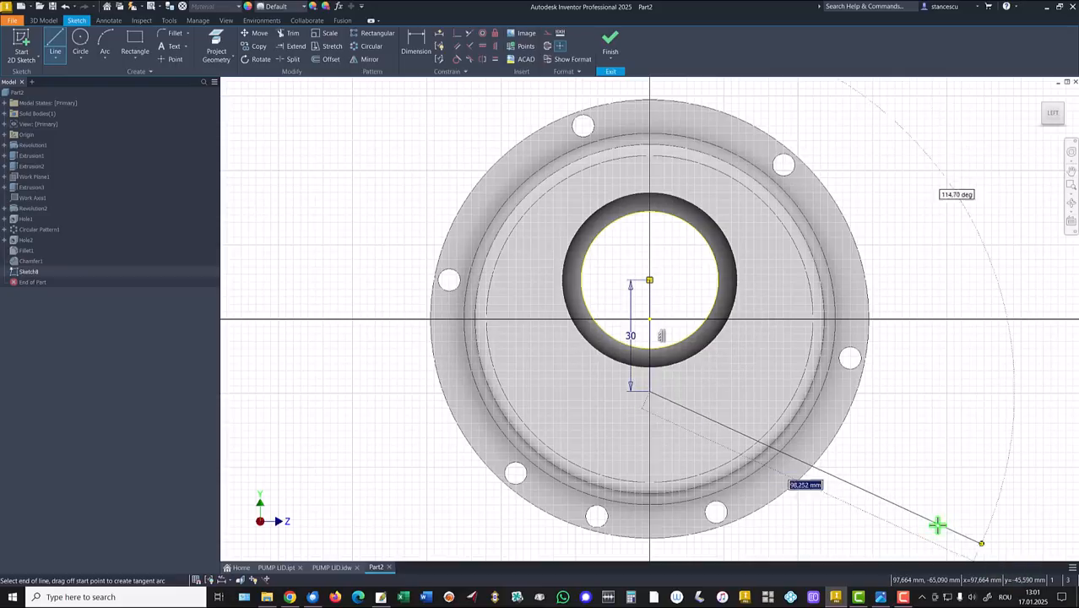
left_click(610, 41)
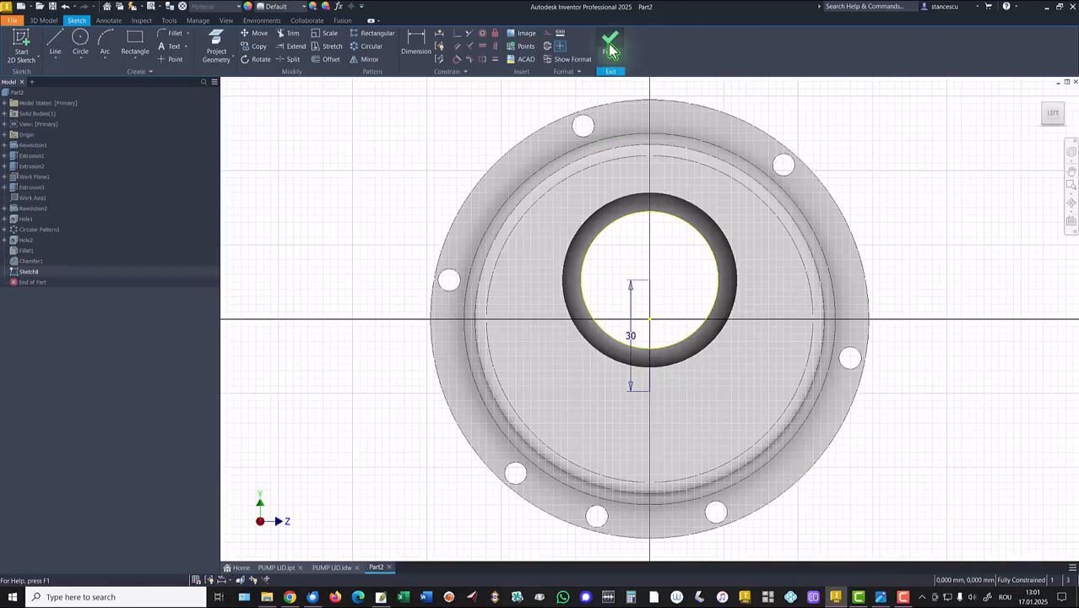
left_click(610, 43)
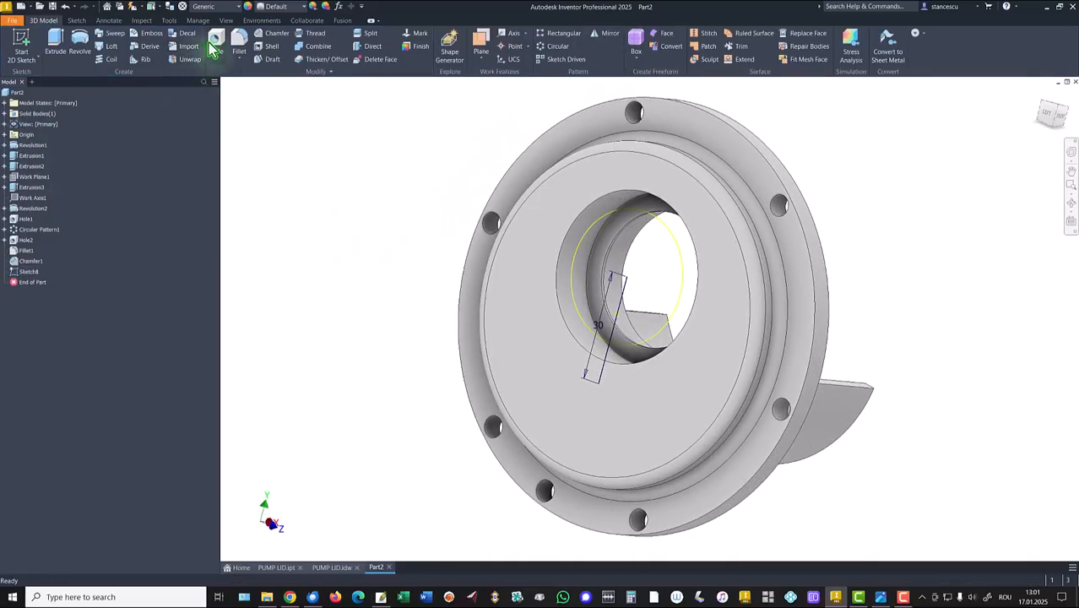
Cut a tapped ISO Metric M6 hole, 12 mm deep, at the sketched locating point.
left_click(217, 37)
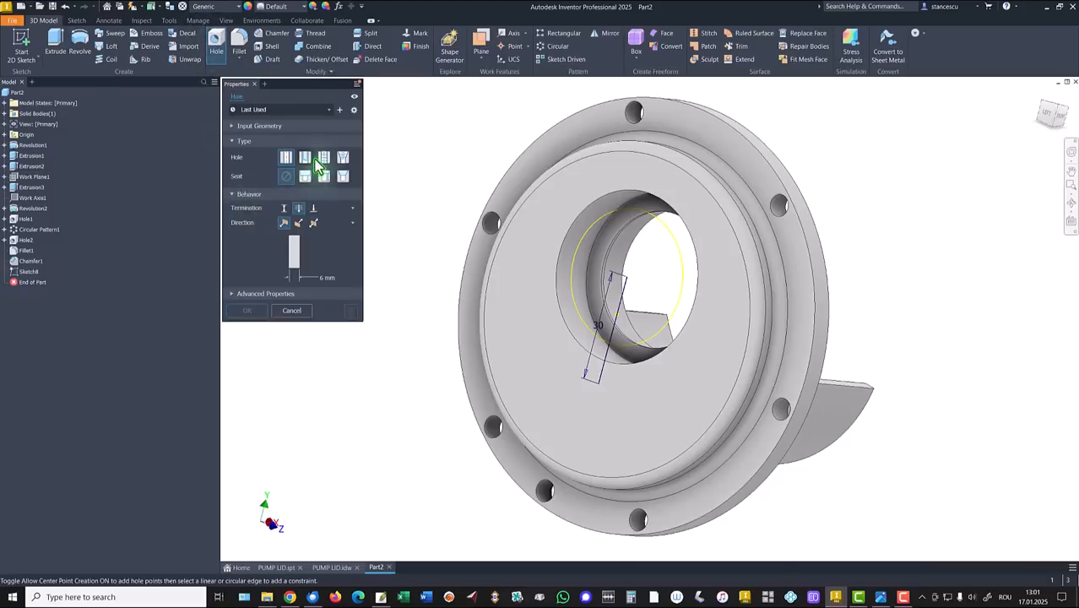
left_click(324, 157)
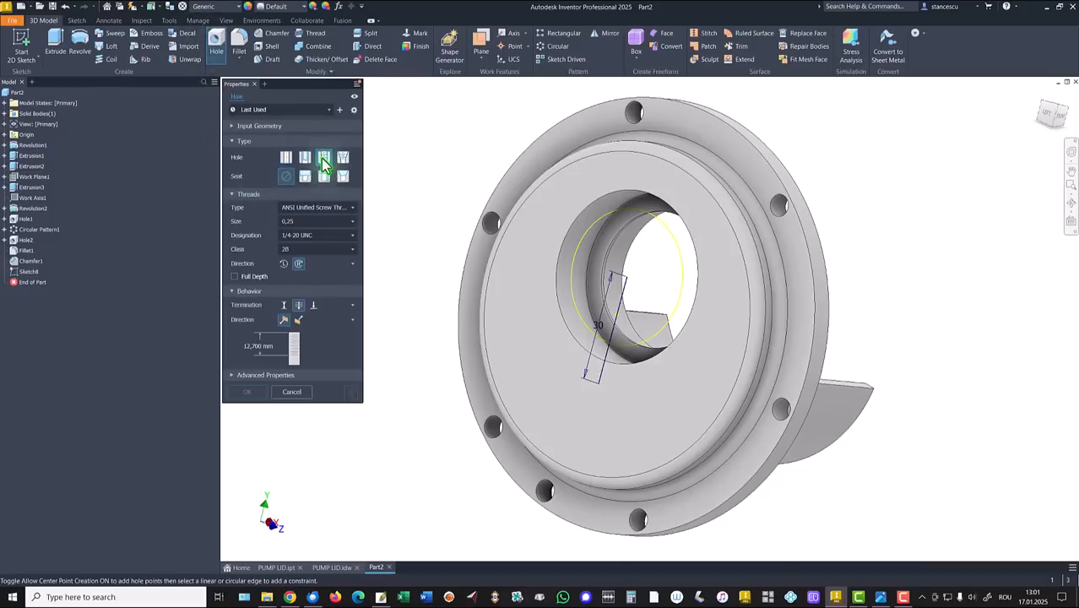
left_click(317, 206)
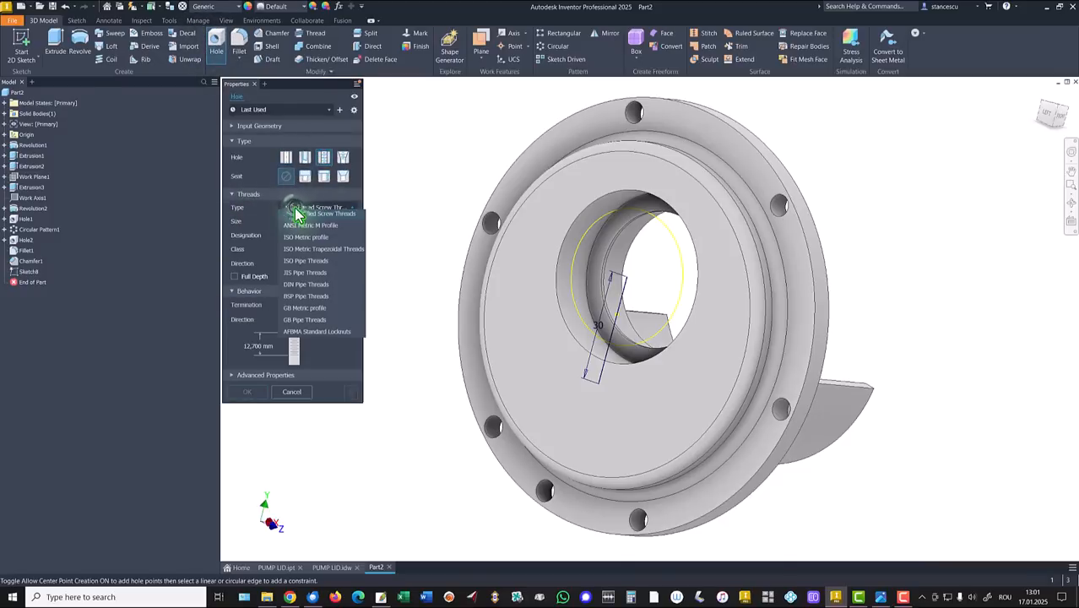
left_click(306, 236)
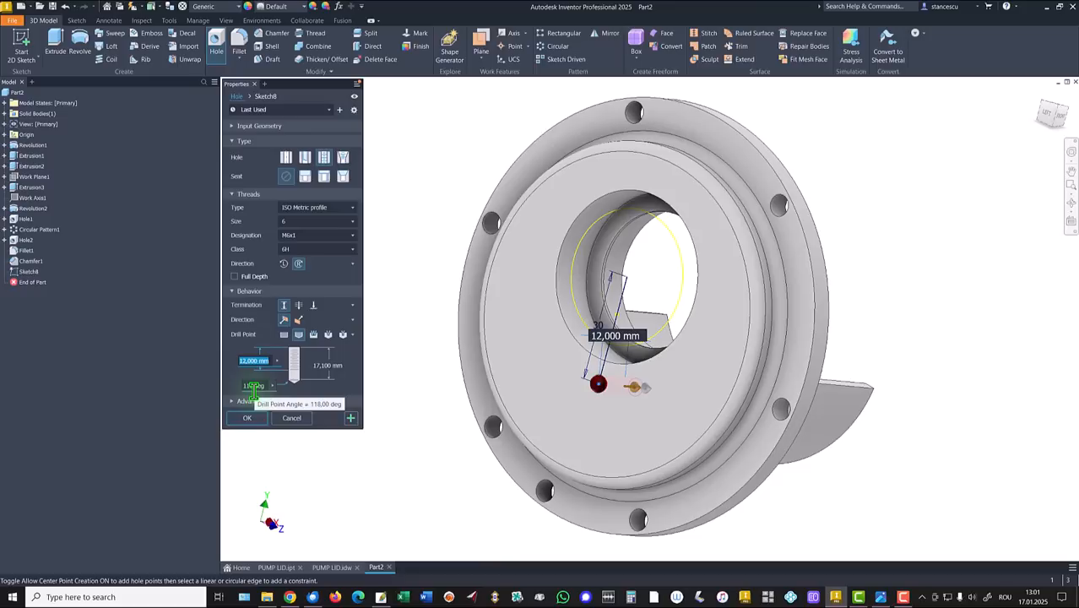
type("9")
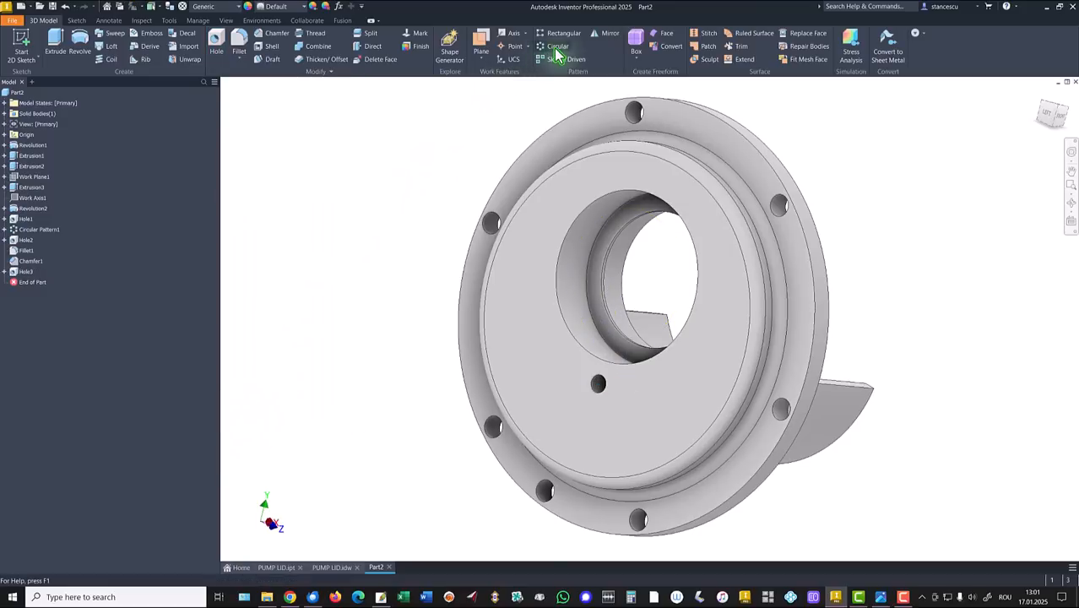
Pattern the threaded hole circularly: 3 instances over 360° around the bore axis.
left_click(557, 47)
type("3")
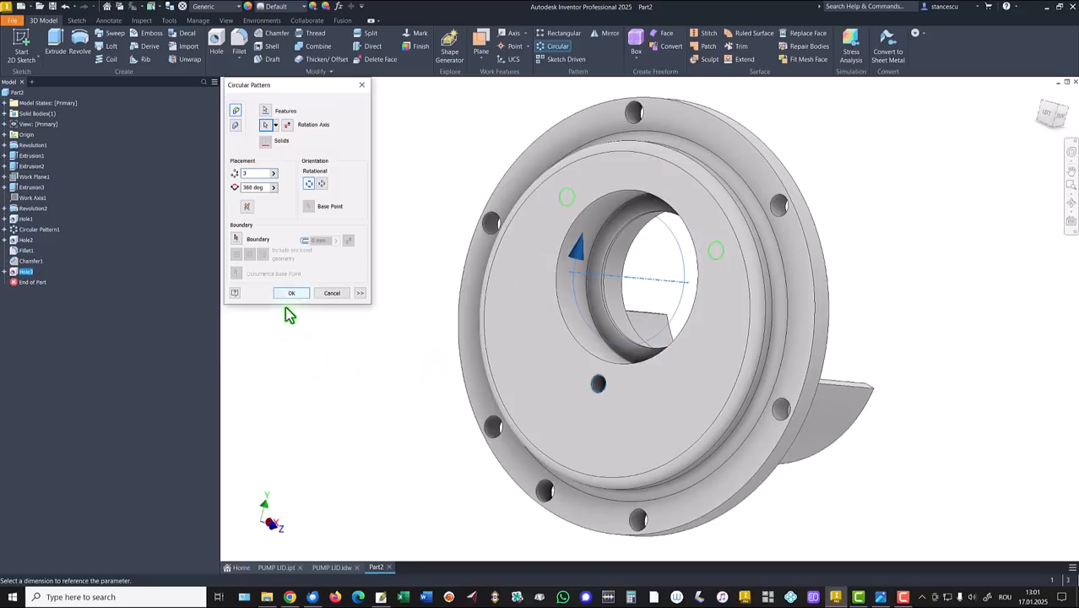
left_click(291, 294)
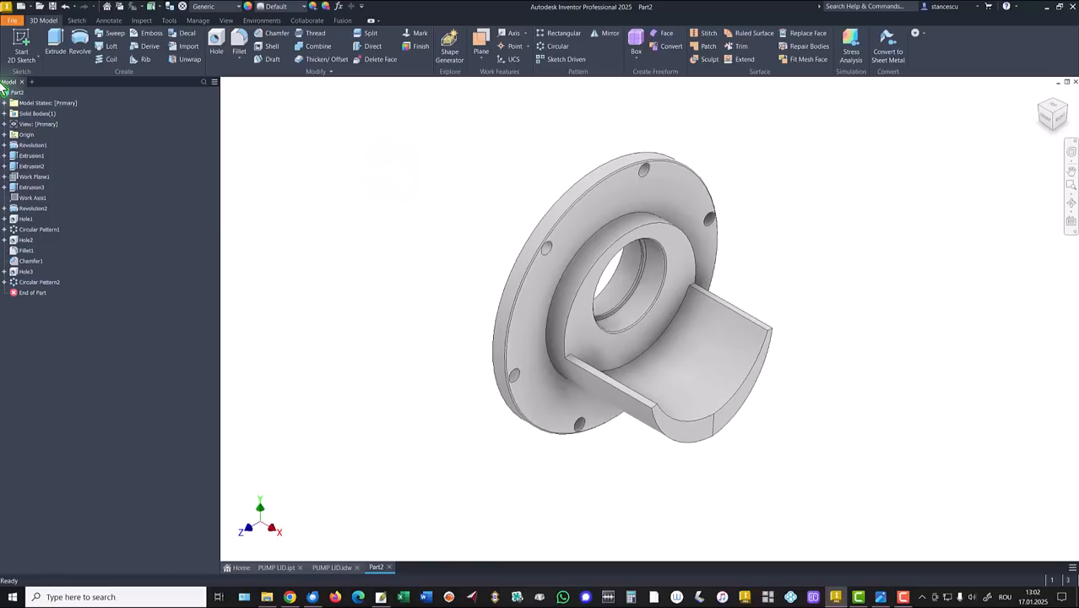
Read Part2's volume (172537,865 mm^3) in iProperties > Physical, then switch to PUMP LID.idw.
right_click(17, 91)
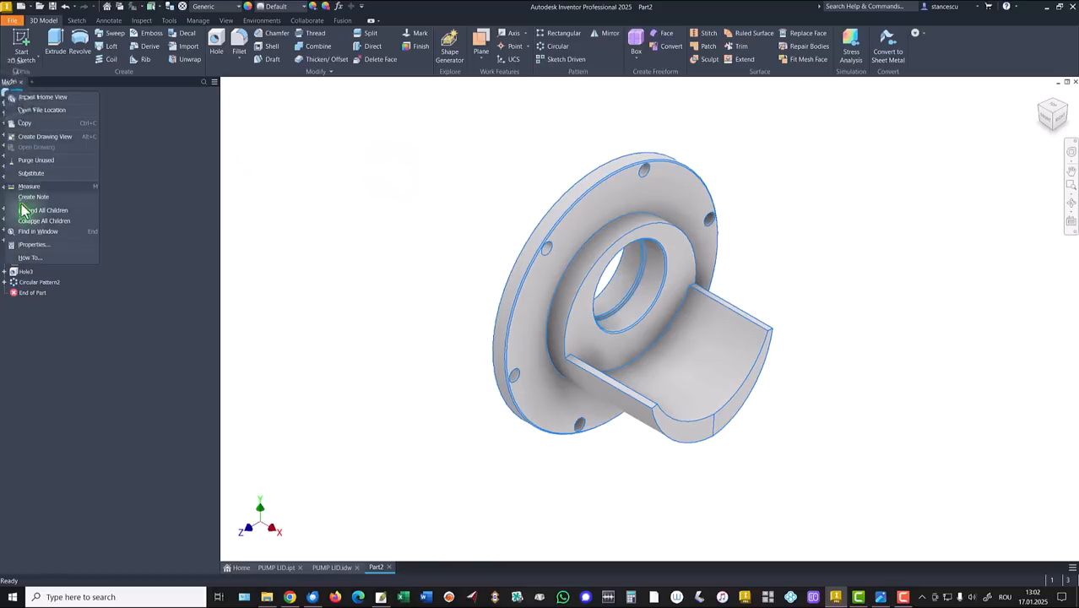
left_click(34, 243)
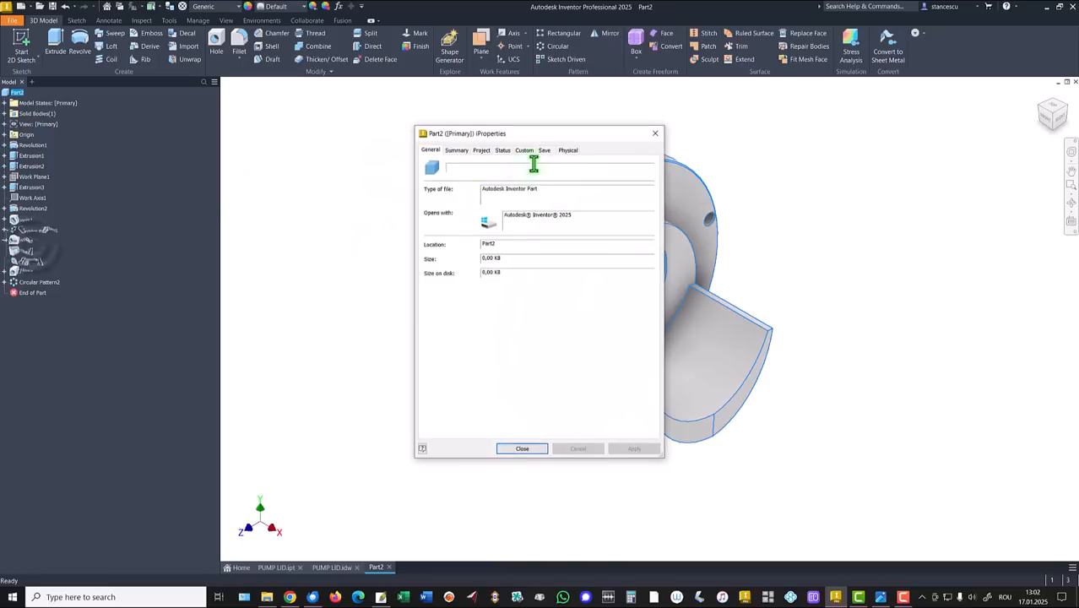
left_click(568, 148)
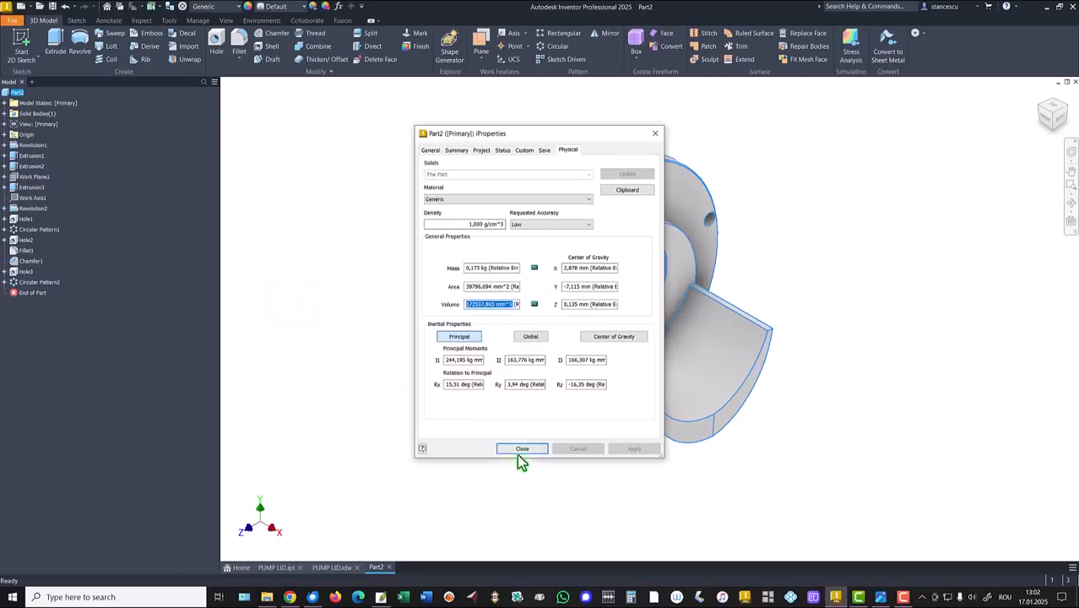
left_click(522, 449)
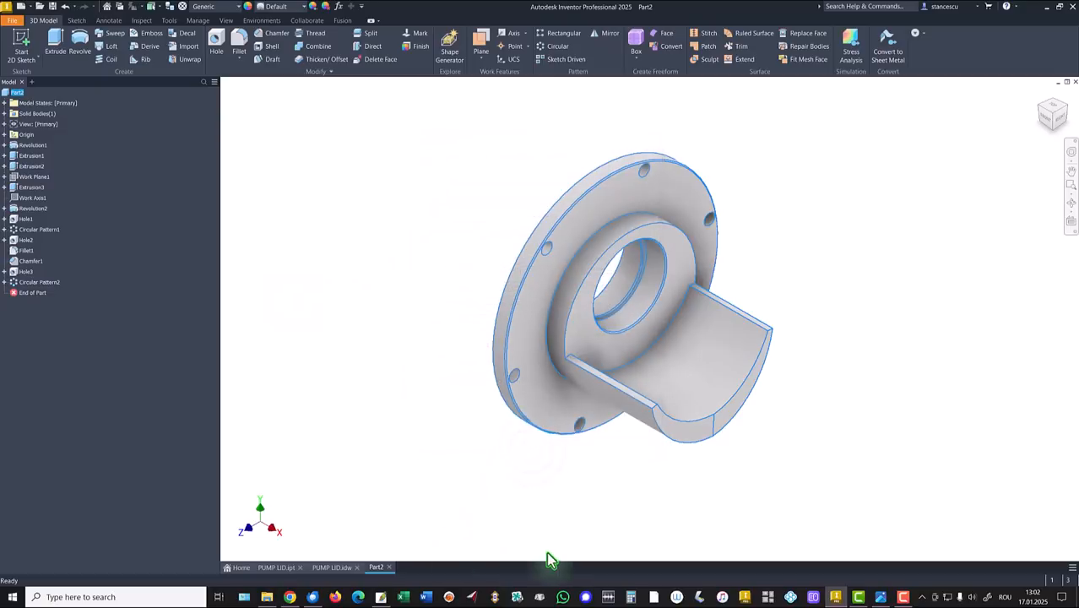
left_click(331, 568)
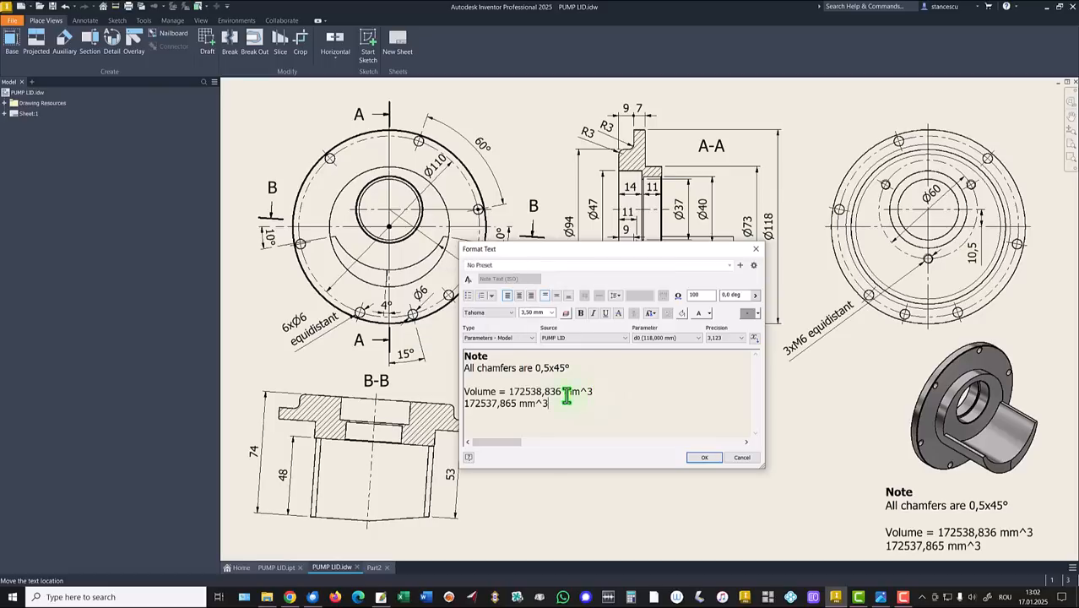
Delete the old volume number so the note reads Volume = 172537,865 mm^3, then return to Part2.
double_click(537, 392)
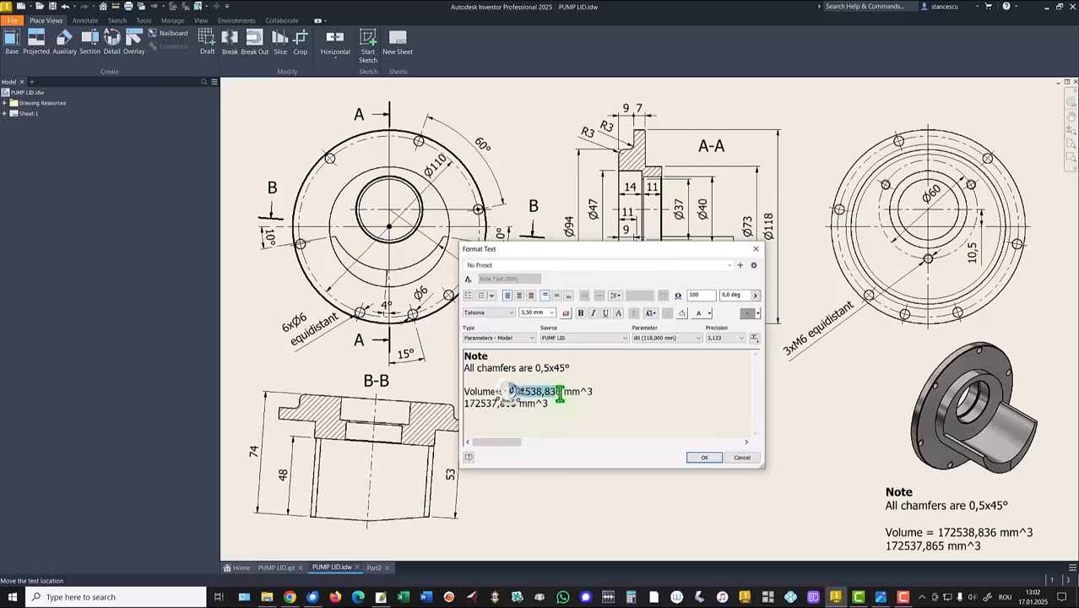
key("Delete")
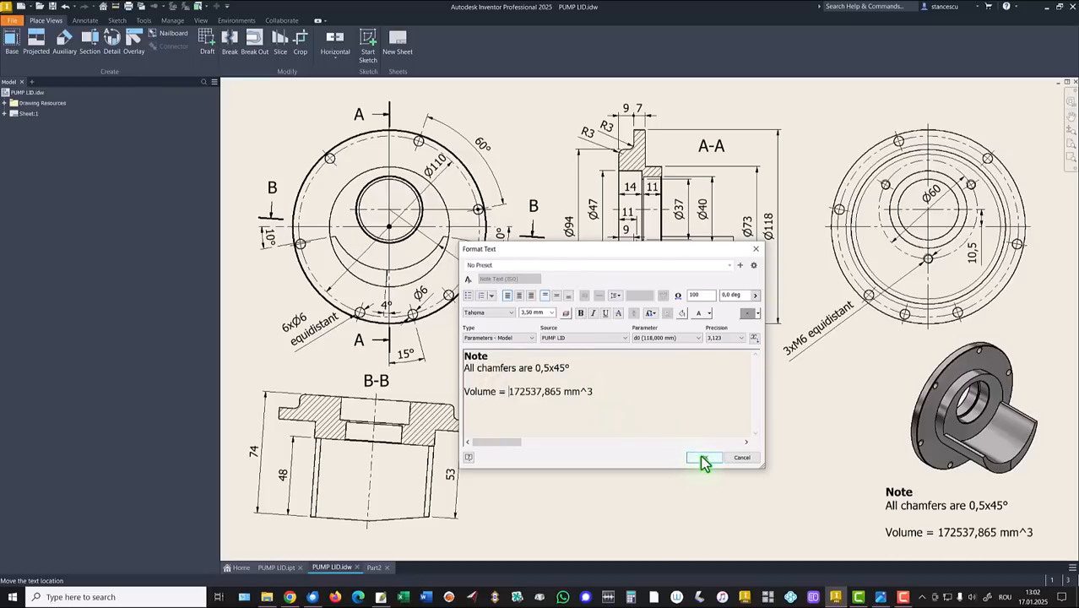
left_click(706, 456)
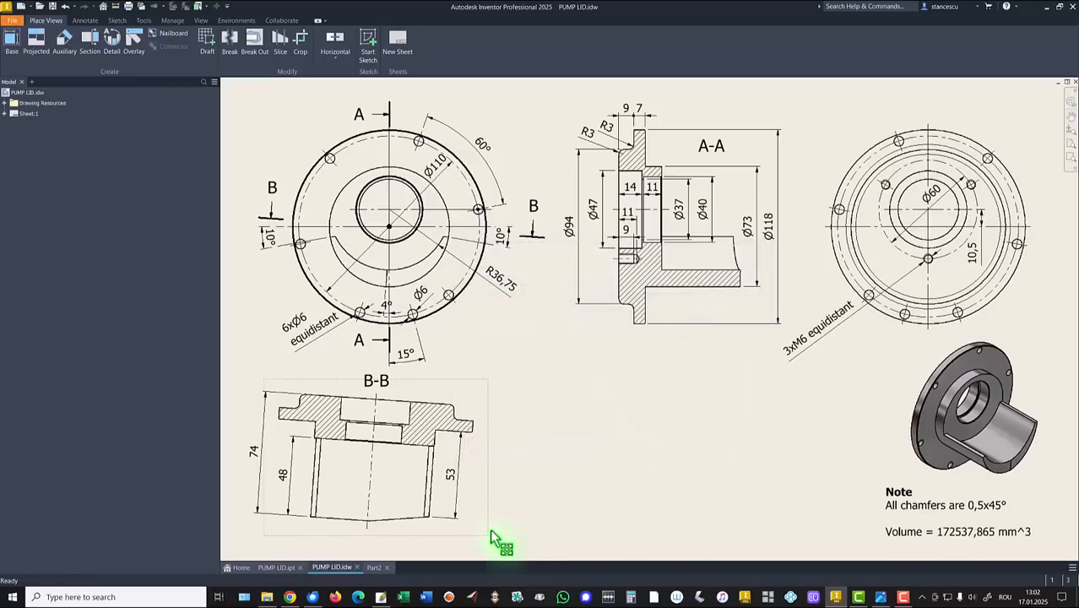
left_click(373, 567)
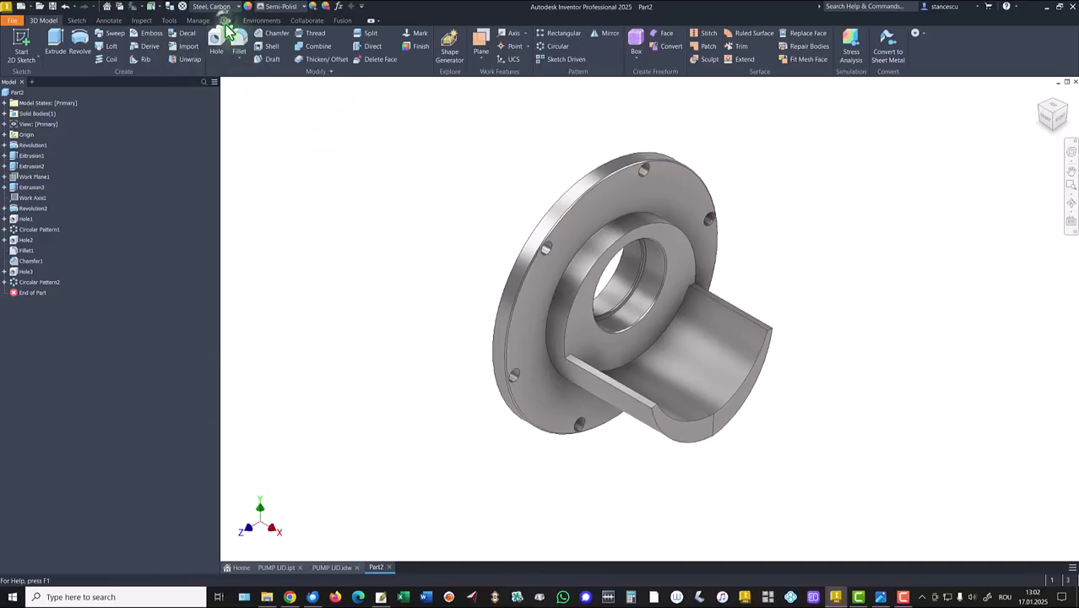
Set the lid's visual style to Shaded and bring up the Lighting Styles list.
left_click(226, 21)
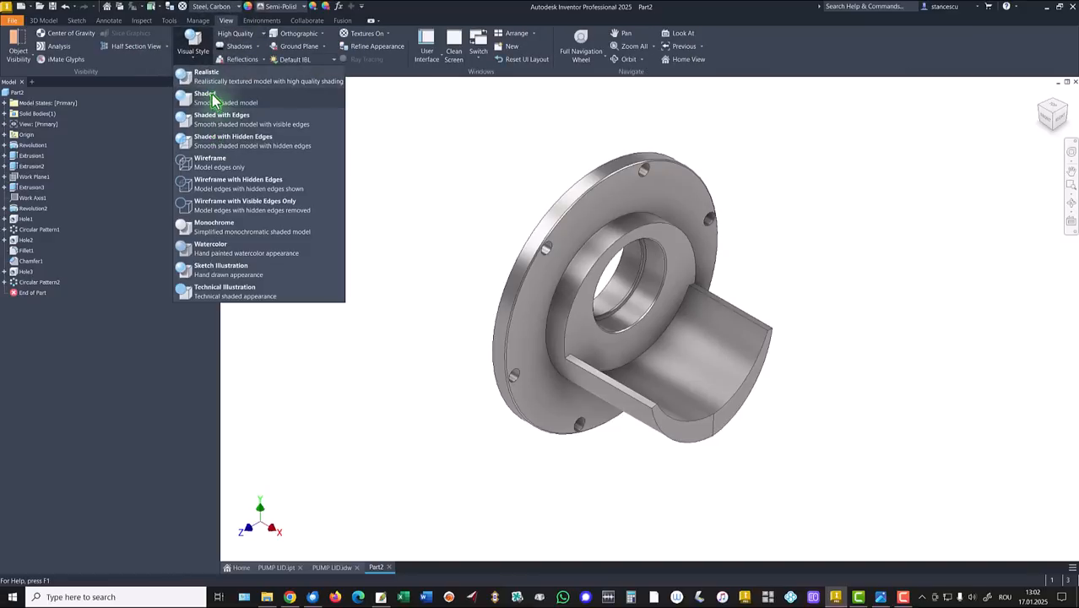
left_click(206, 95)
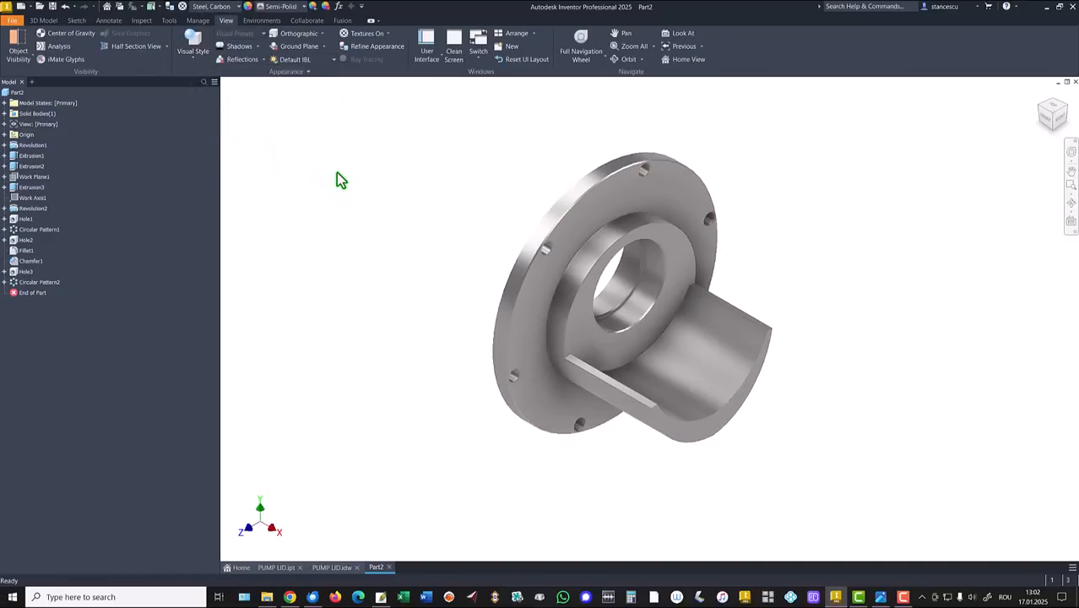
left_click(296, 59)
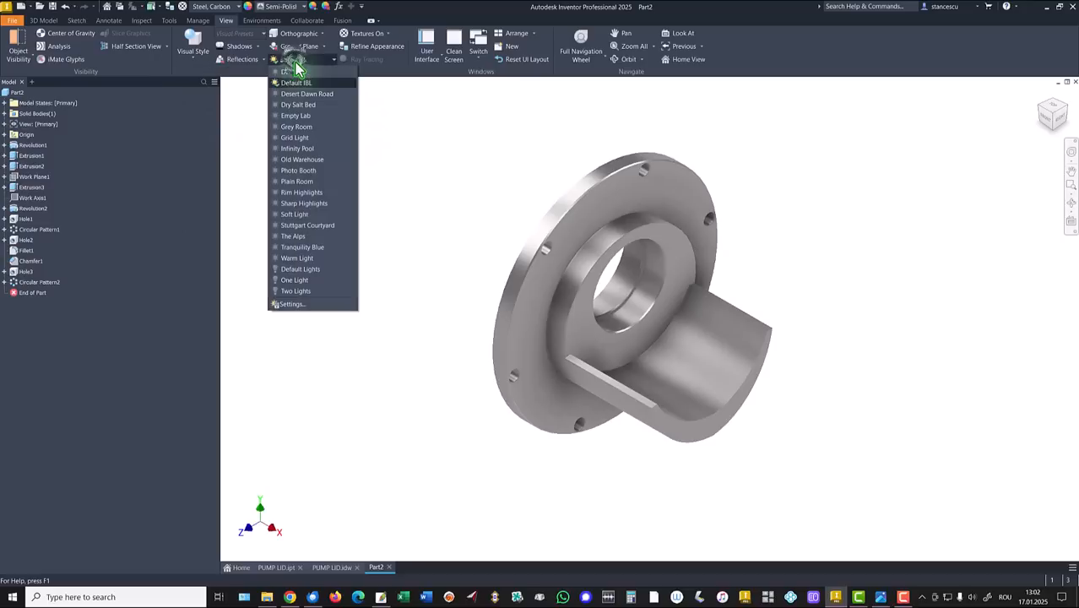